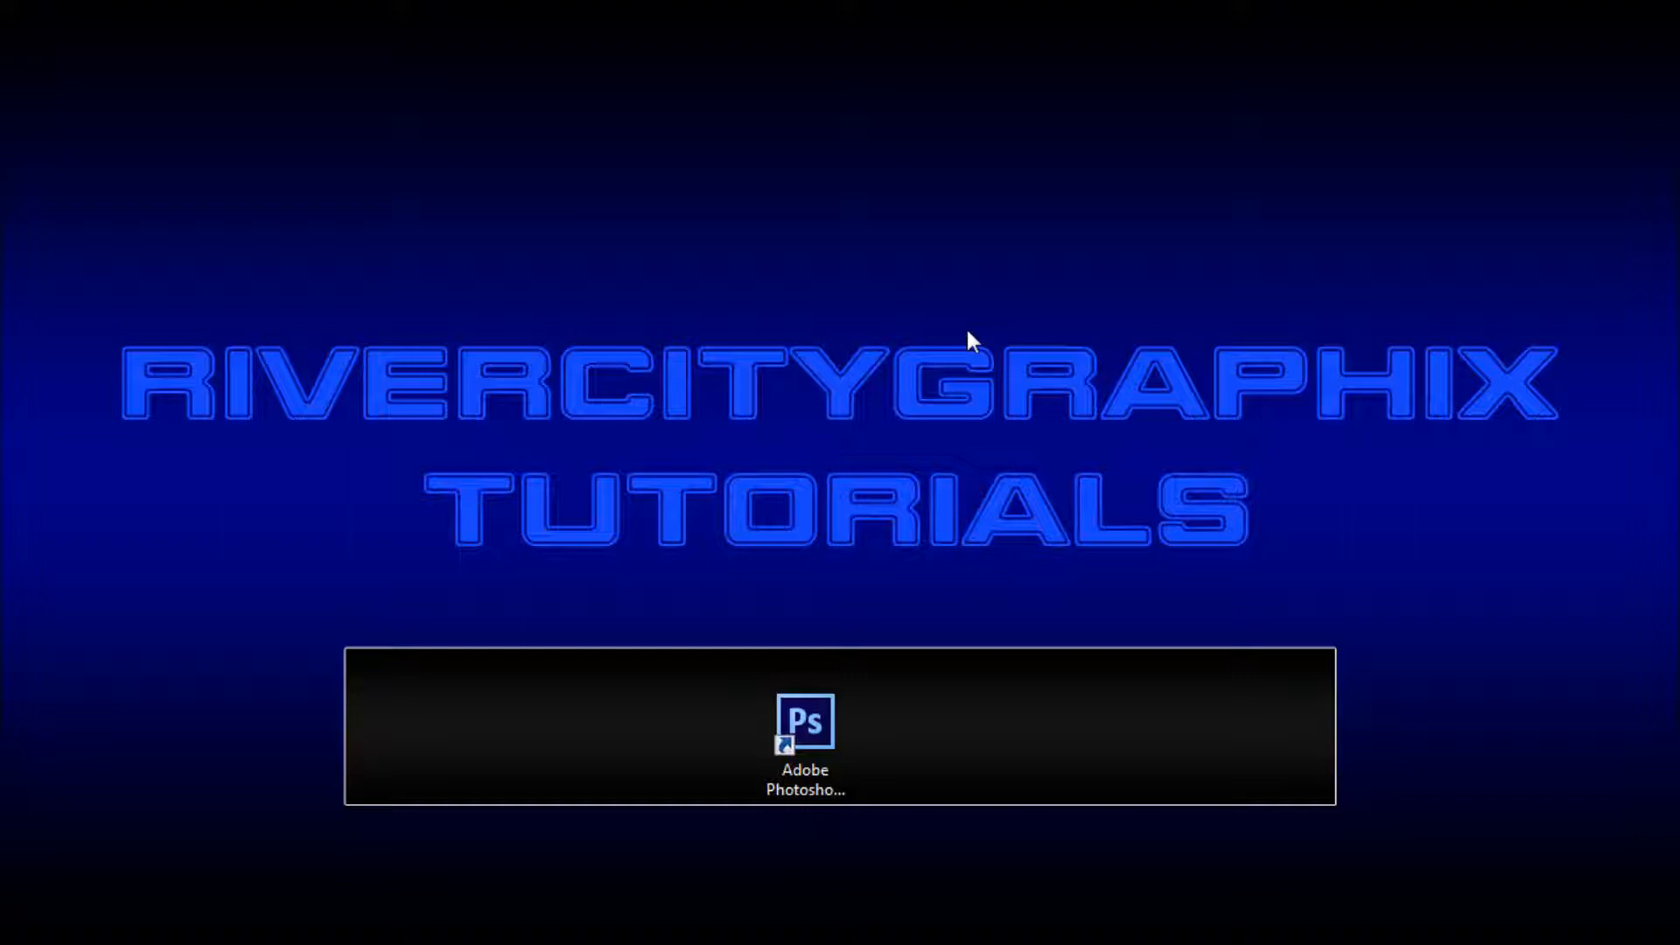
Step: Launch Photoshop CS6 with the document holding the blue Rectangle 1 shape layer
{"action": "double_click", "coordinate": [805, 728]}
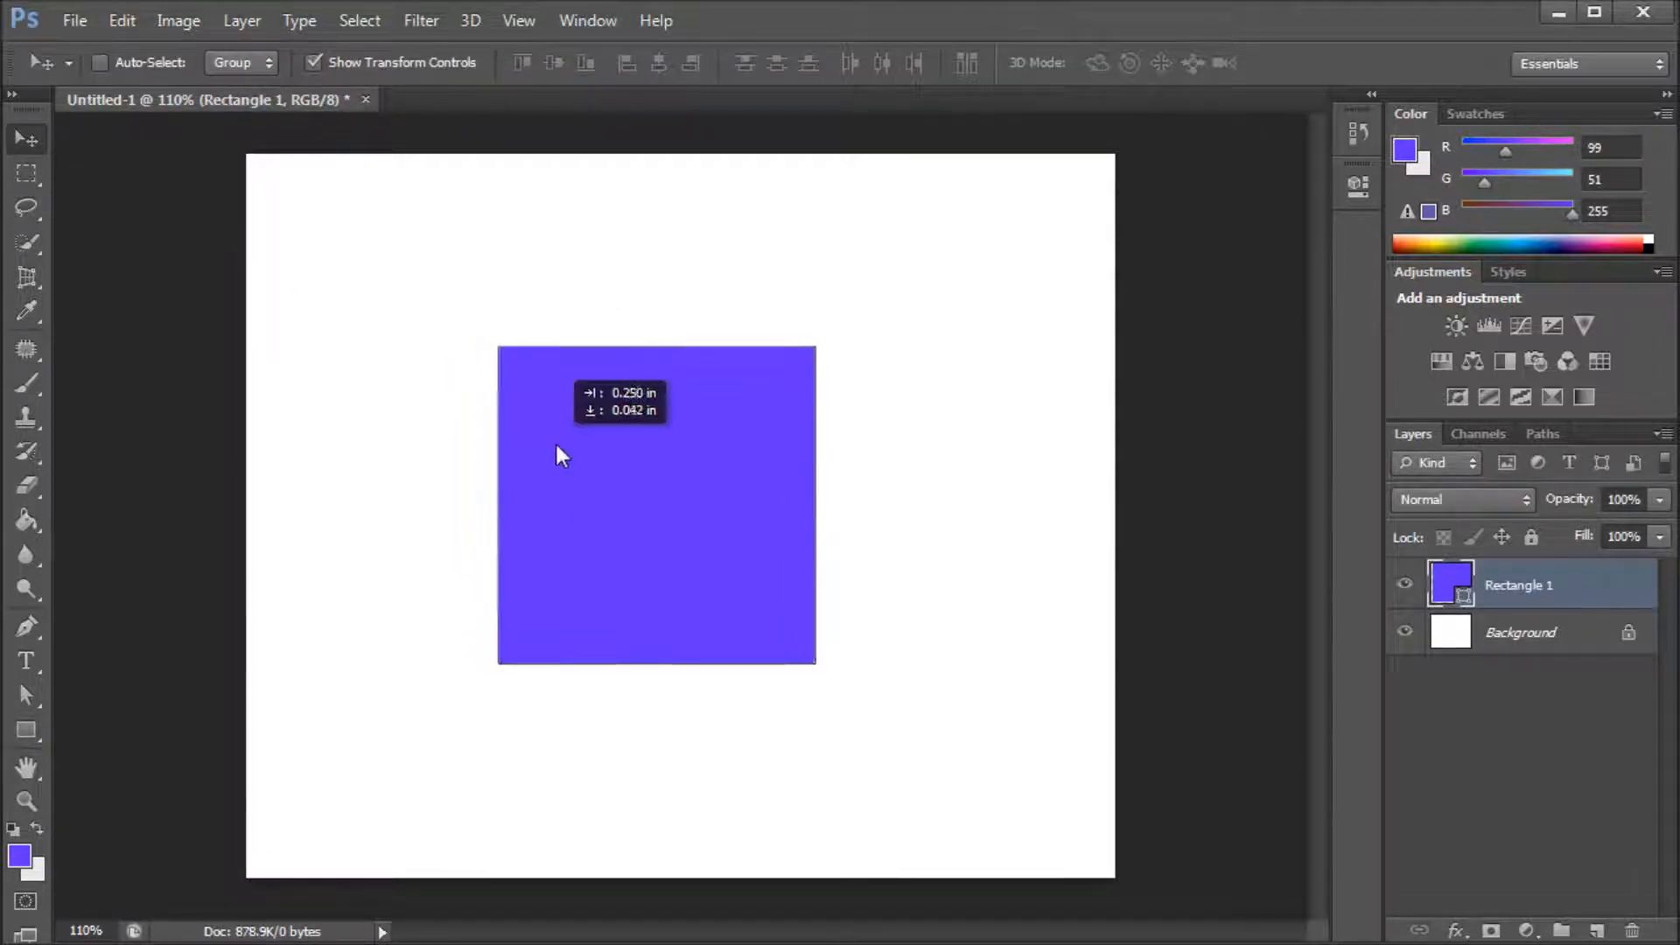
{"action": "left_click", "coordinate": [26, 730]}
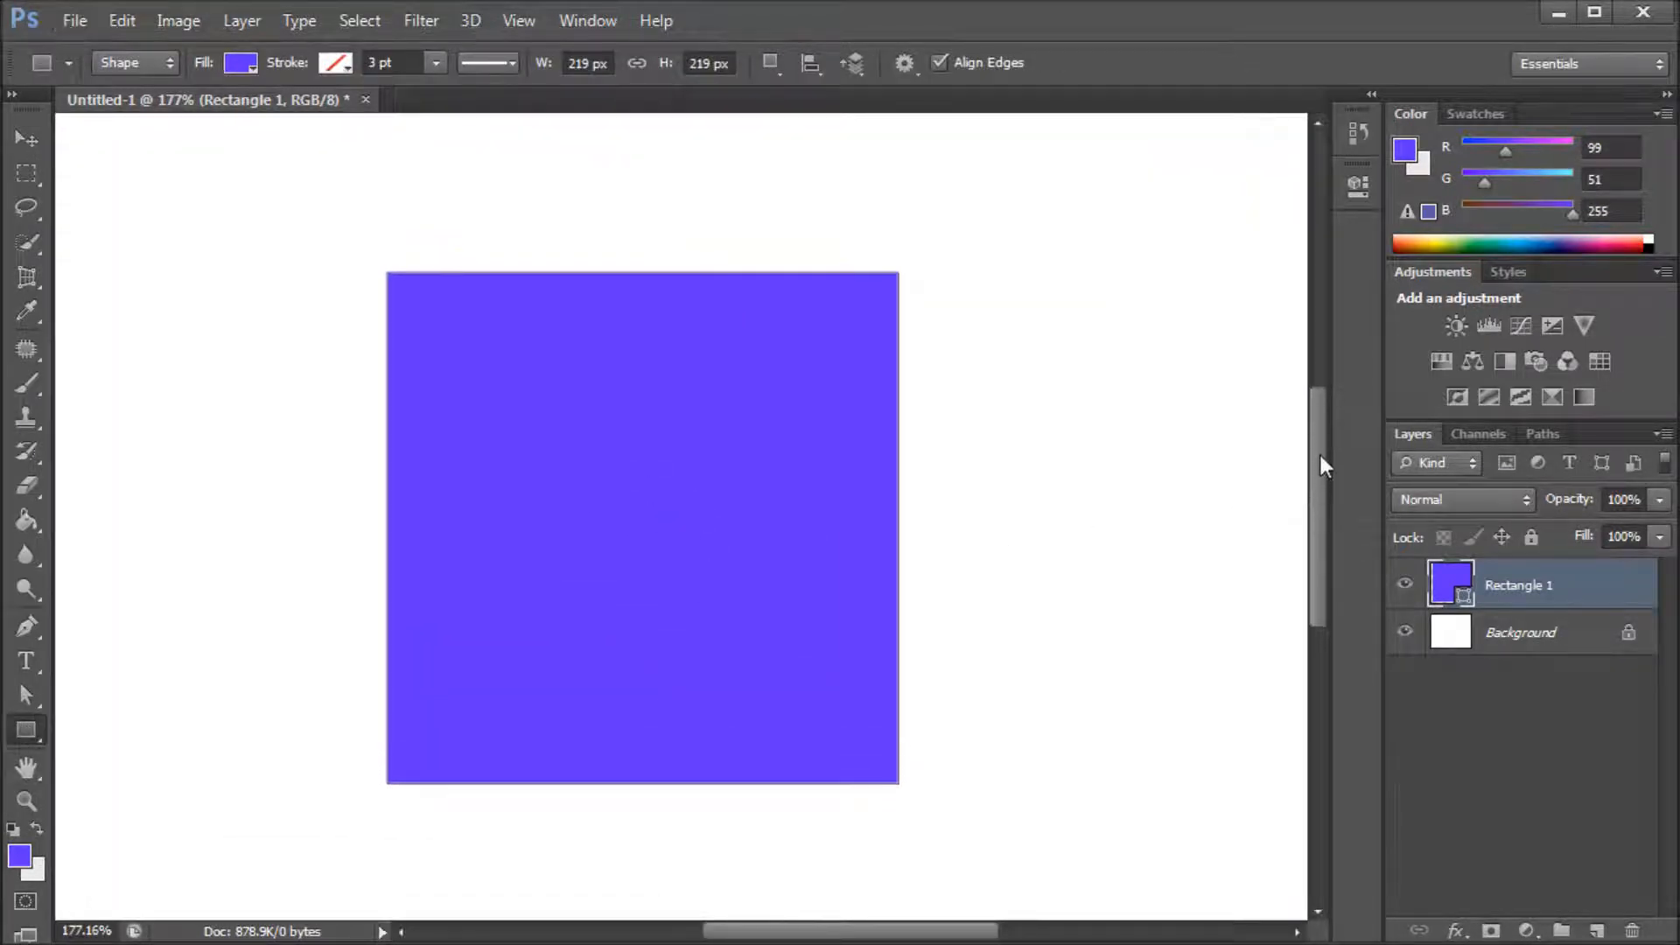
{"action": "mouse_move", "coordinate": [868, 659]}
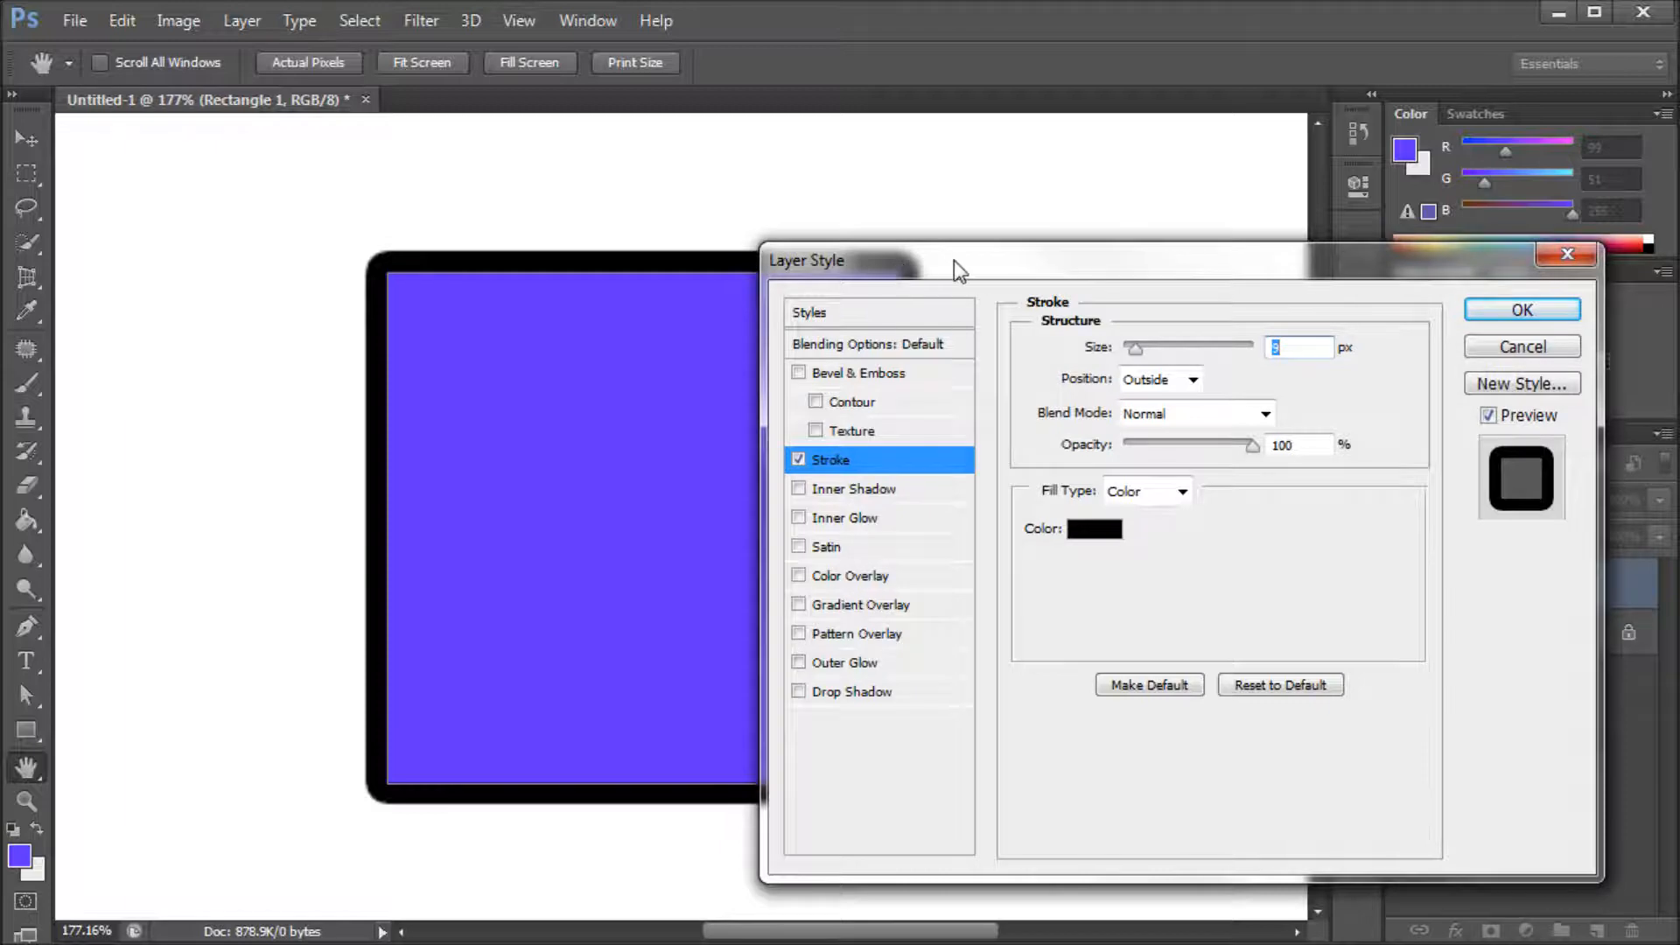
{"action": "mouse_move", "coordinate": [940, 303]}
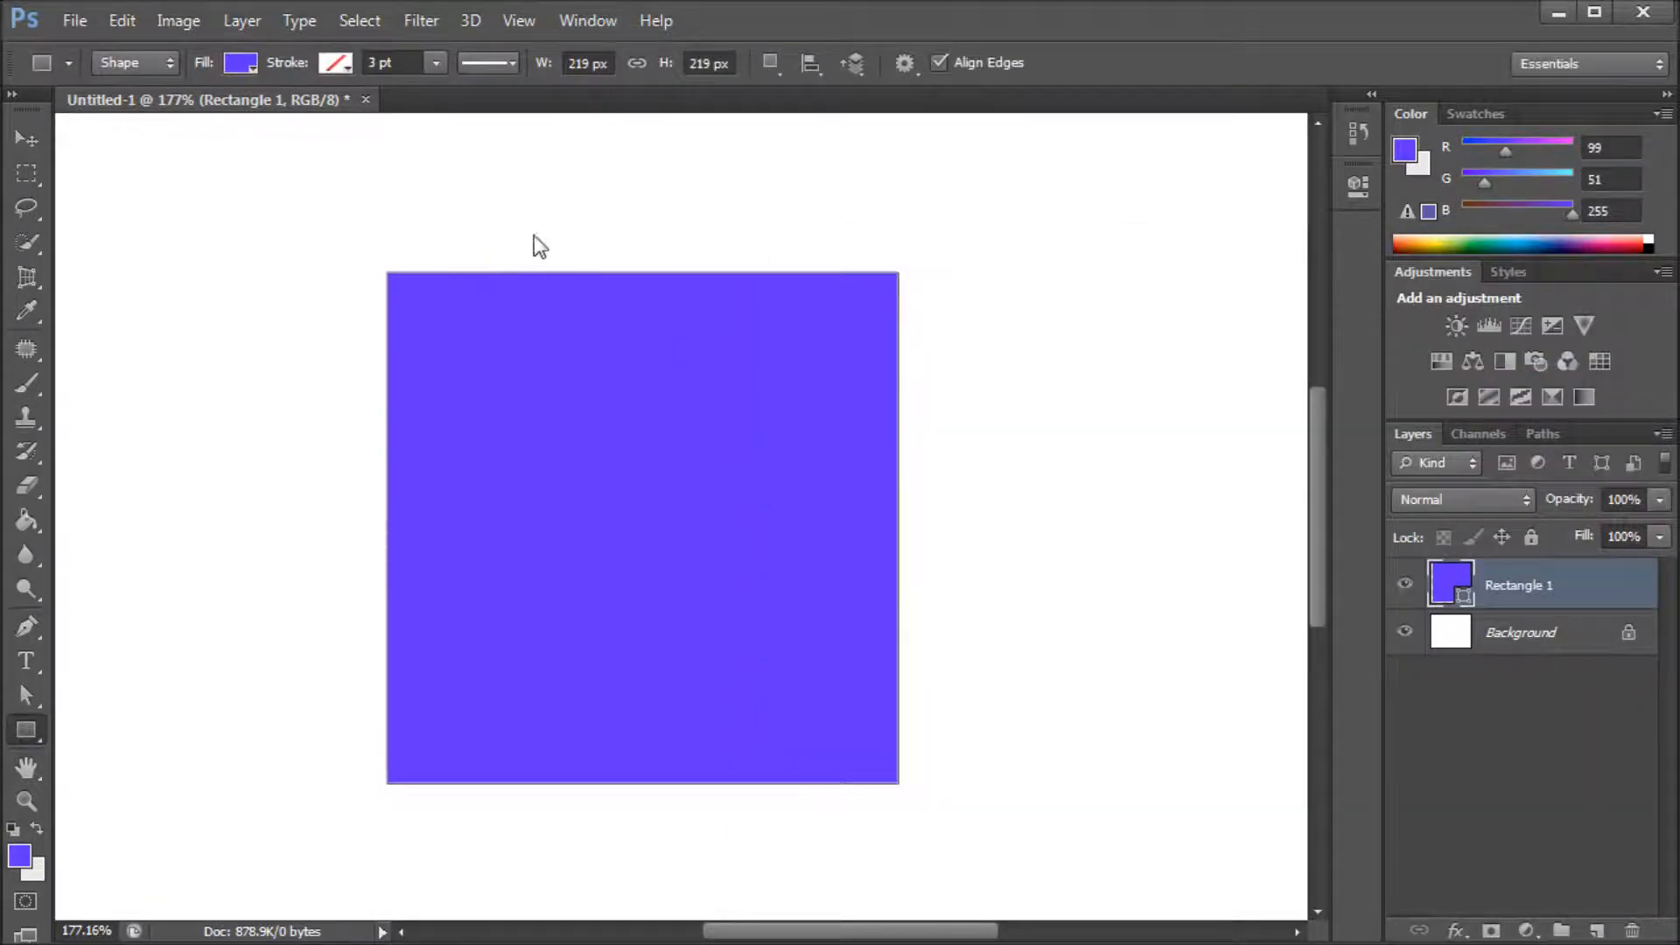
{"action": "mouse_move", "coordinate": [434, 222]}
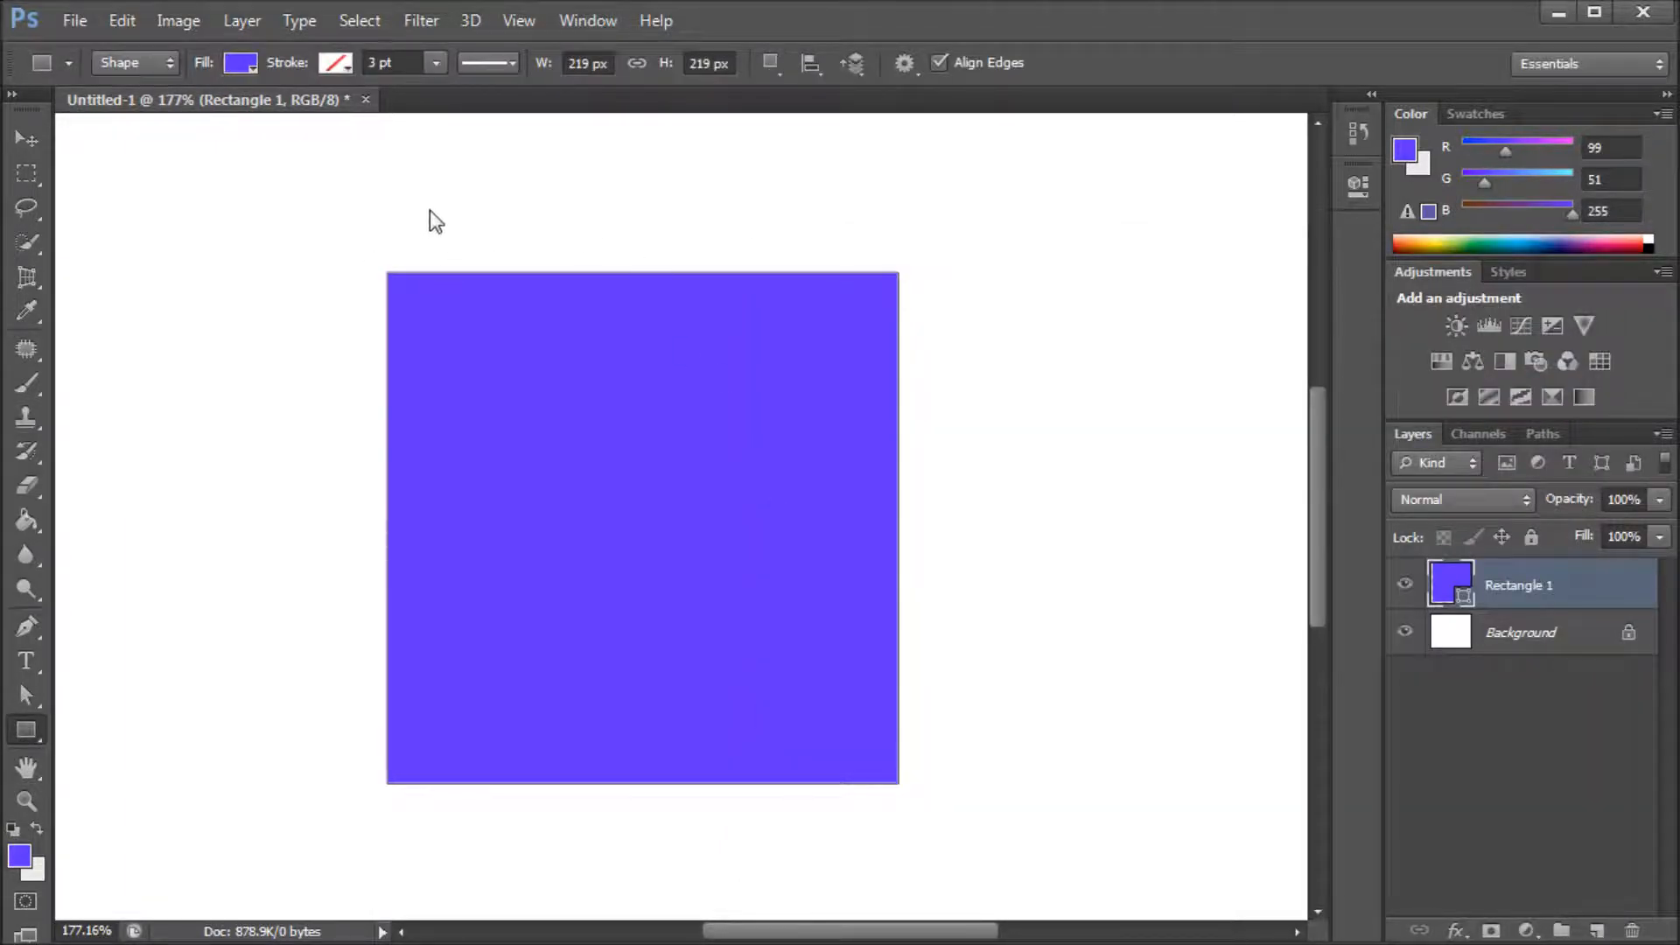
{"action": "mouse_move", "coordinate": [502, 233]}
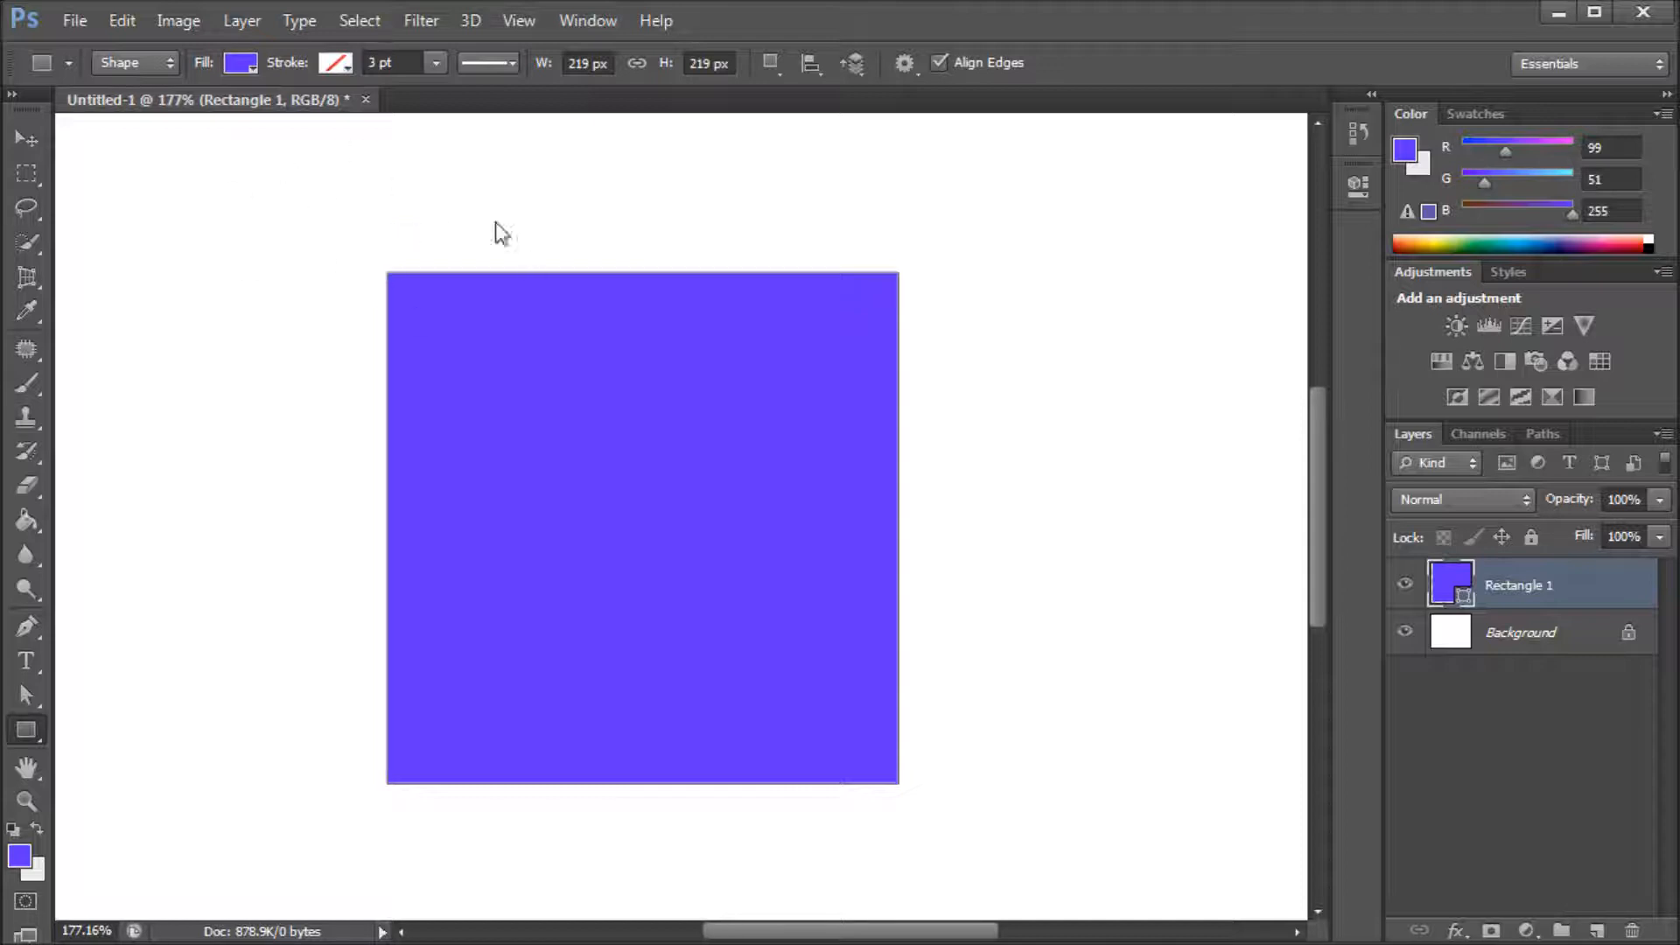
{"action": "mouse_move", "coordinate": [1076, 63]}
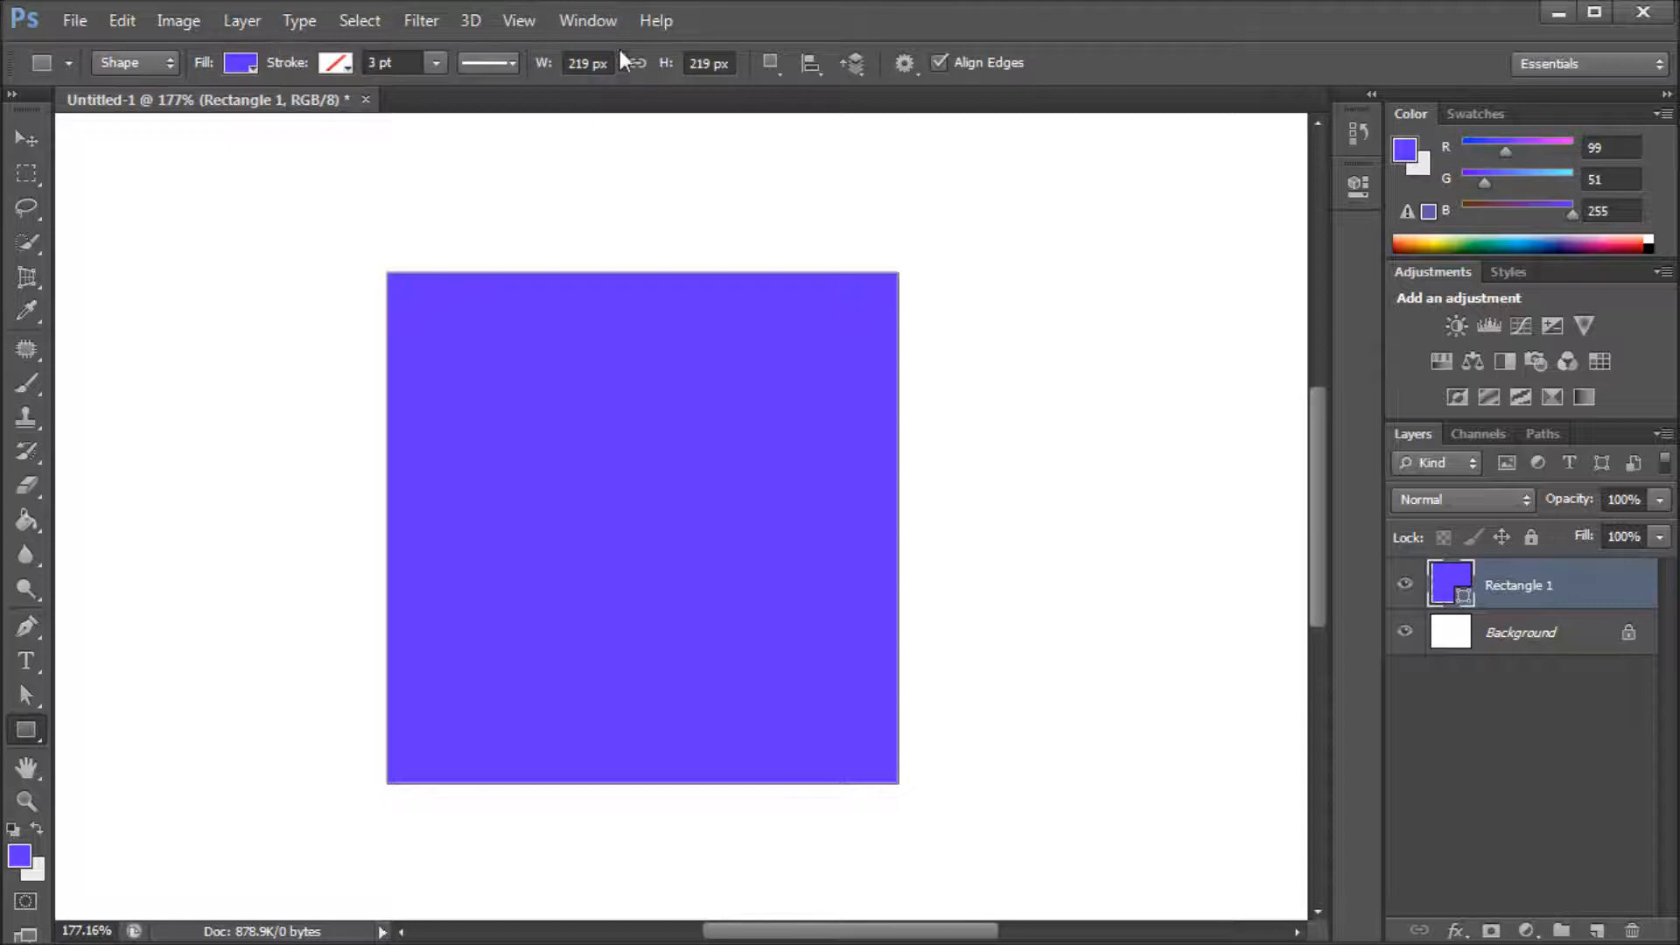
{"action": "mouse_move", "coordinate": [642, 70]}
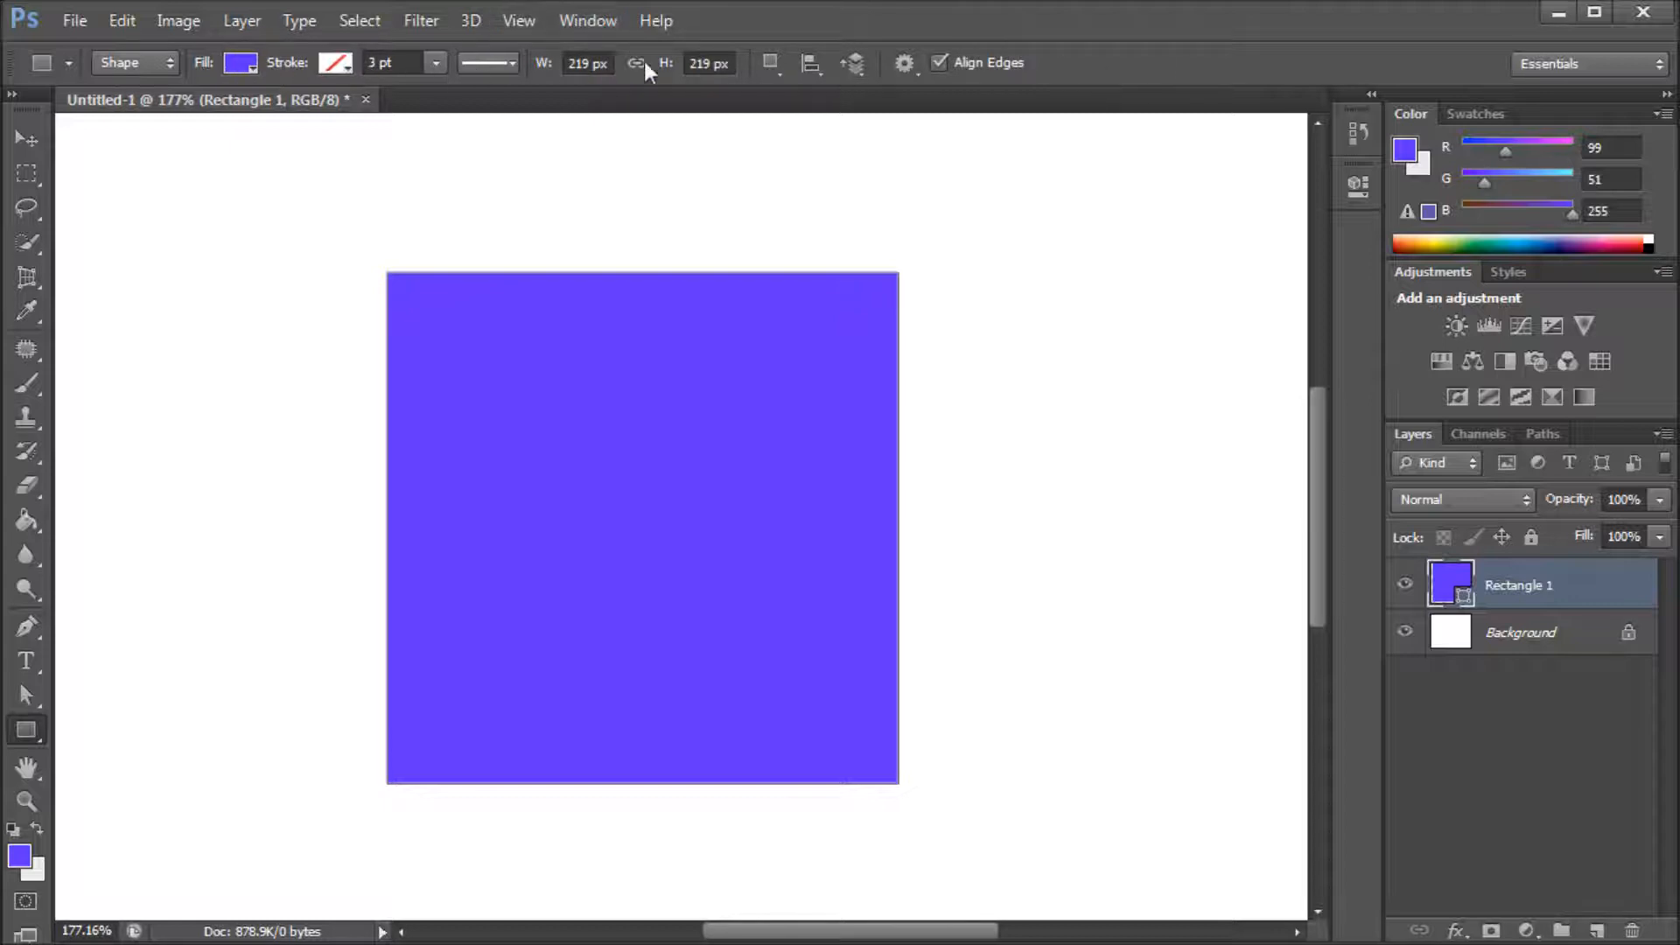
{"action": "mouse_move", "coordinate": [532, 343]}
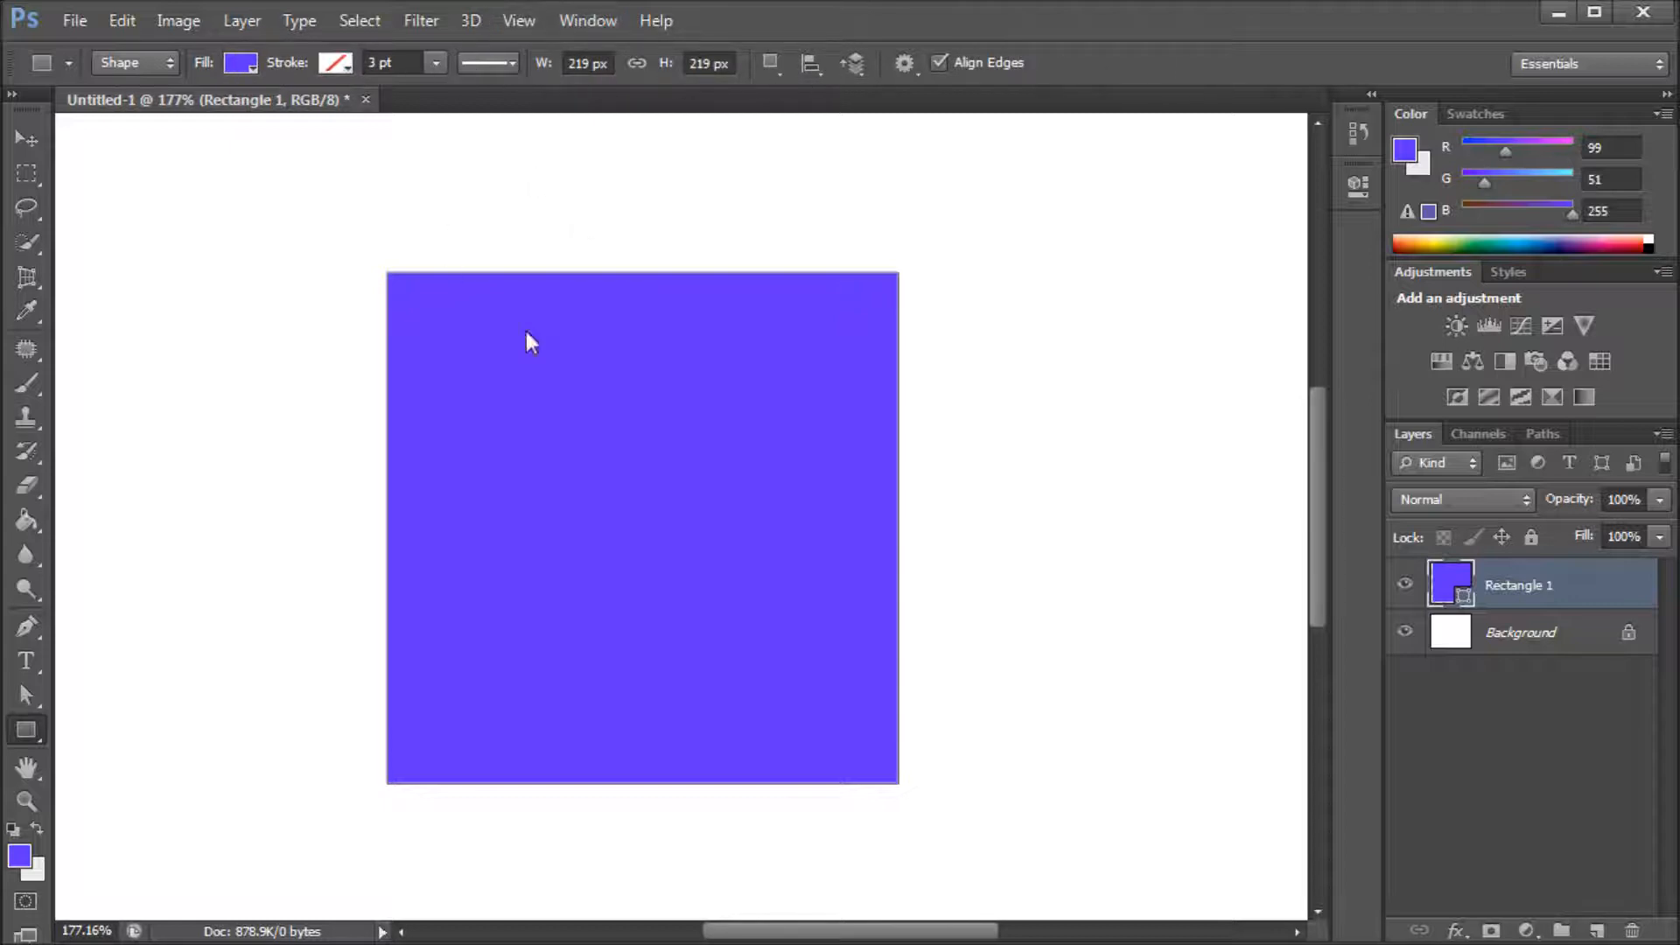
{"action": "mouse_move", "coordinate": [354, 81]}
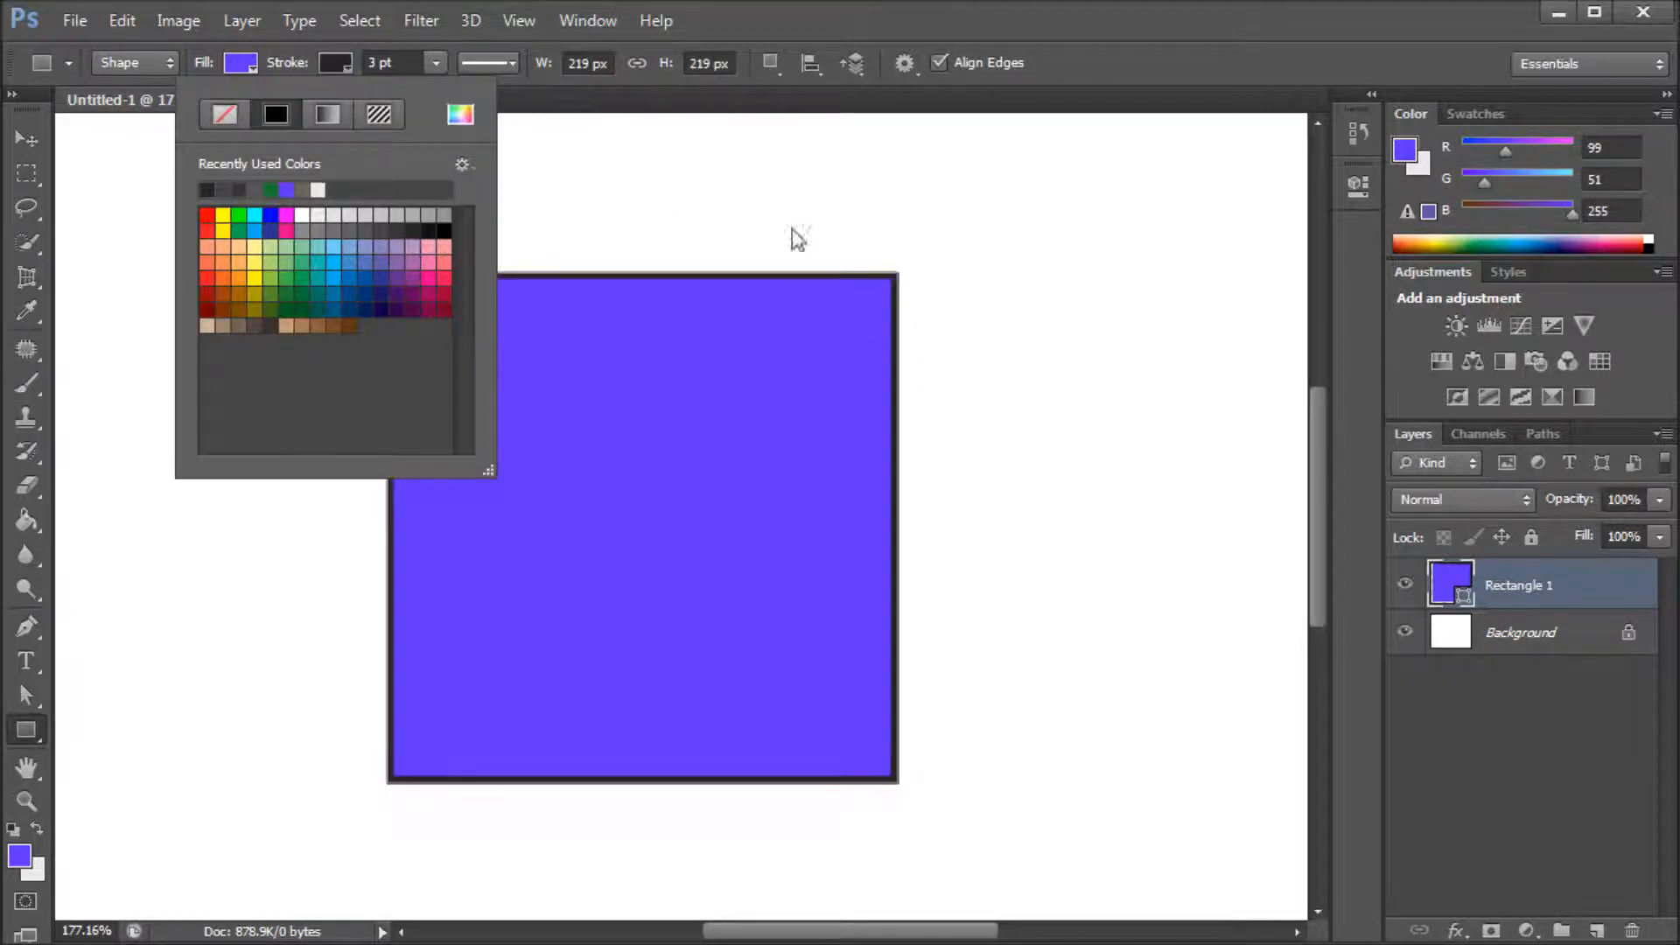
{"action": "mouse_move", "coordinate": [621, 294]}
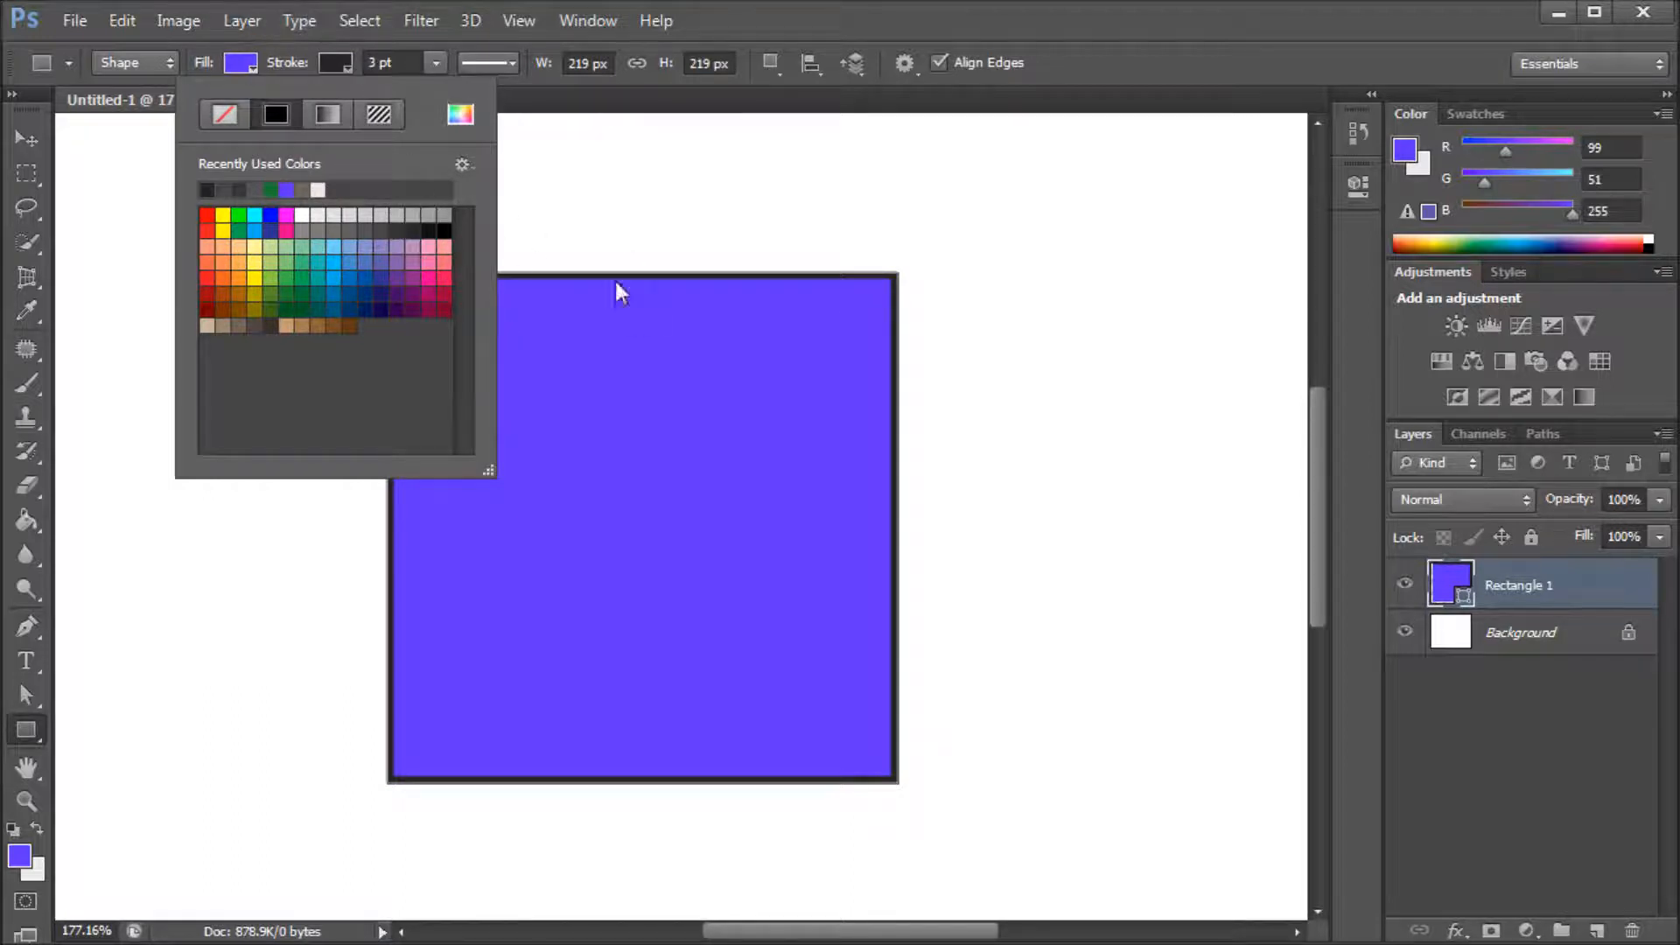
{"action": "mouse_move", "coordinate": [460, 155]}
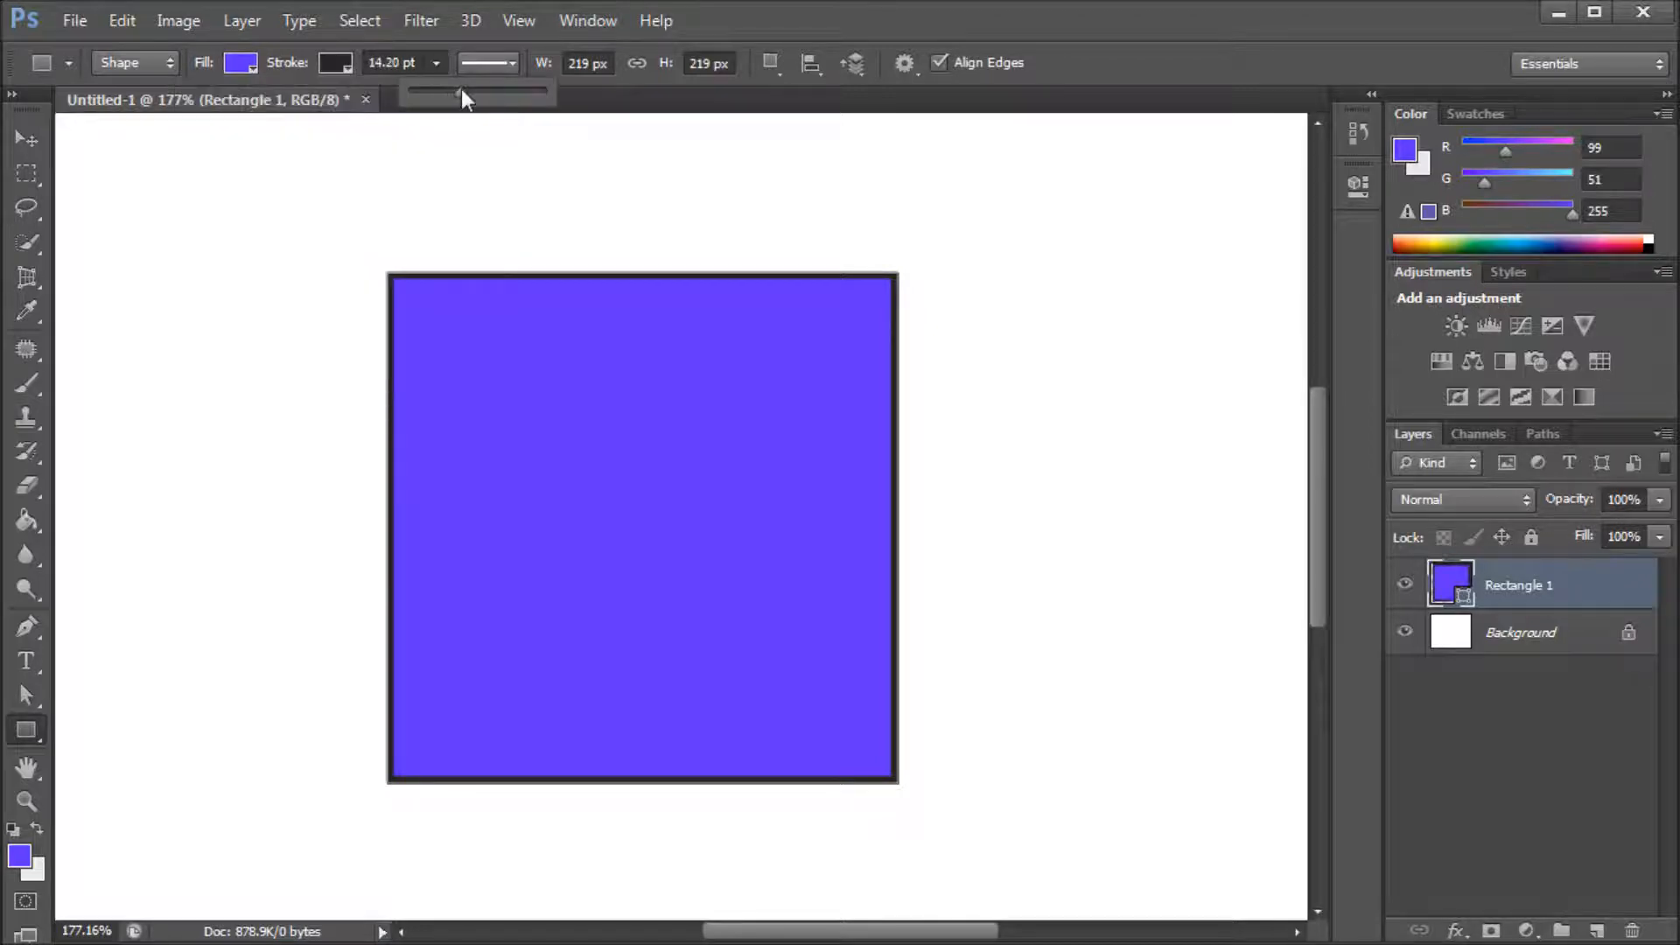
Step: Raise the square's black stroke width to about 13.62 pt with the width slider
{"action": "left_click_drag", "start_coordinate": [462, 91], "coordinate": [459, 91]}
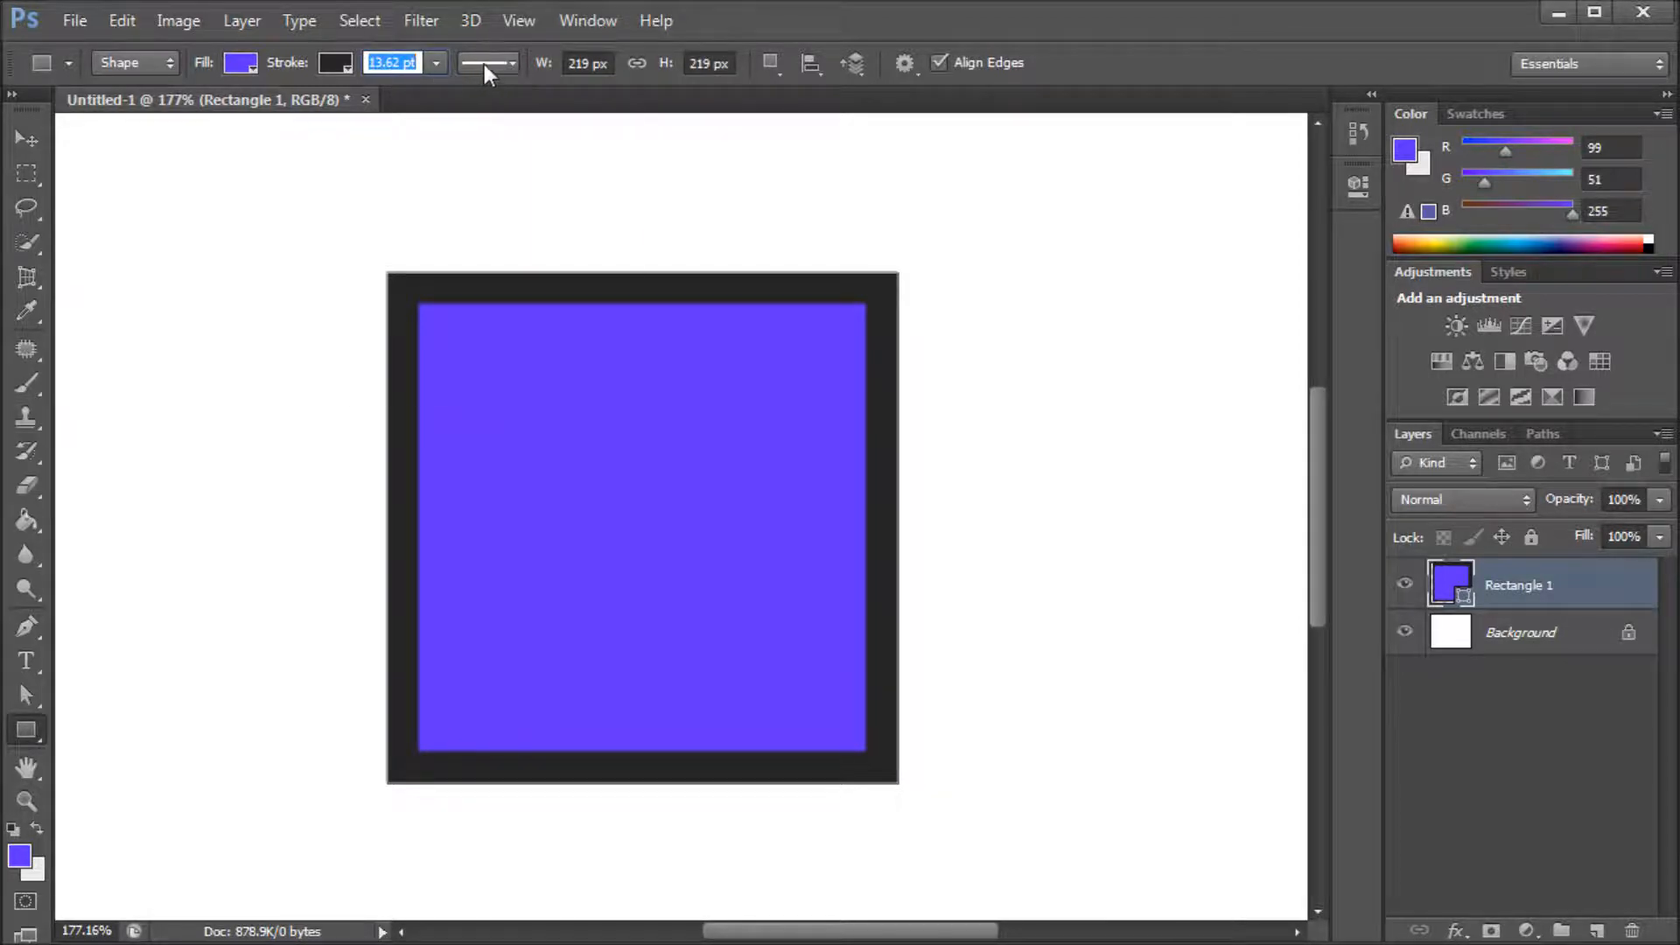
Step: Set the stroke type to dashed after trying dotted, and bring up More Options
{"action": "left_click", "coordinate": [488, 63]}
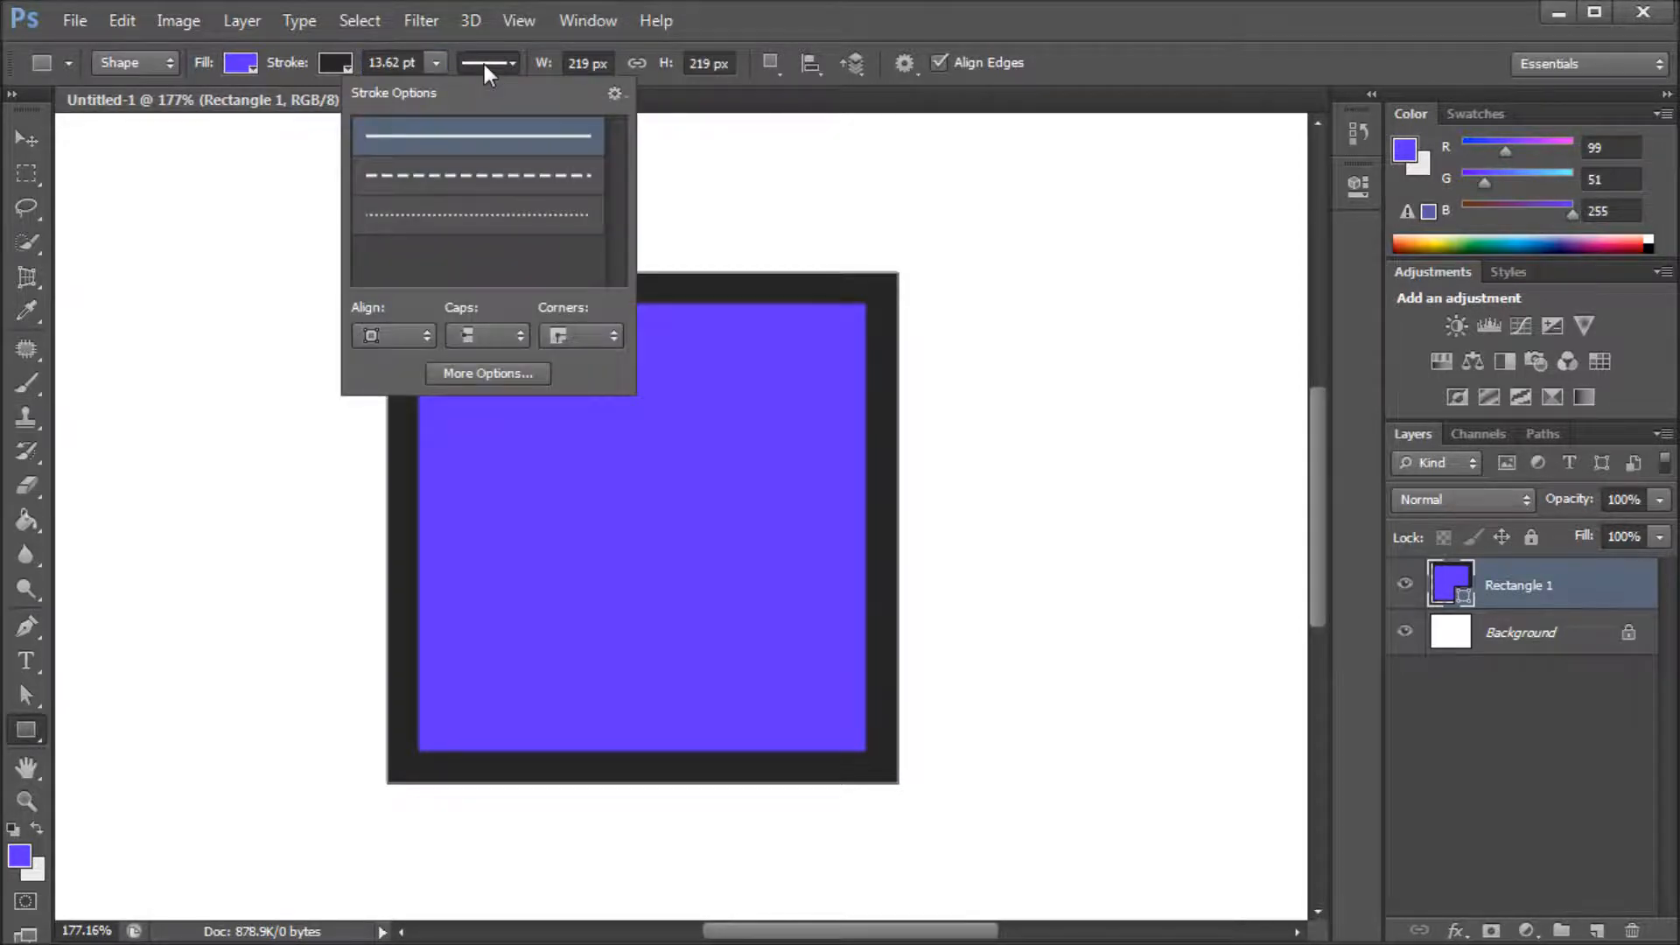
{"action": "left_click", "coordinate": [476, 175]}
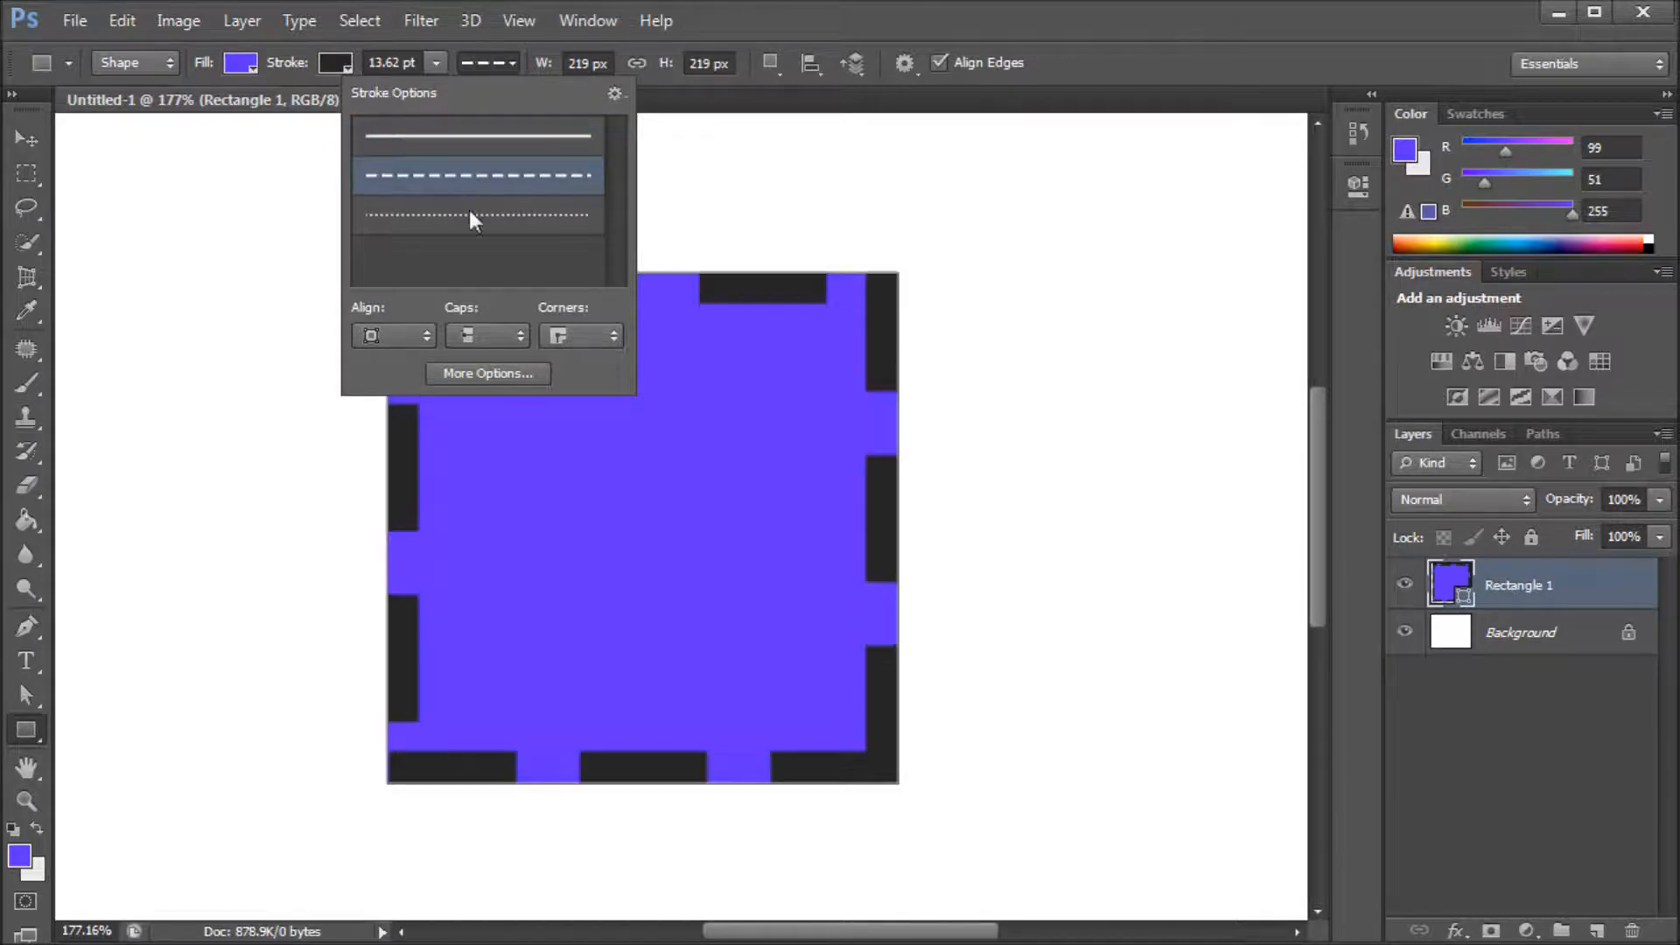
{"action": "left_click", "coordinate": [476, 215]}
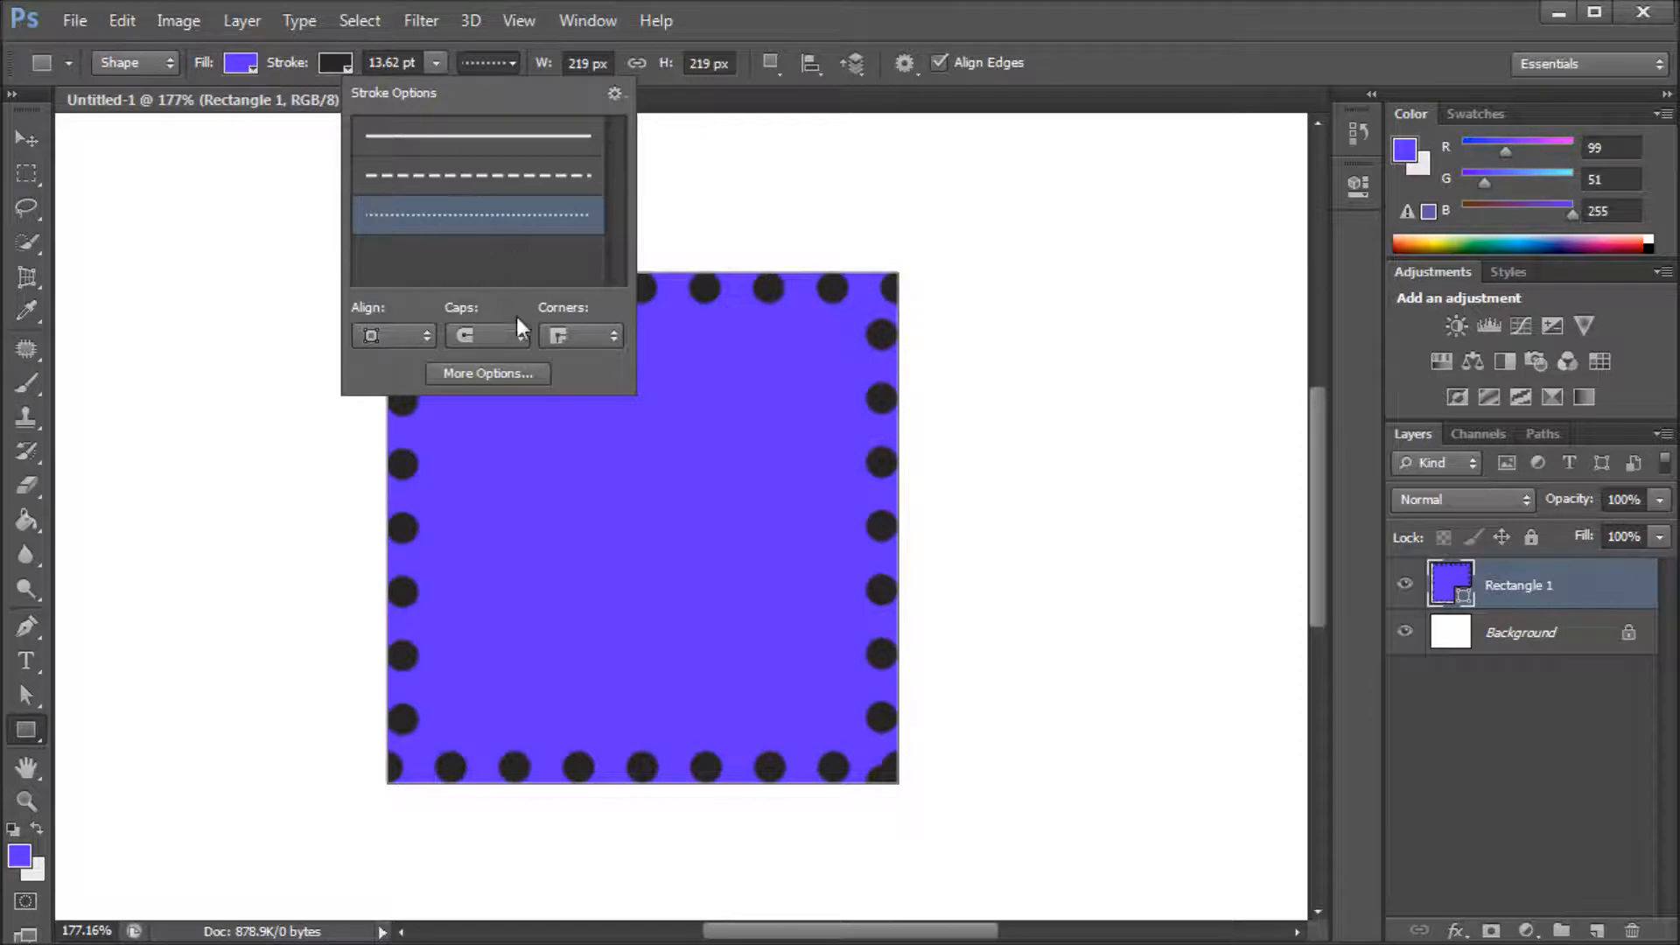
{"action": "mouse_move", "coordinate": [474, 338]}
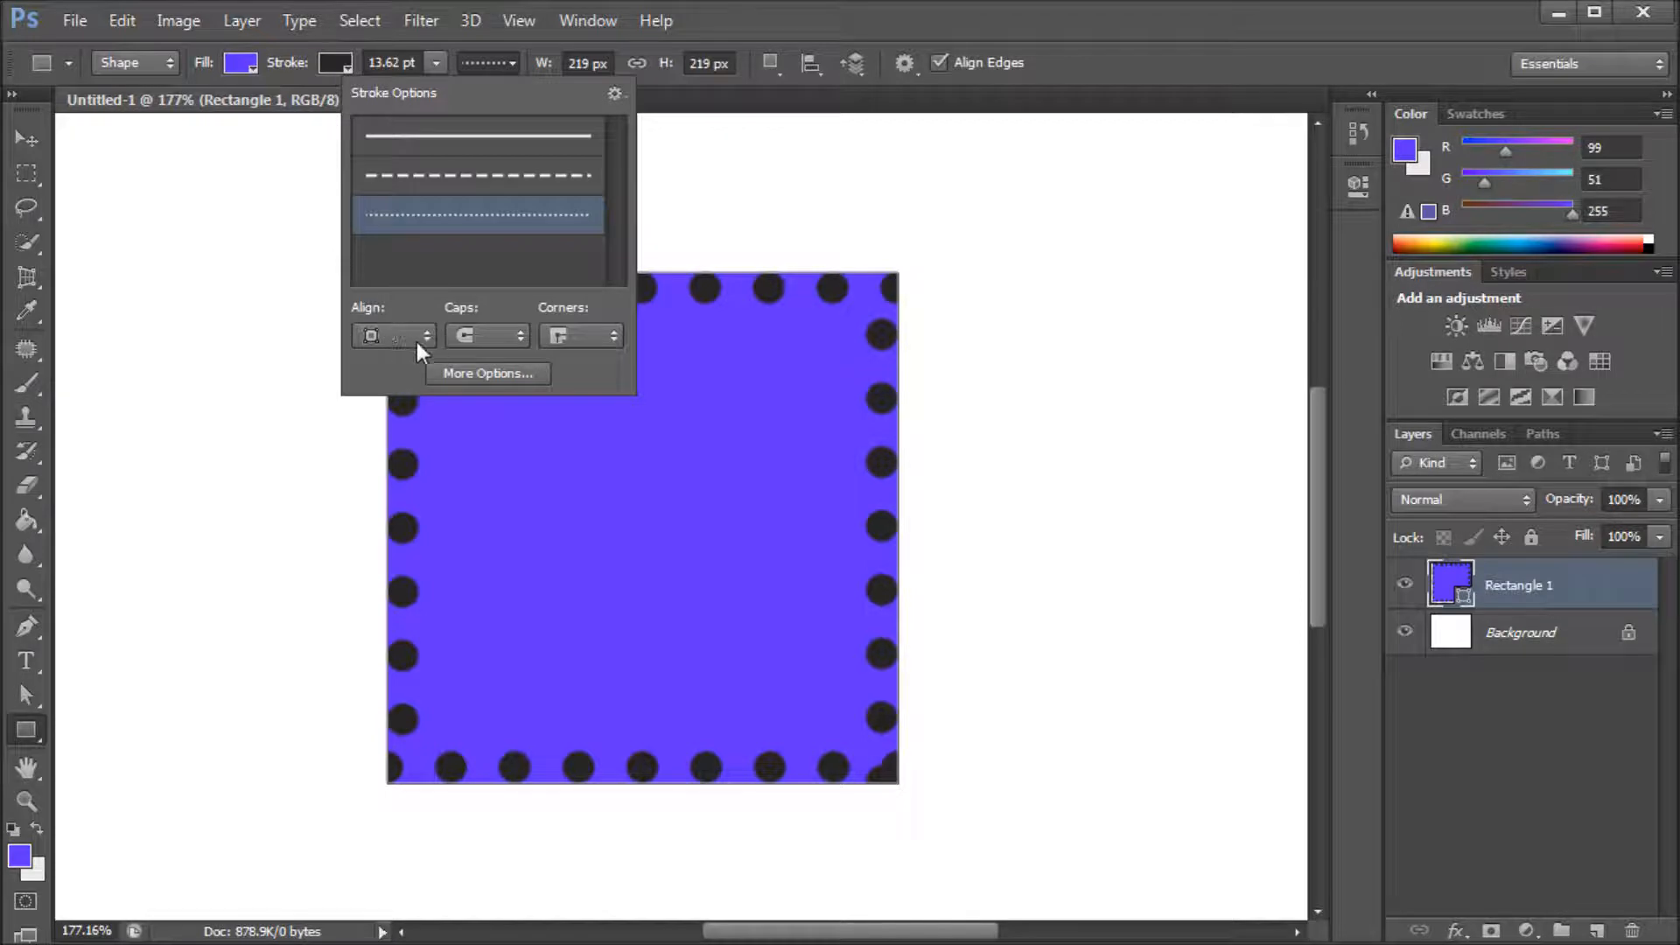
{"action": "mouse_move", "coordinate": [476, 344]}
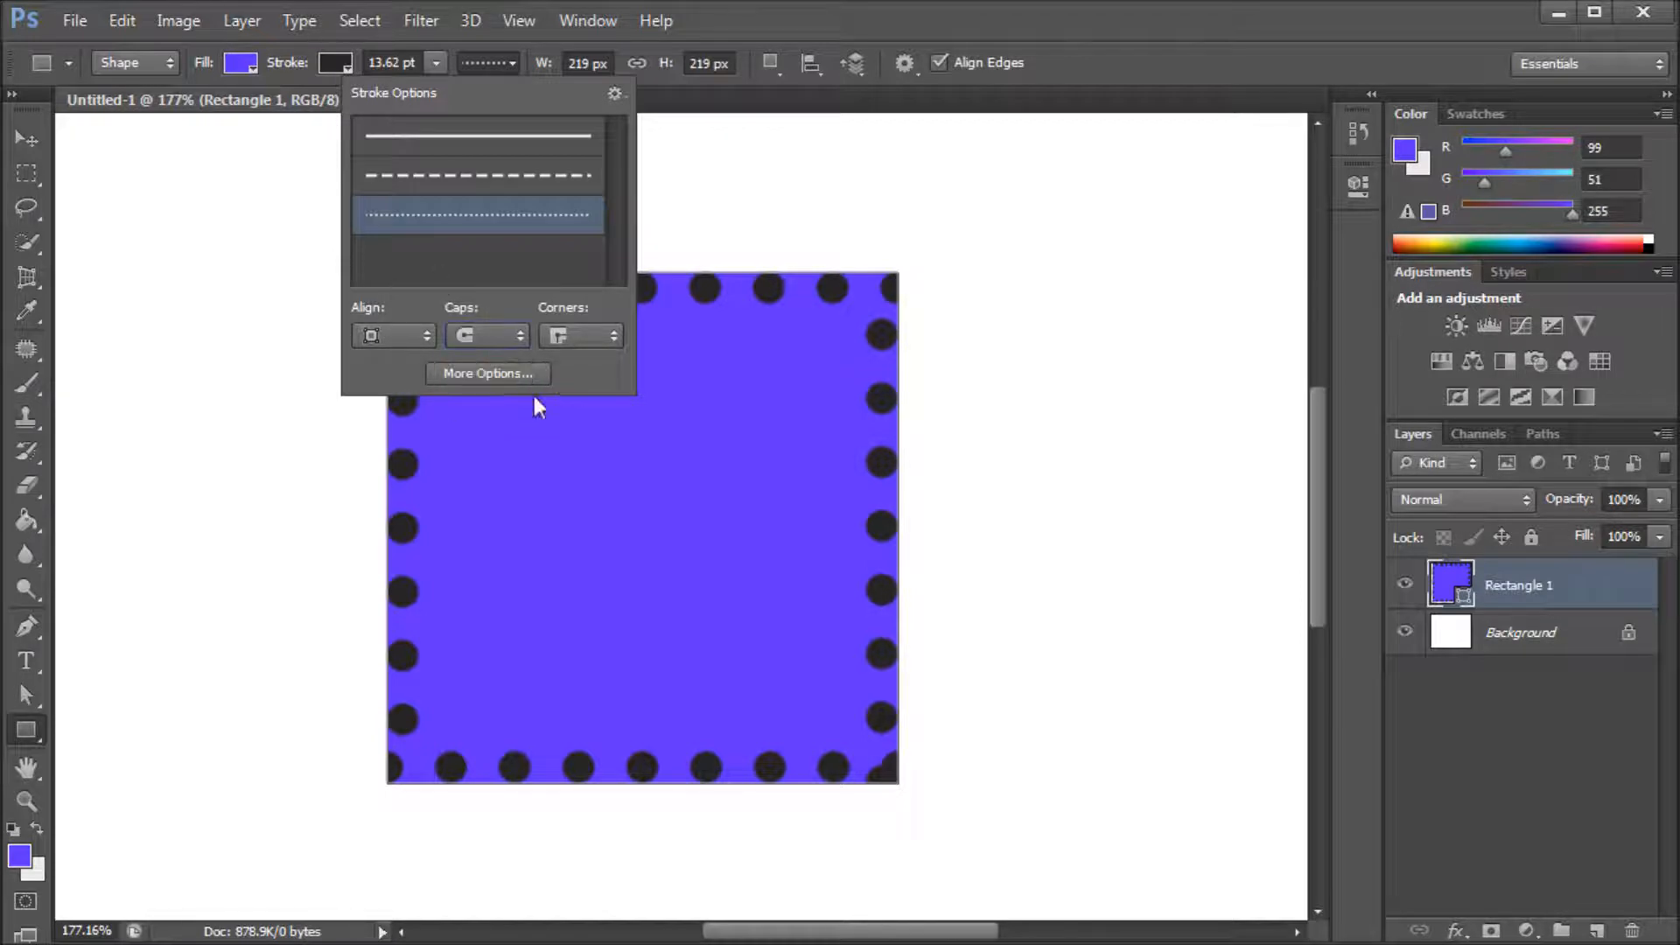
{"action": "left_click", "coordinate": [476, 175]}
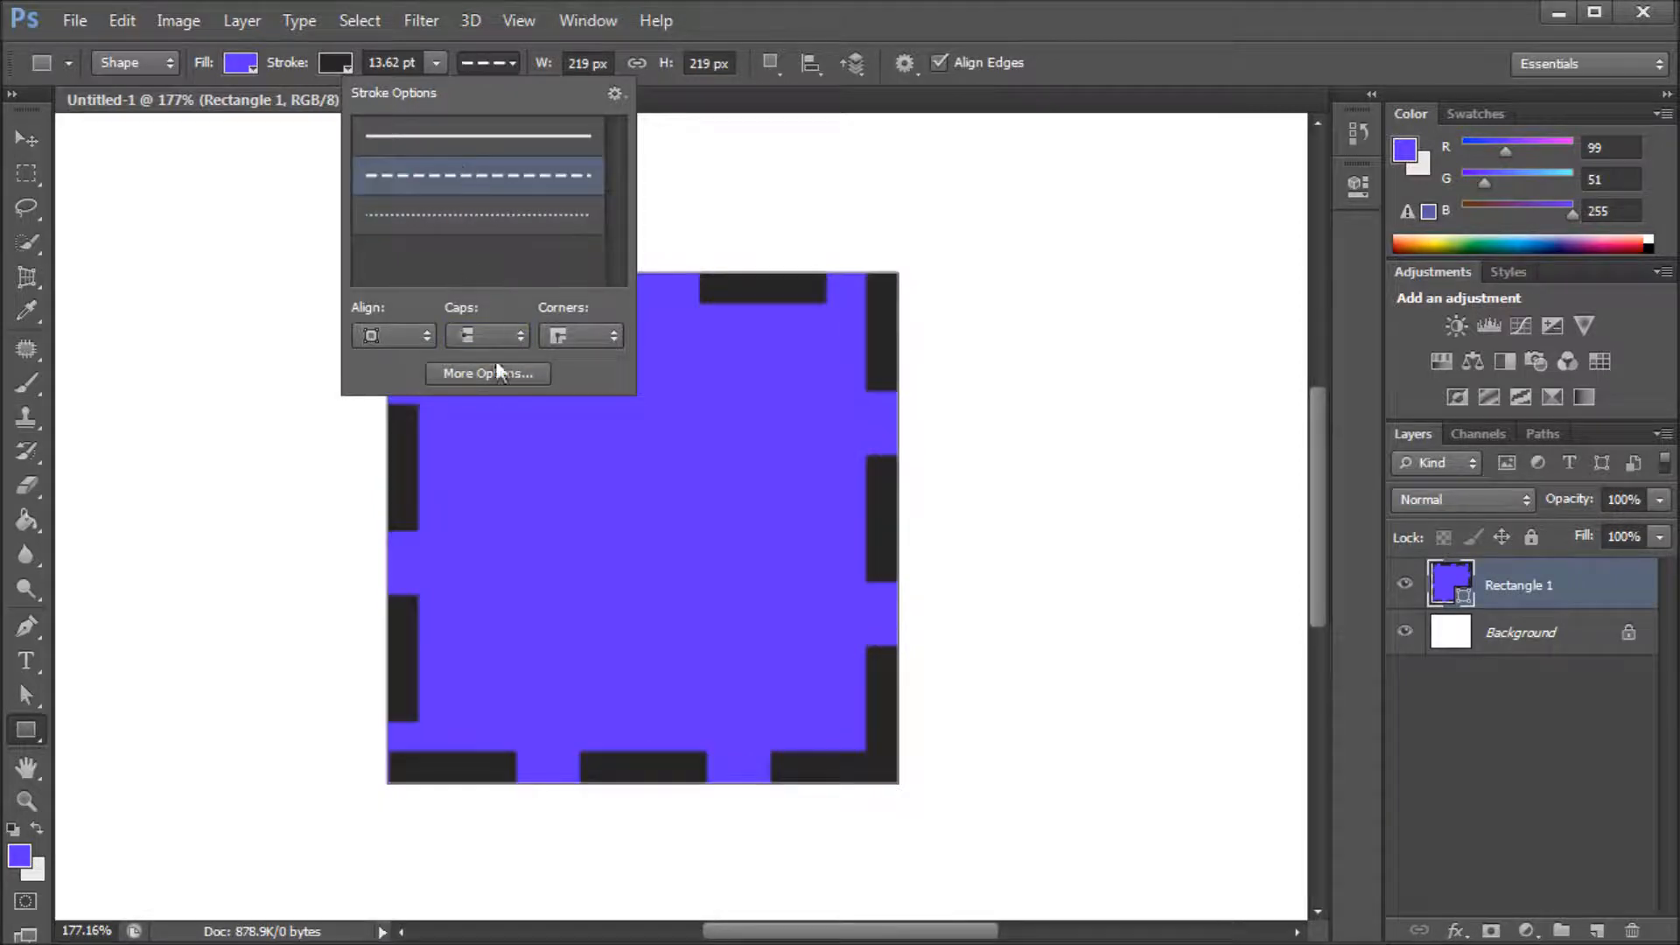
{"action": "left_click", "coordinate": [487, 373]}
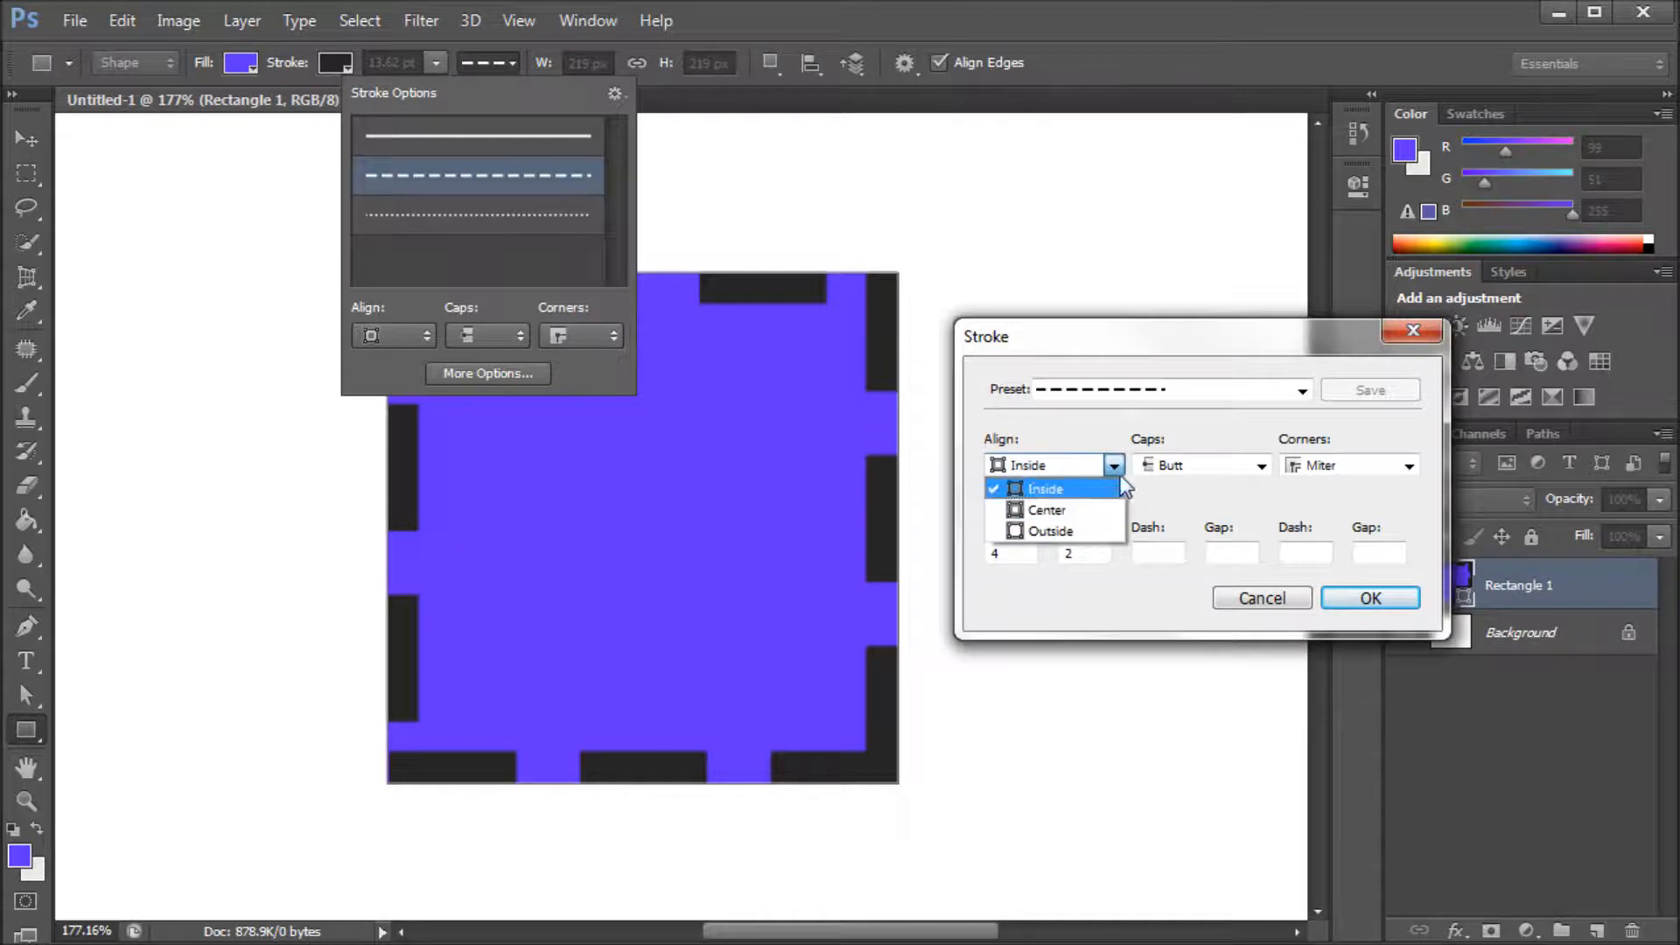
Step: Keep the stroke aligned inside and settle on the dashed preset after previewing solid and dotted
{"action": "left_click", "coordinate": [1043, 488]}
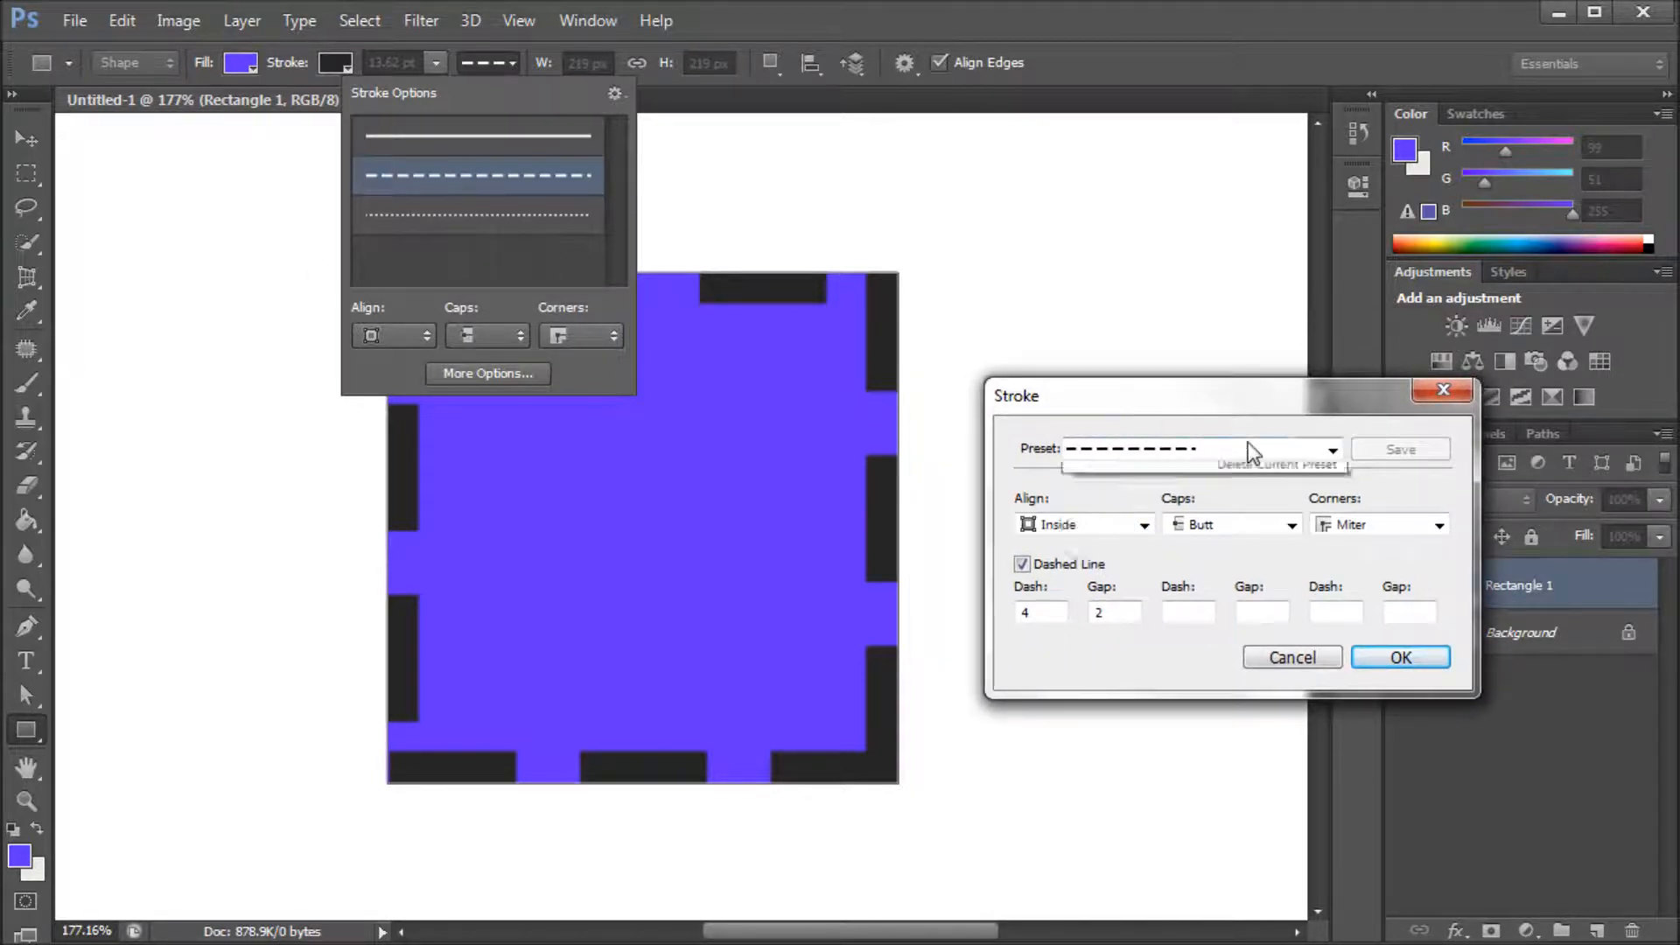
{"action": "left_click", "coordinate": [1333, 448]}
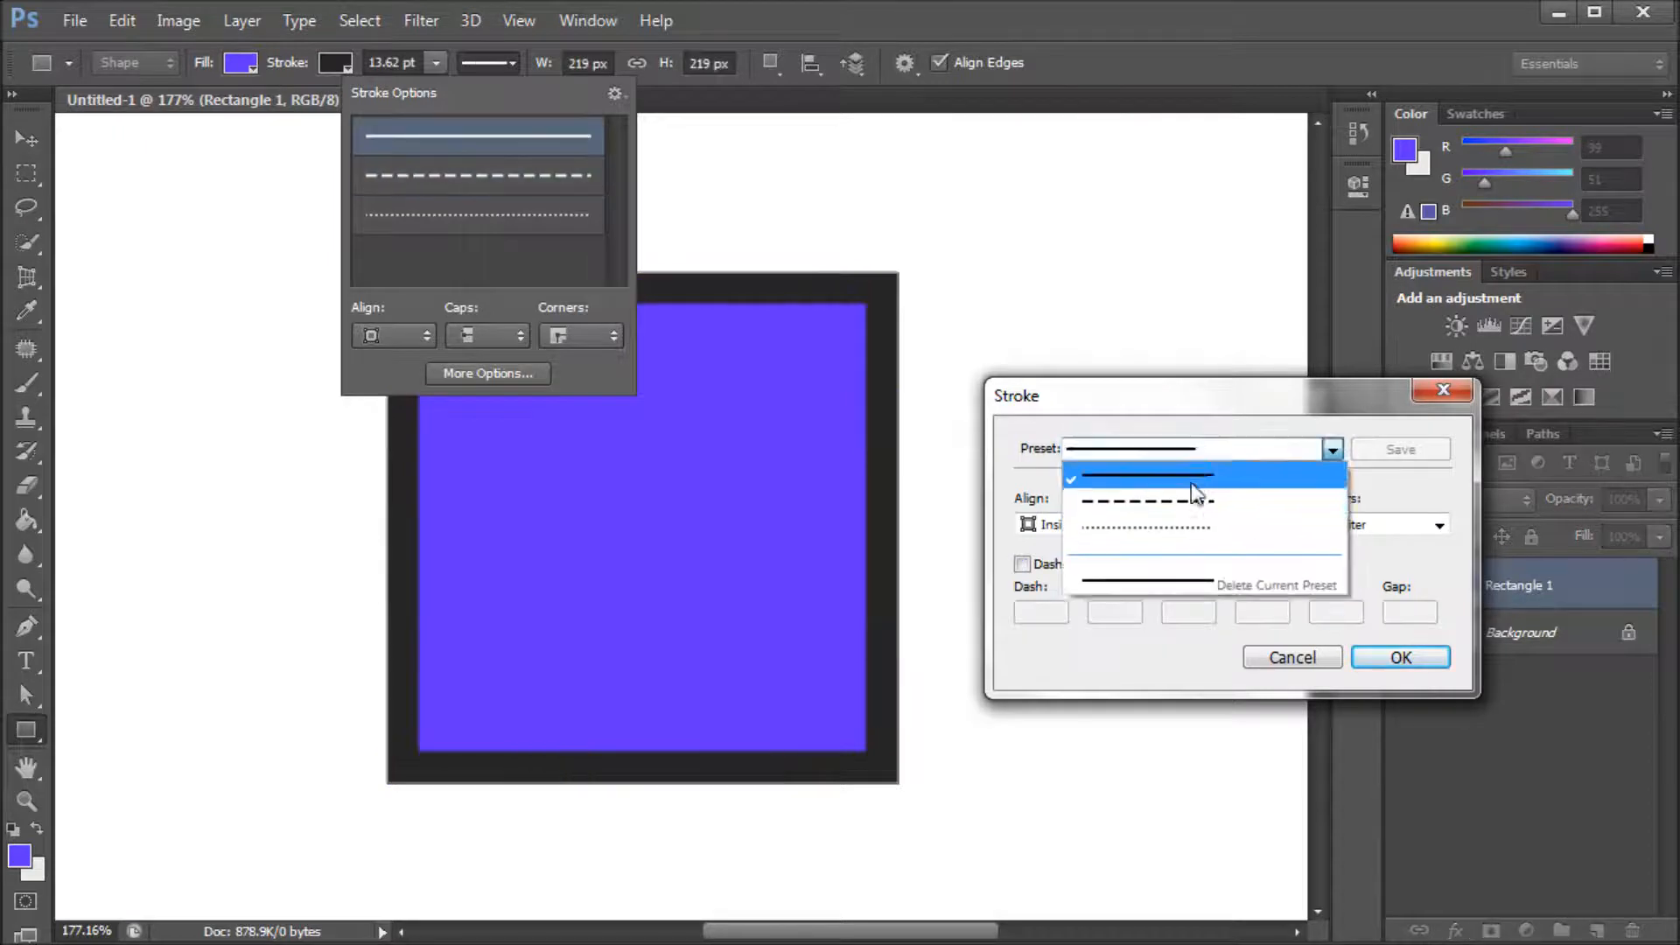
{"action": "left_click", "coordinate": [1139, 499]}
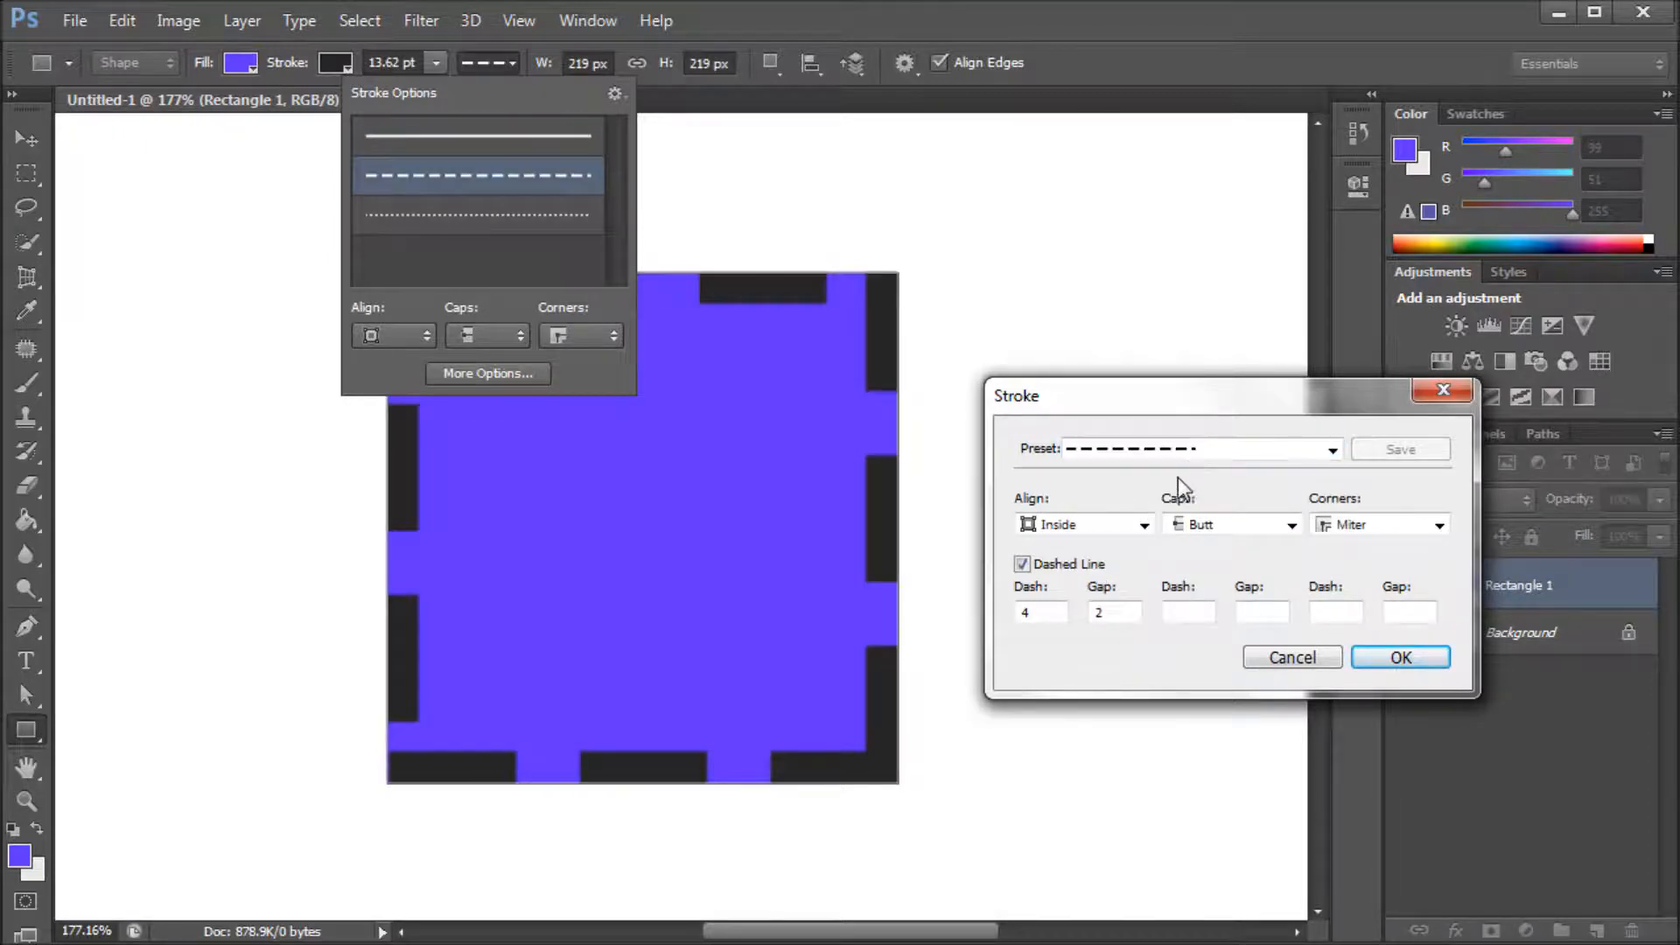
{"action": "left_click", "coordinate": [476, 215]}
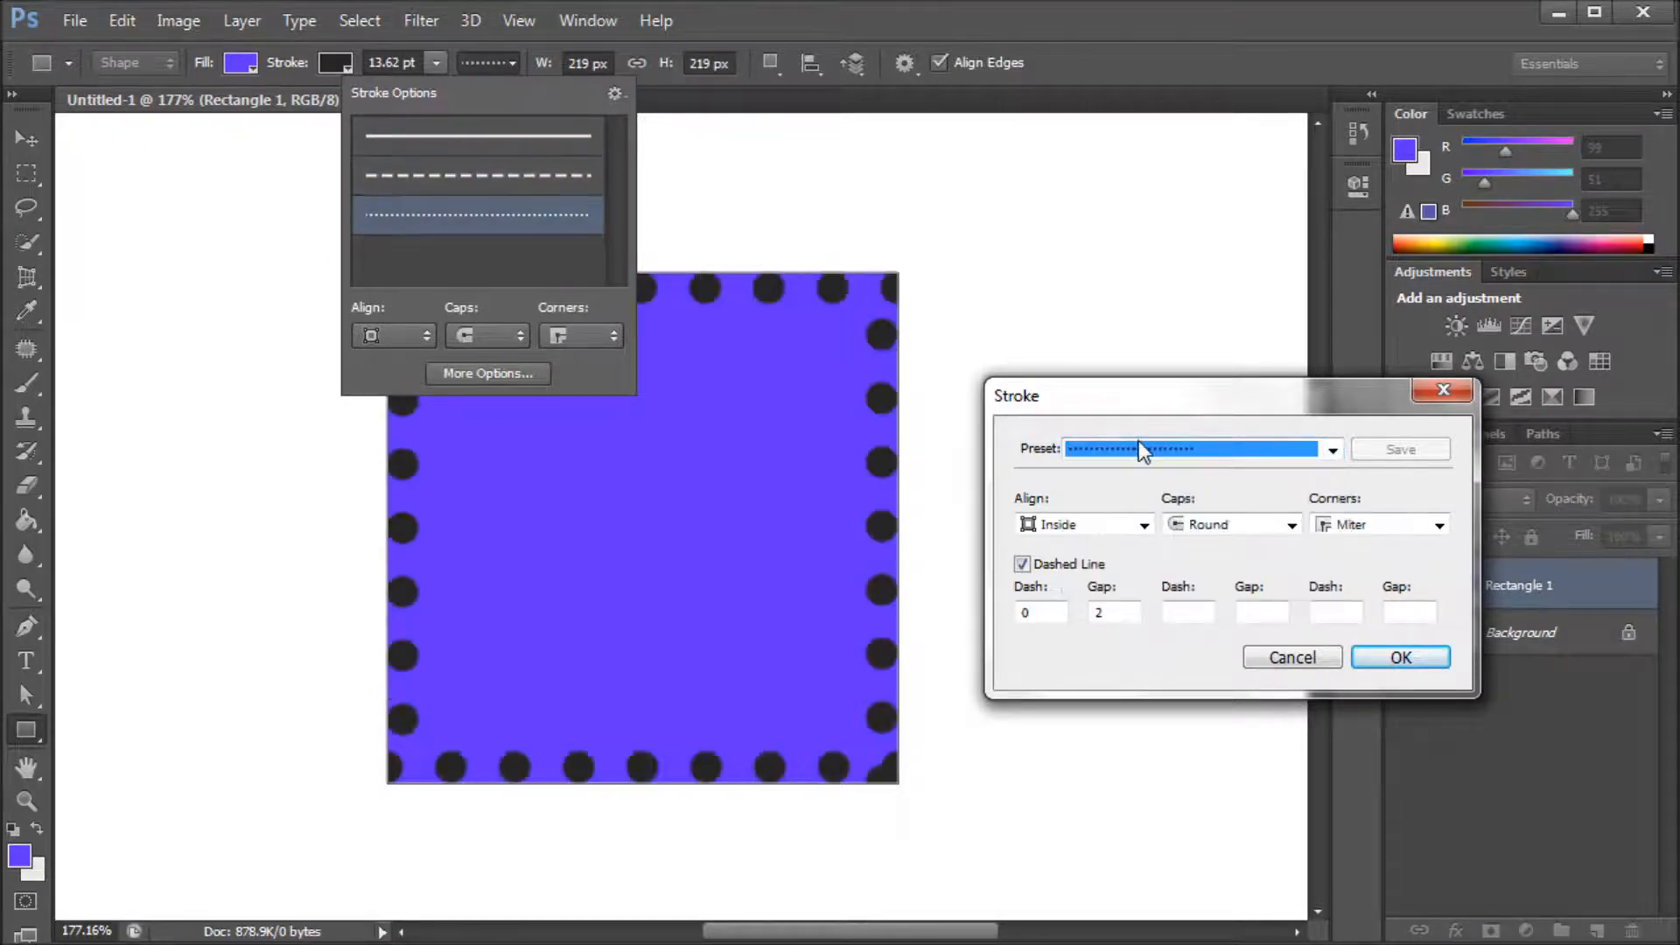
{"action": "left_click", "coordinate": [1332, 450]}
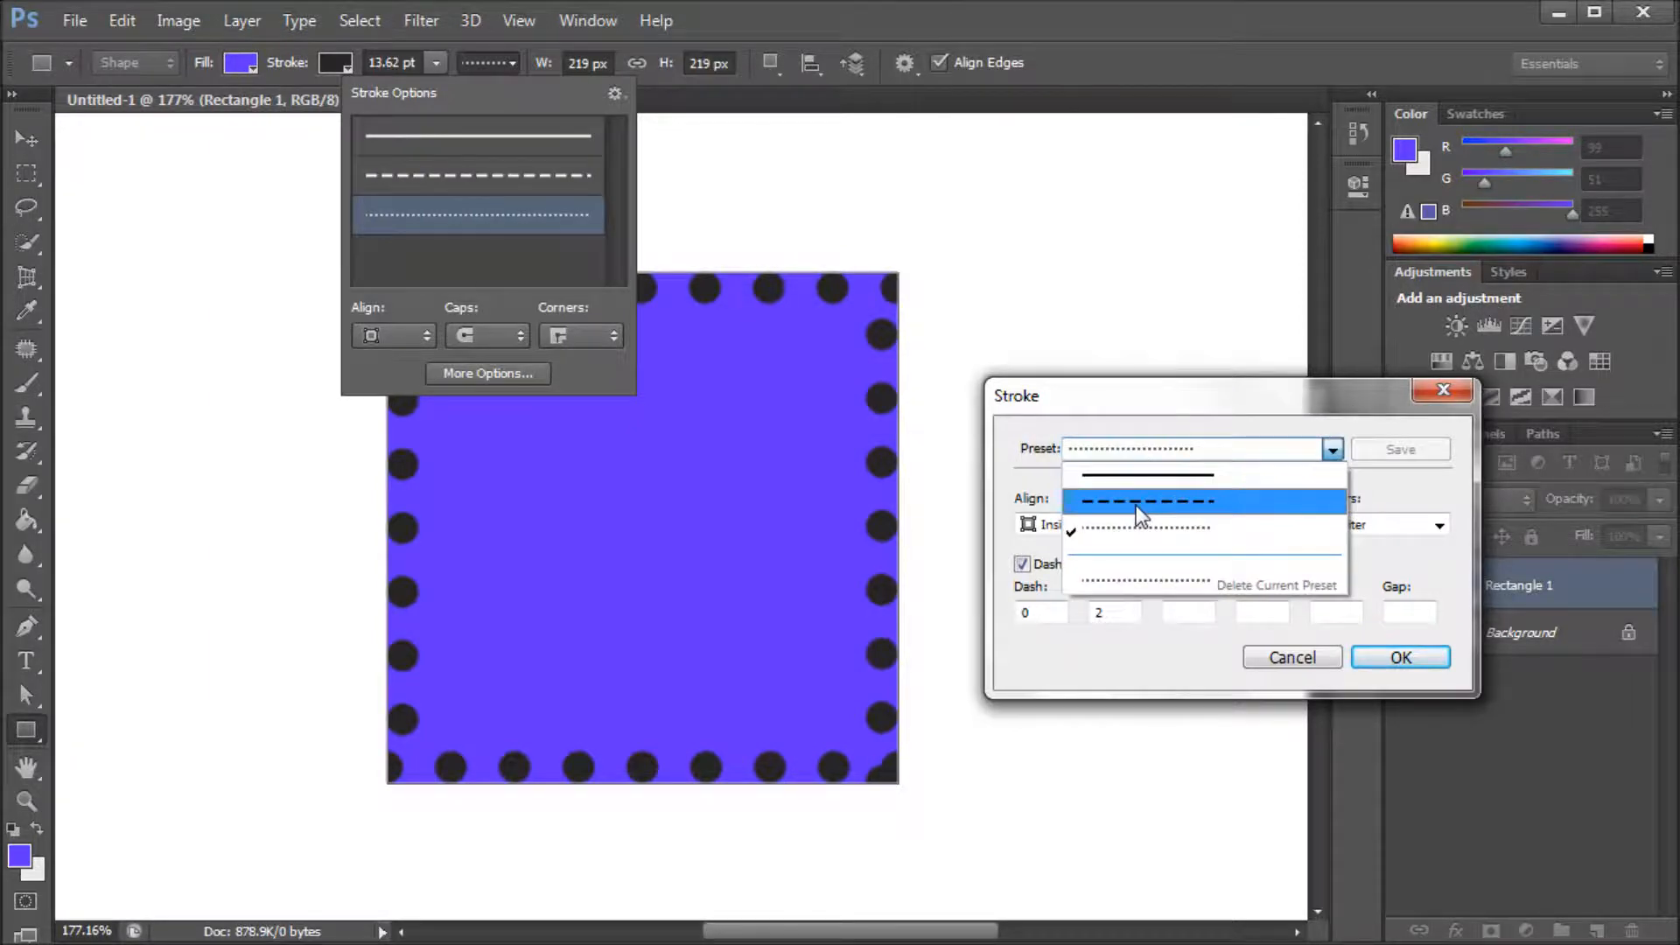
{"action": "left_click", "coordinate": [1146, 501]}
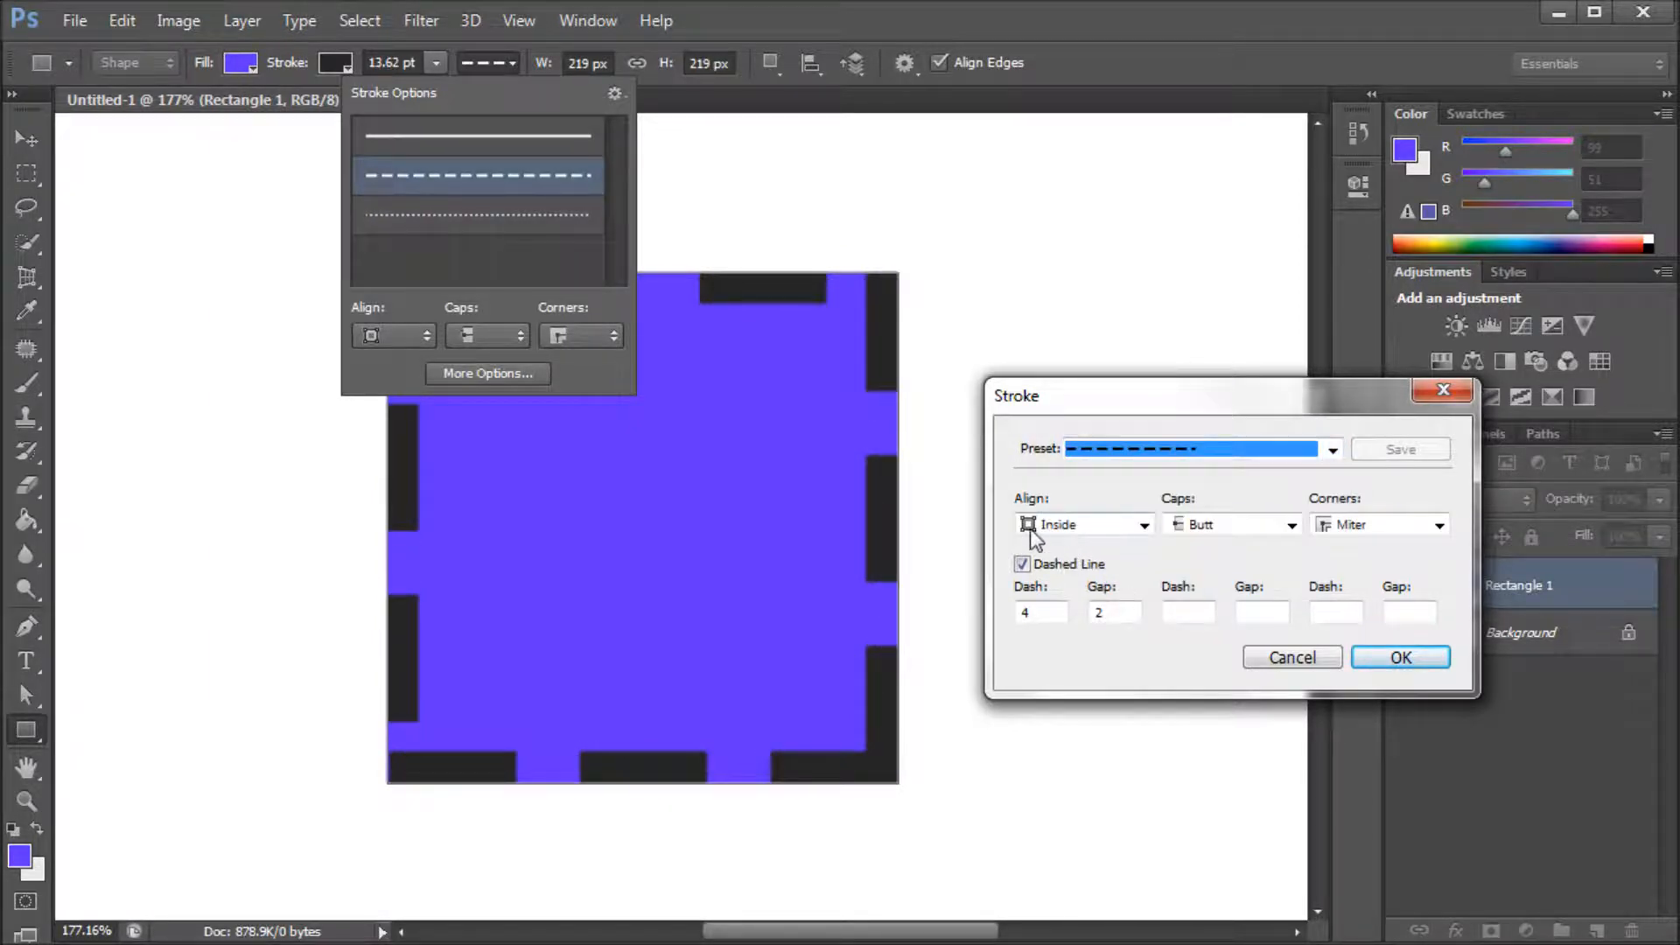
{"action": "mouse_move", "coordinate": [844, 469]}
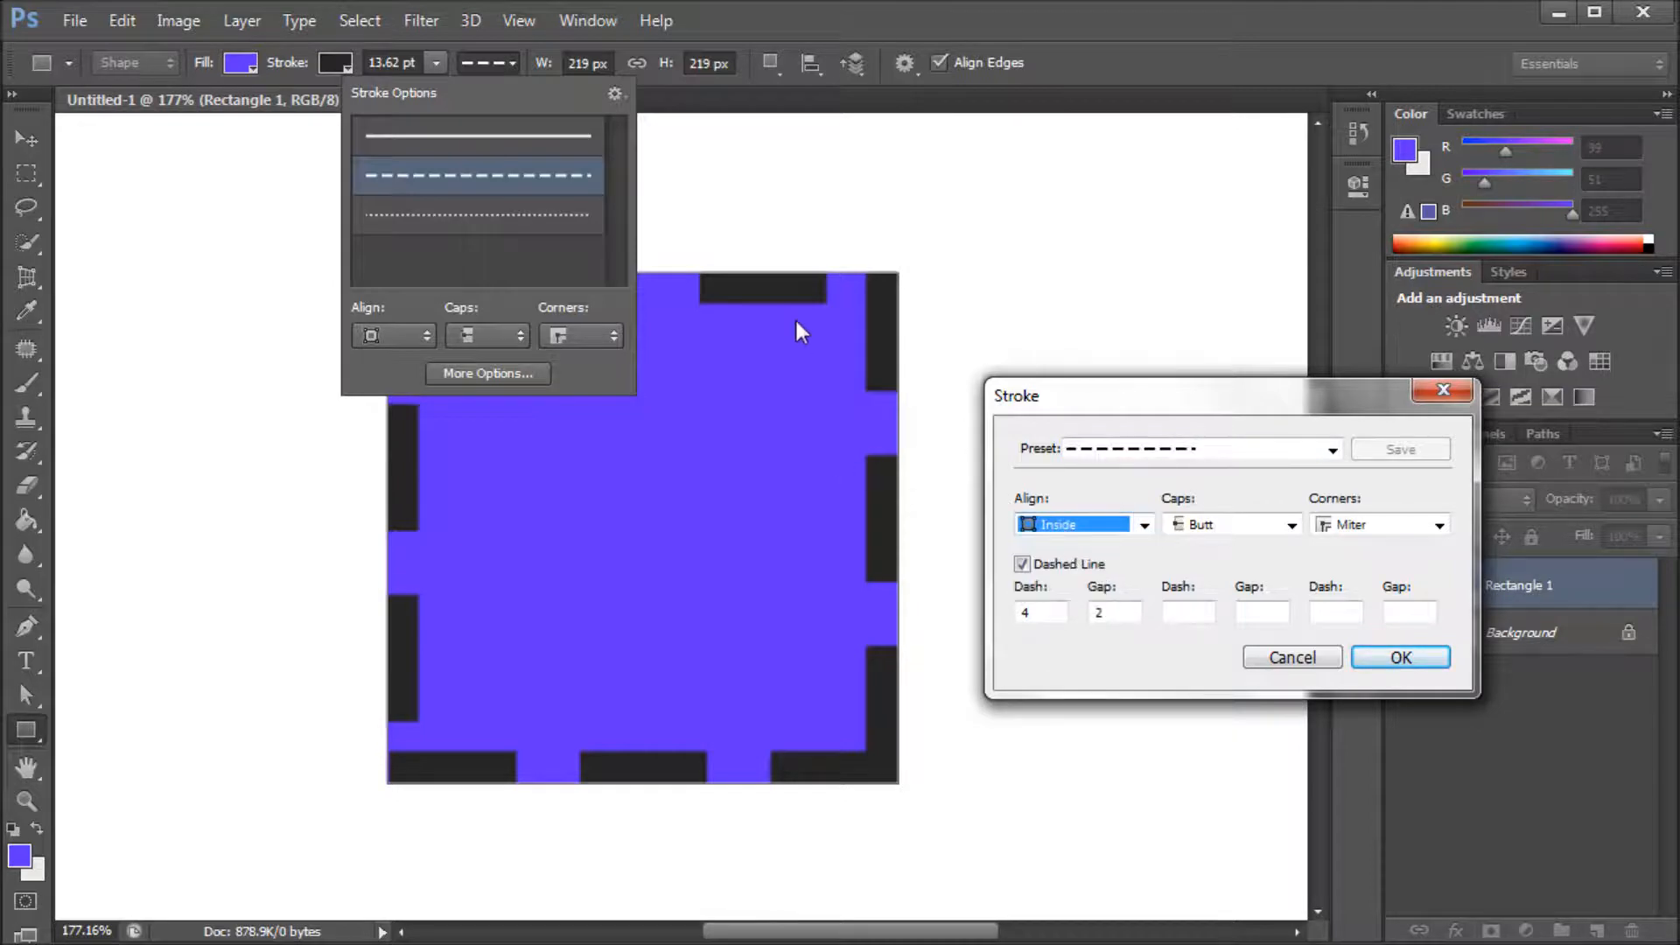
{"action": "mouse_move", "coordinate": [924, 476]}
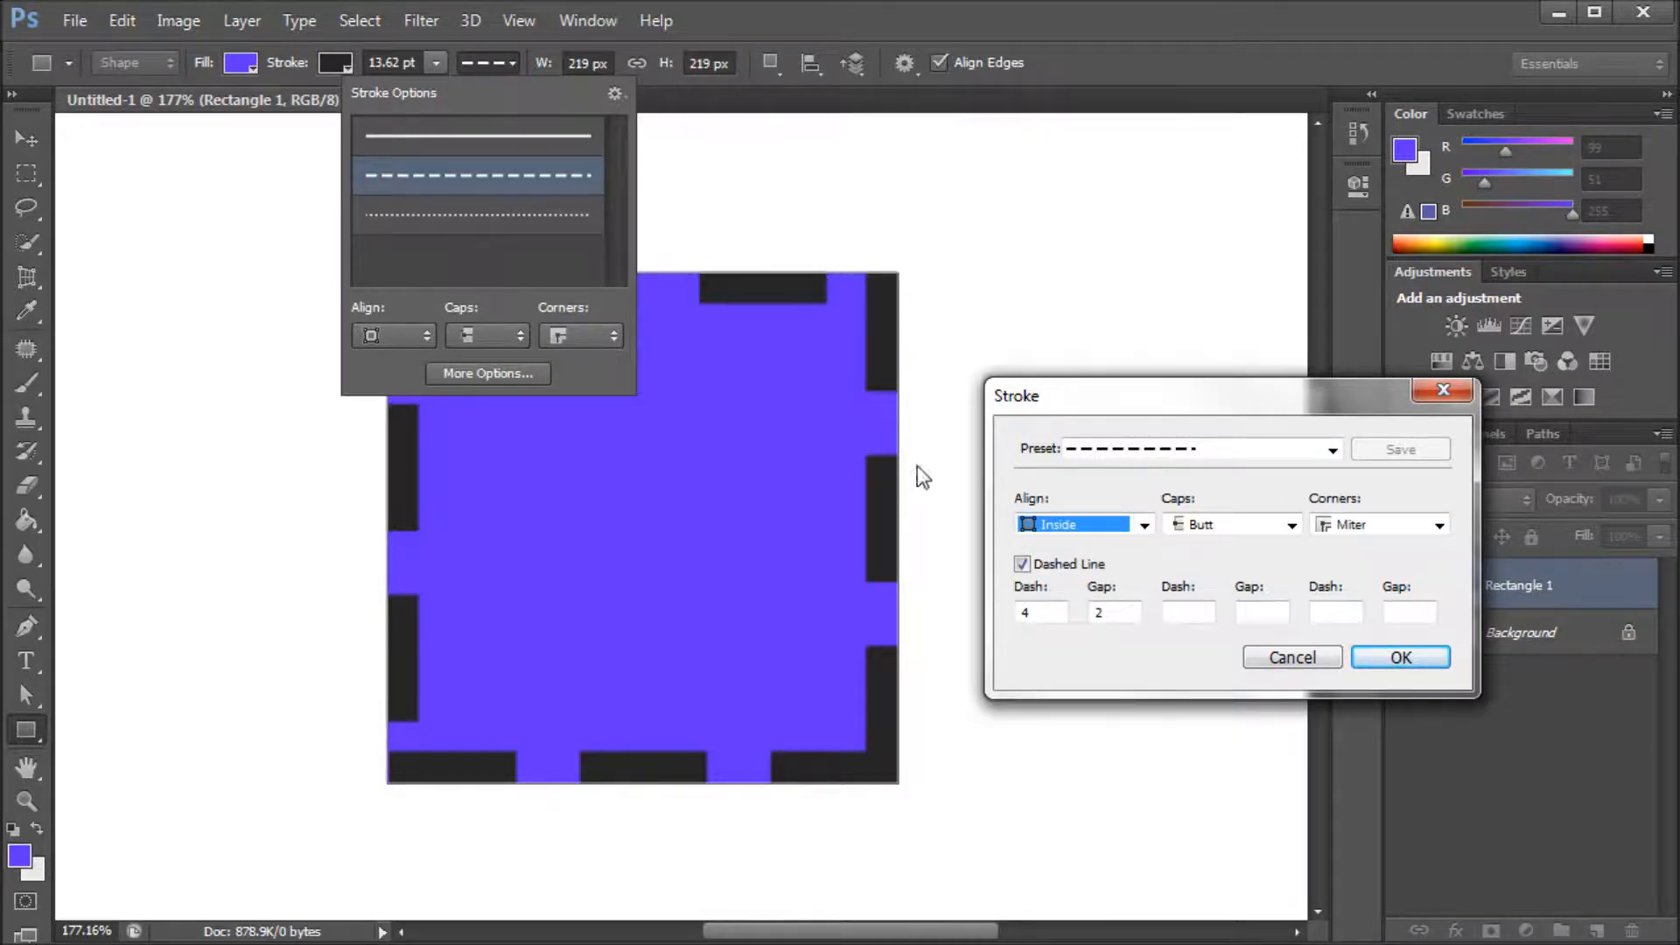
{"action": "left_click", "coordinate": [1139, 523]}
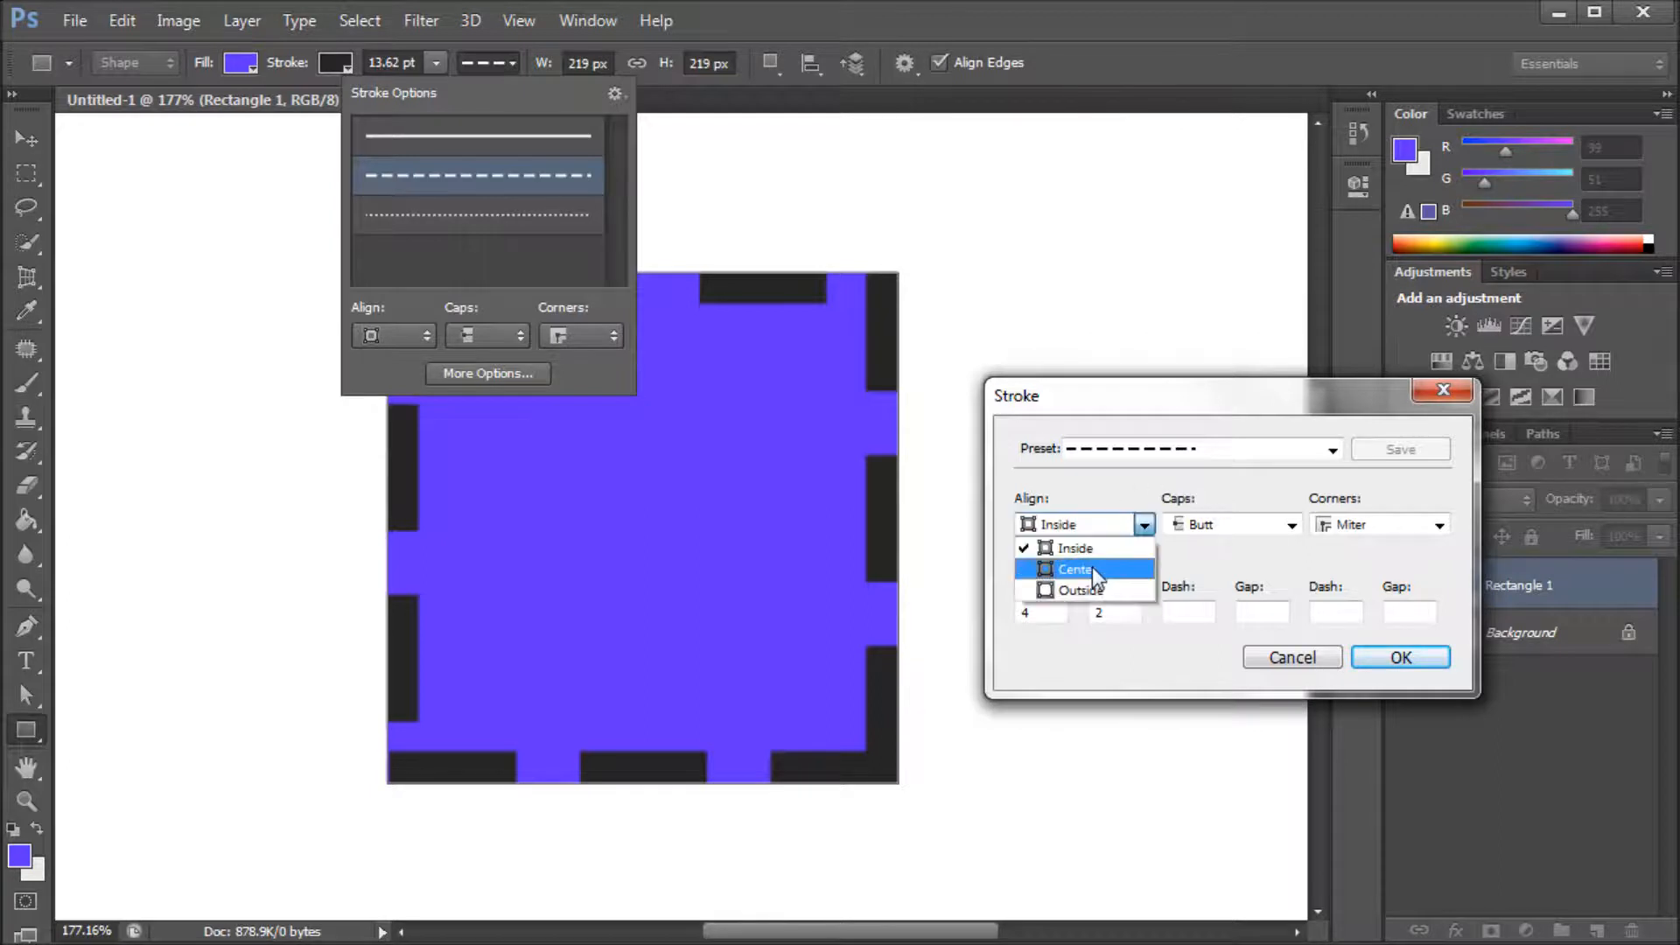
{"action": "left_click", "coordinate": [1074, 569]}
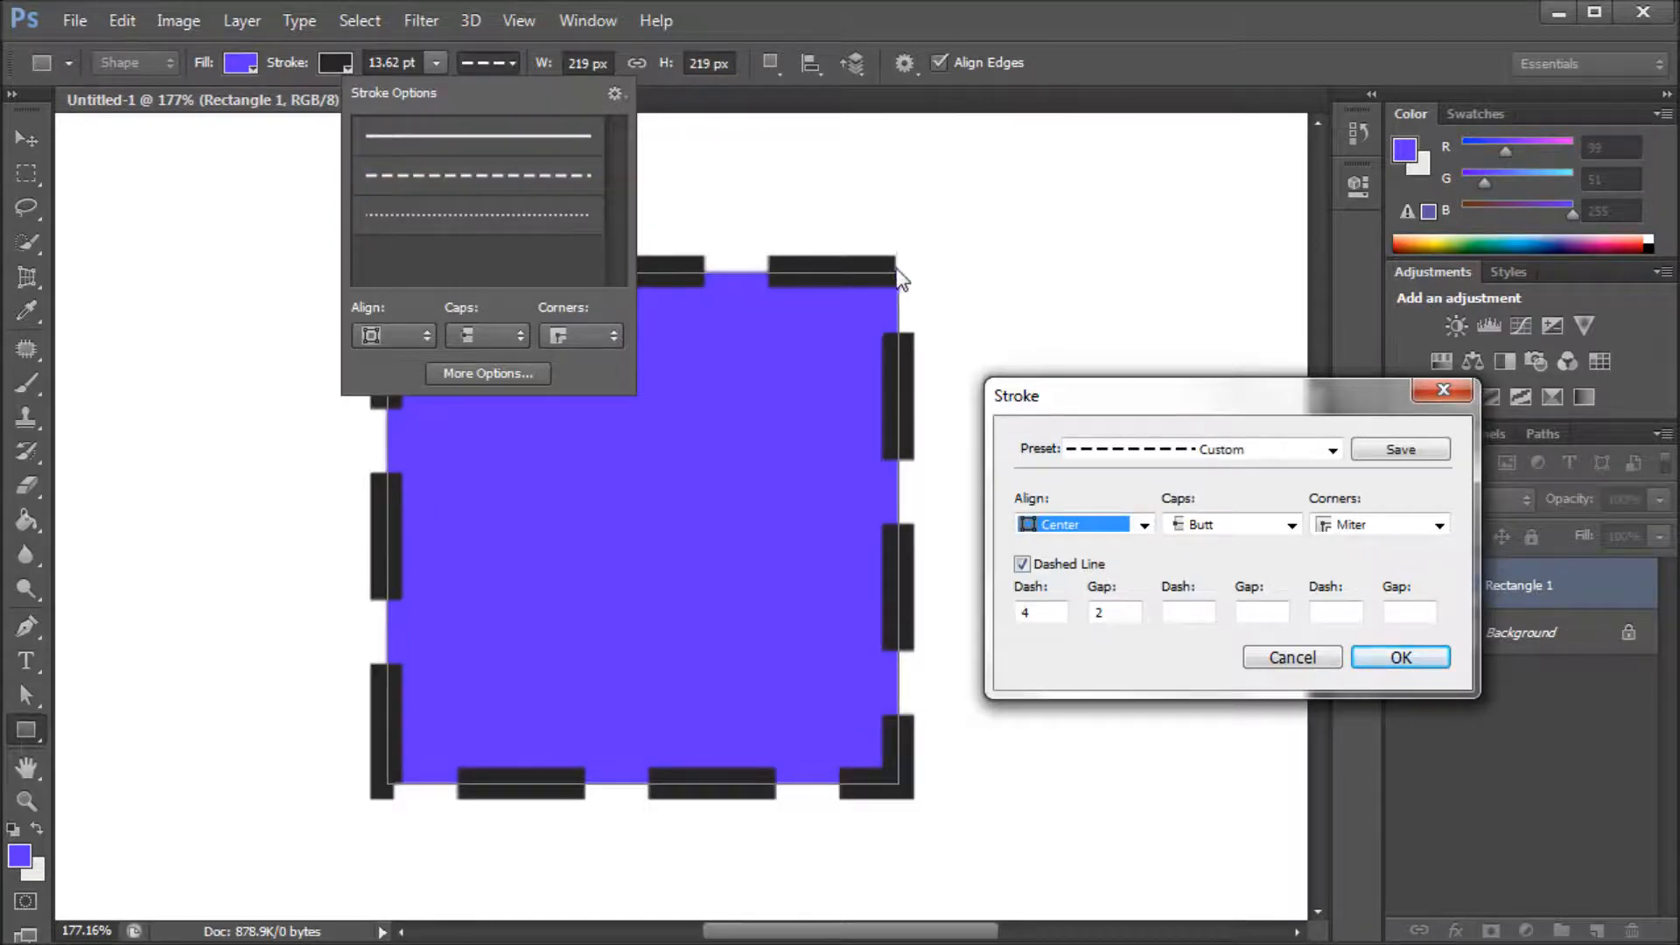
{"action": "left_click", "coordinate": [1139, 523]}
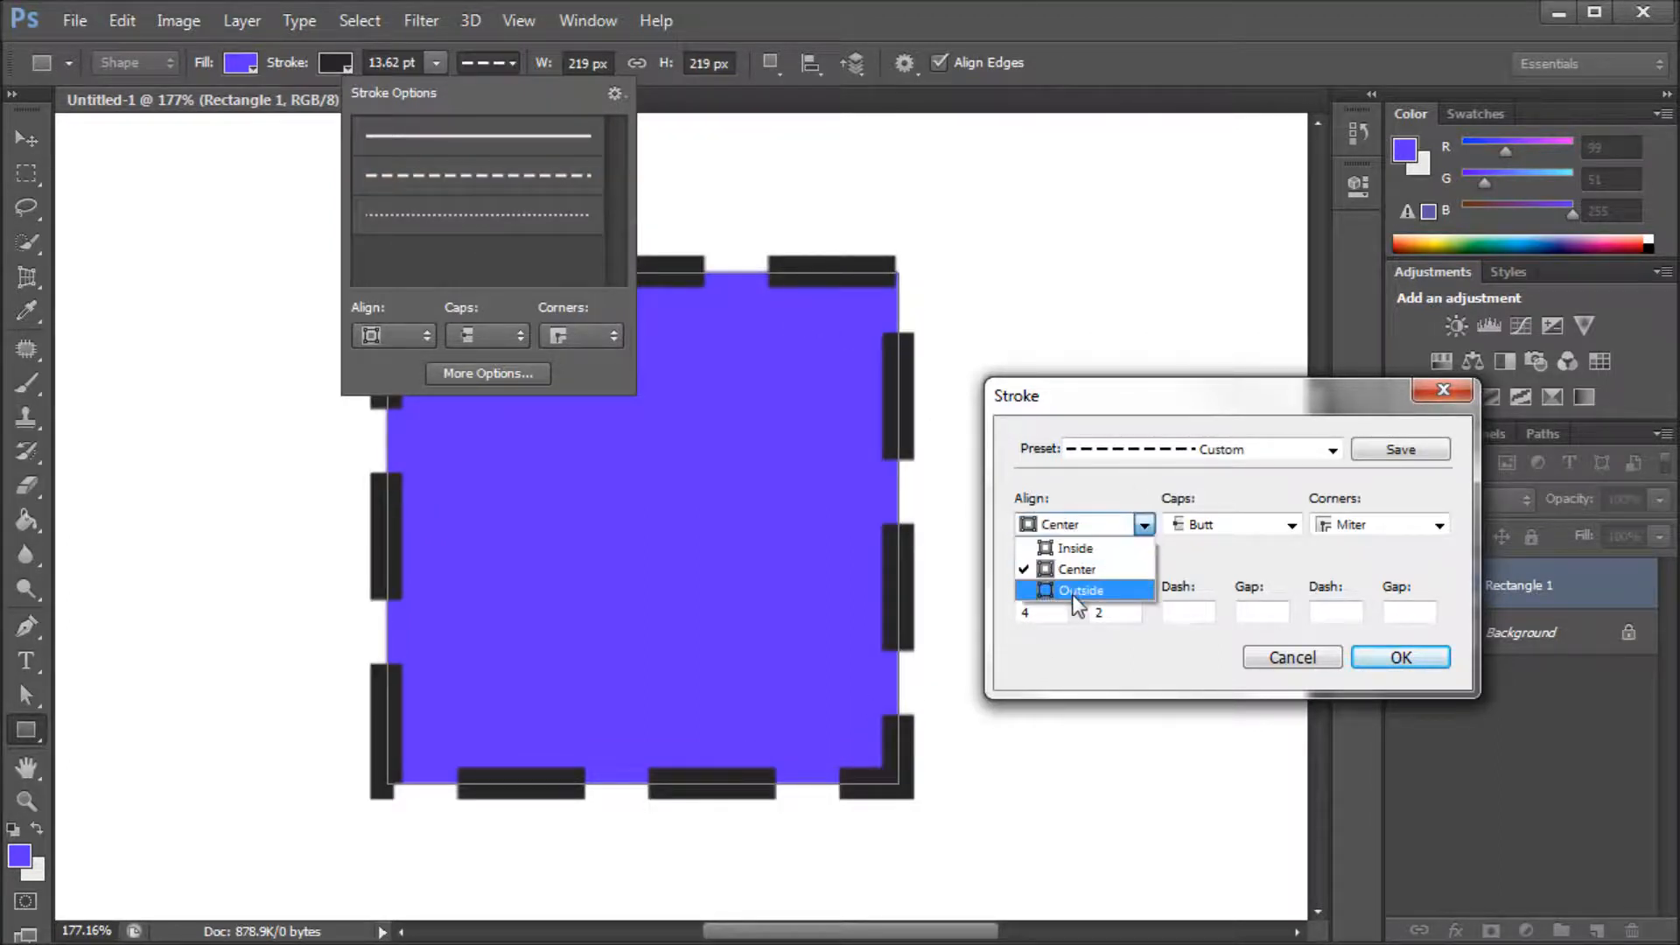
{"action": "left_click", "coordinate": [1080, 590]}
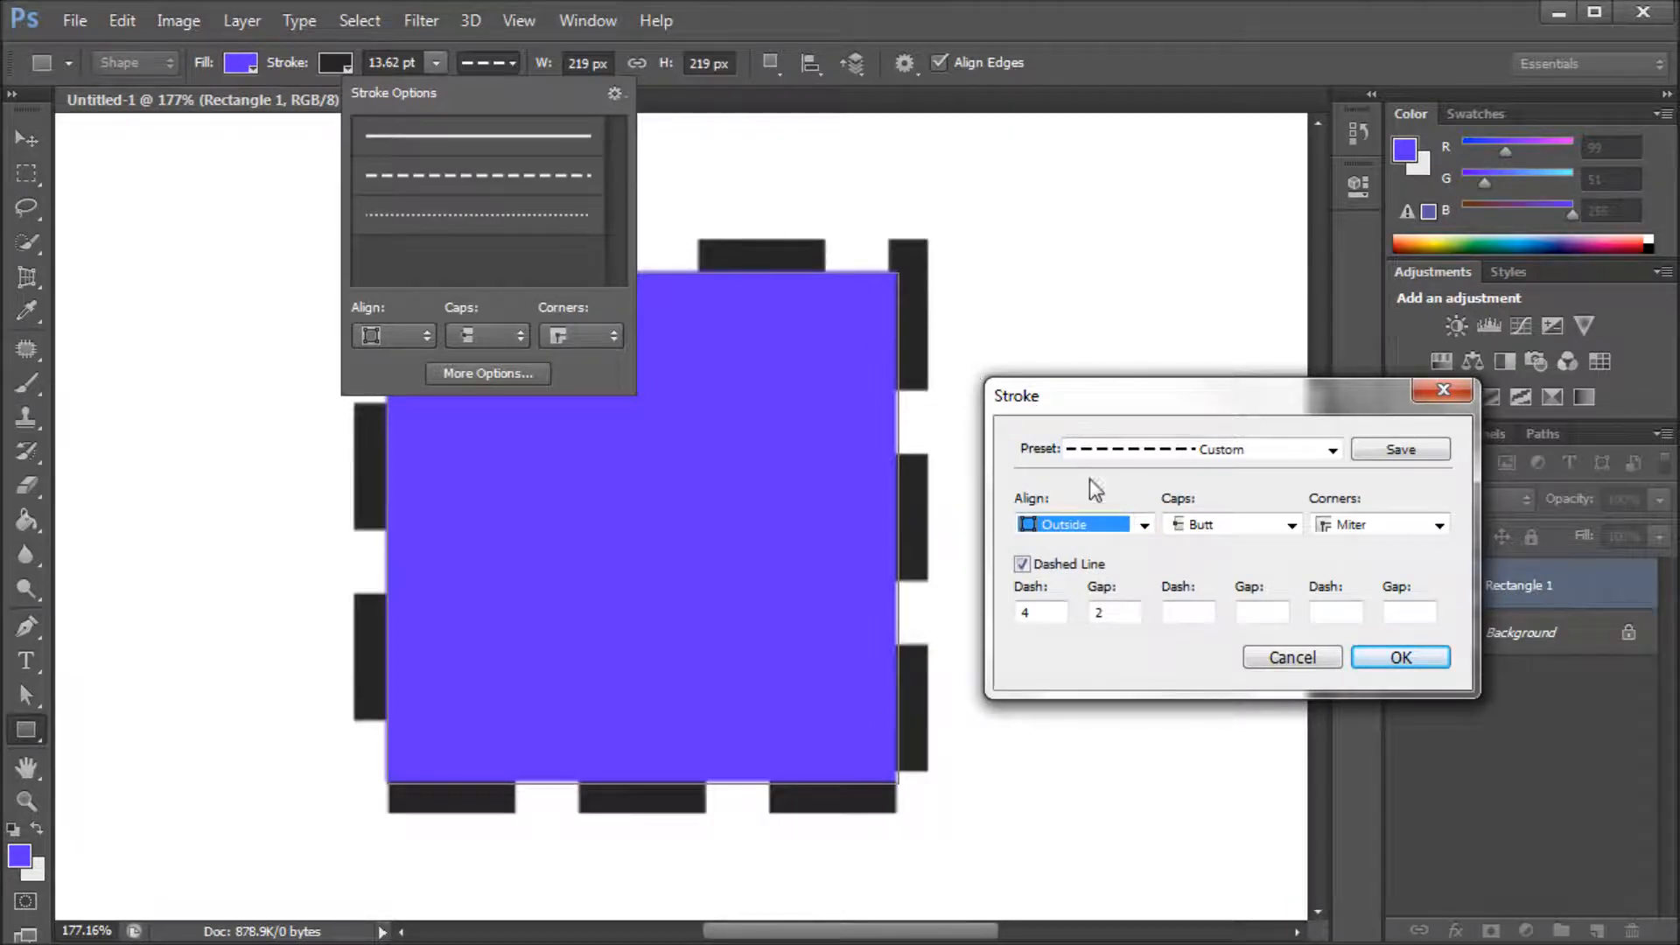
{"action": "left_click", "coordinate": [1141, 524]}
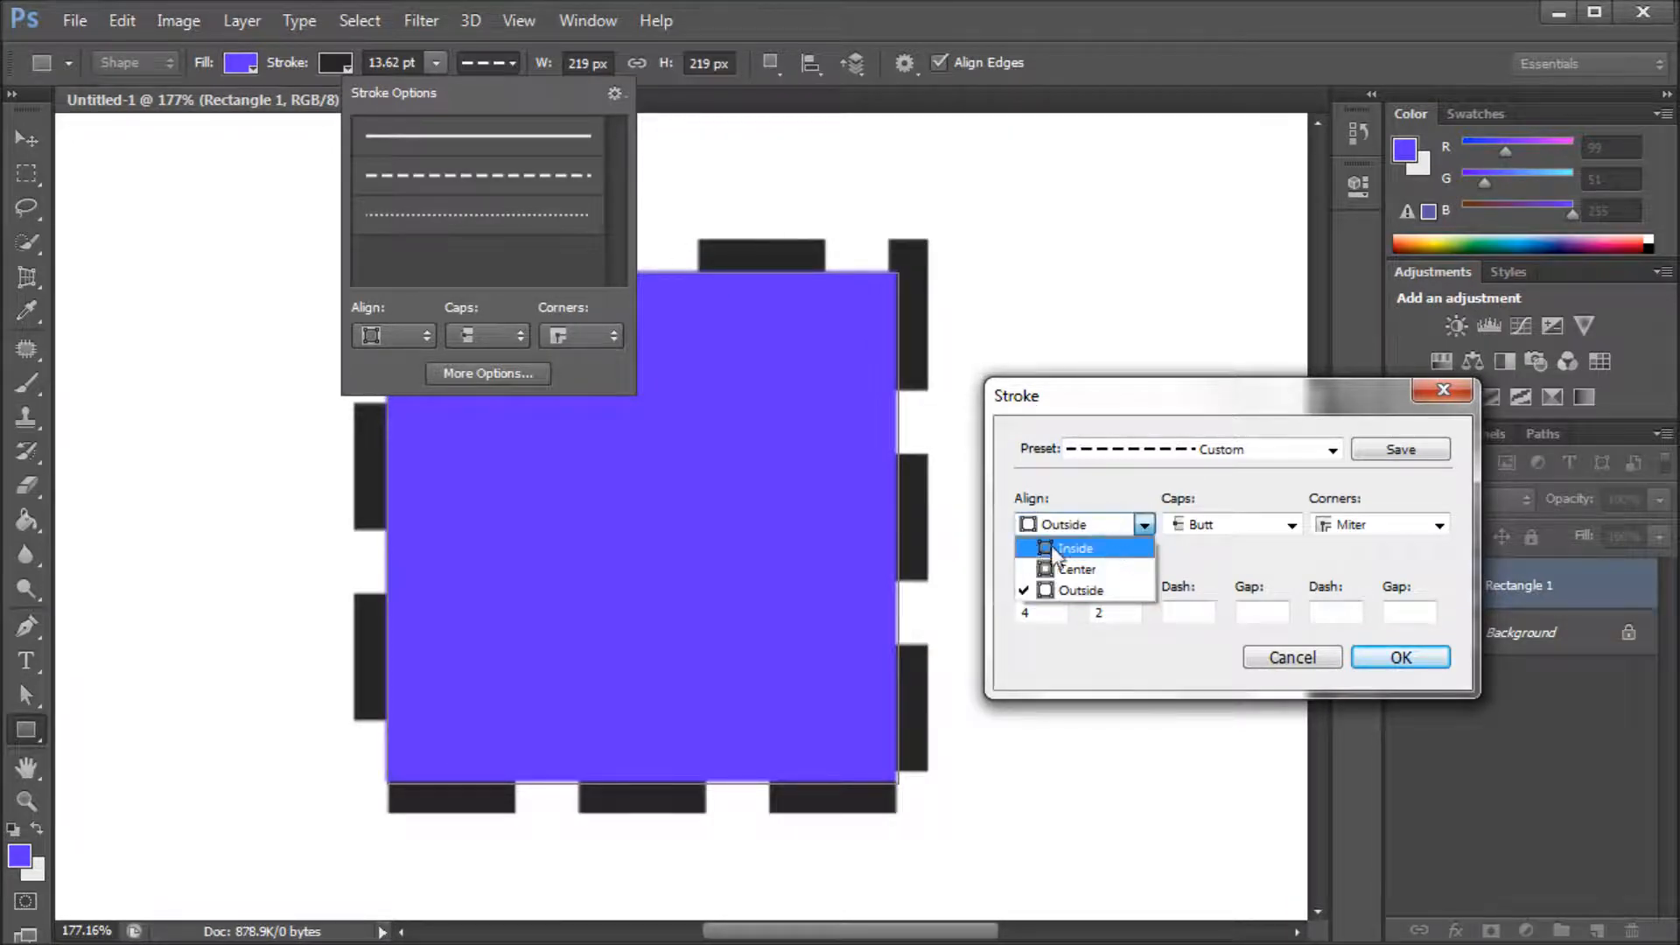
{"action": "left_click", "coordinate": [1075, 548]}
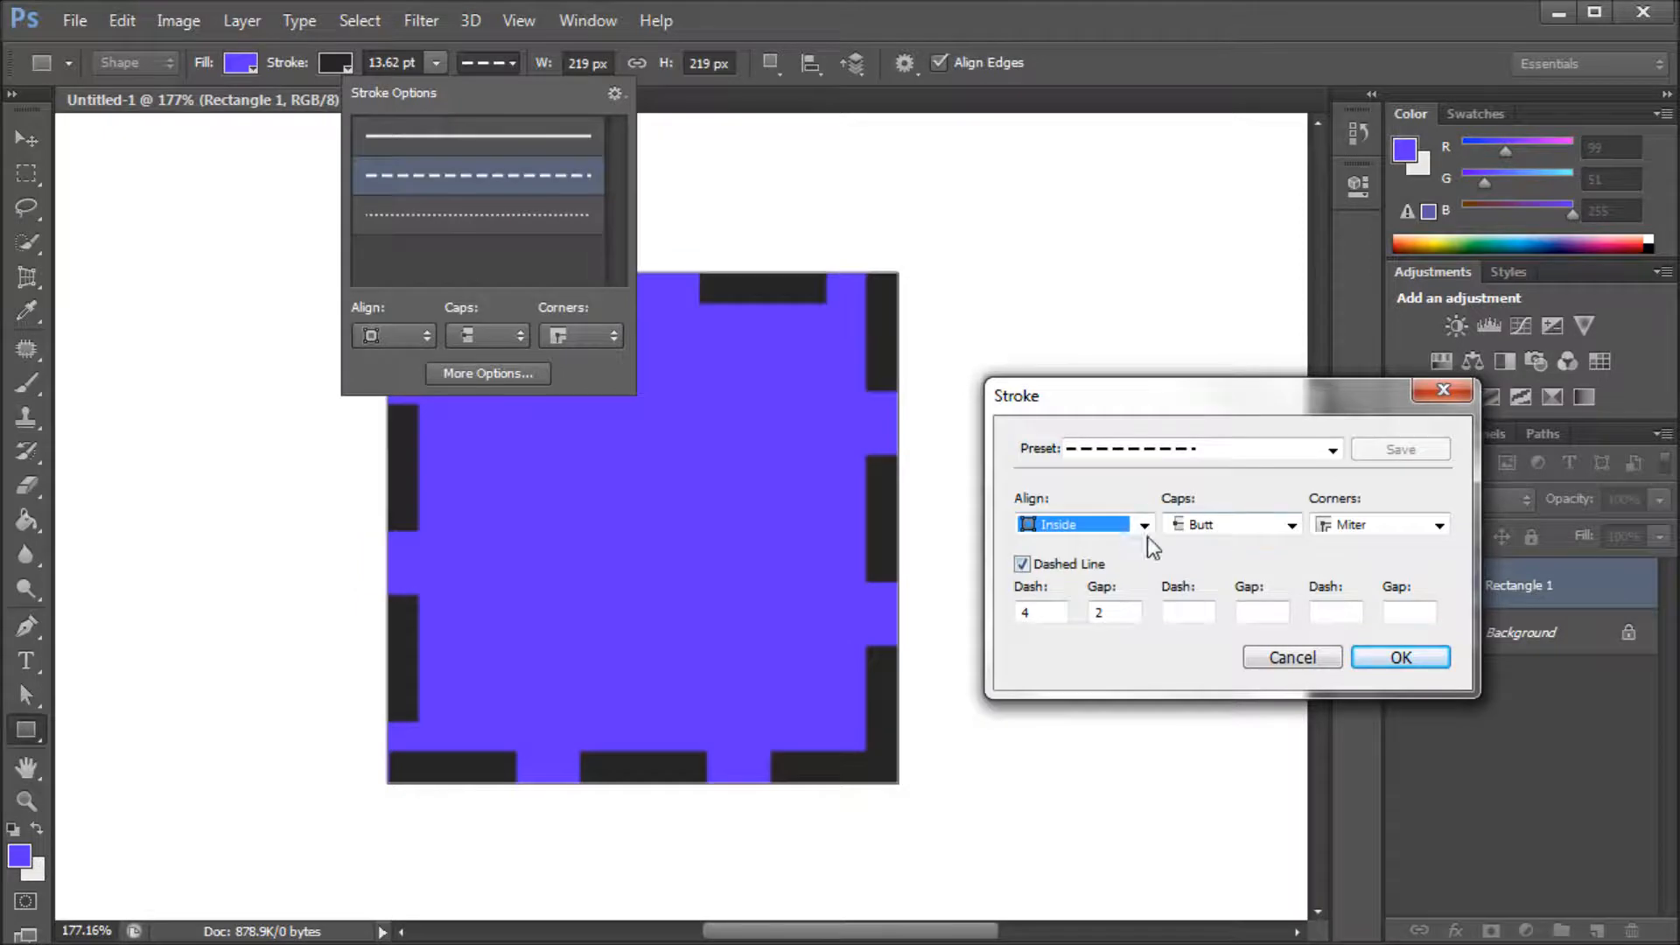
{"action": "mouse_move", "coordinate": [995, 471]}
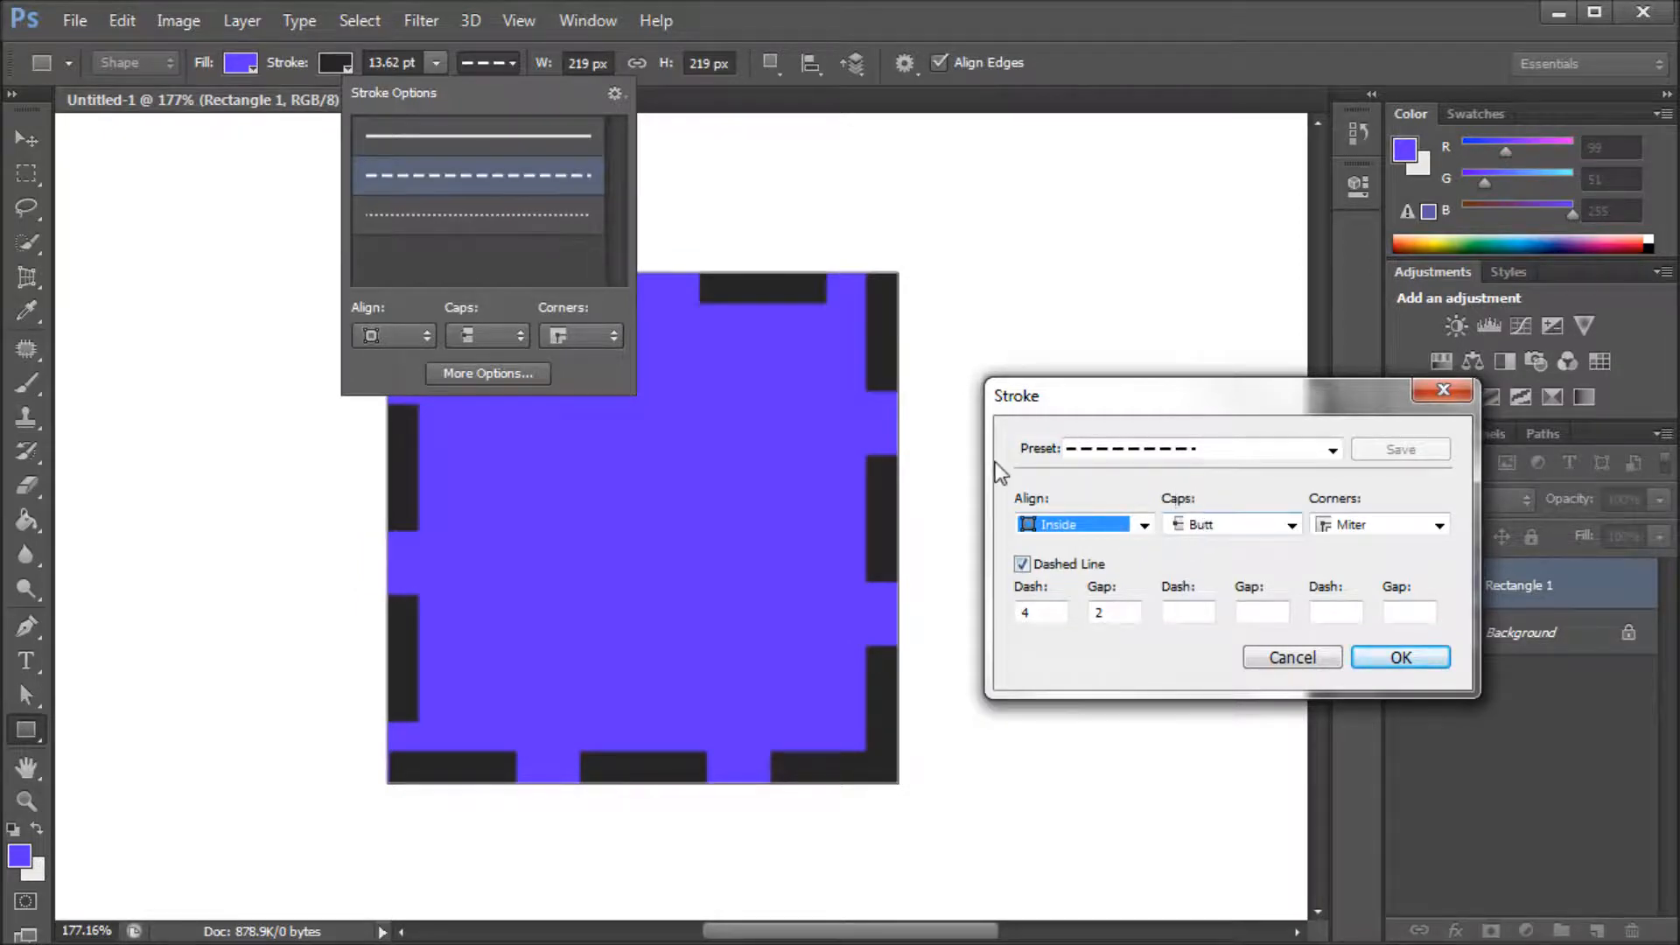
{"action": "mouse_move", "coordinate": [697, 289]}
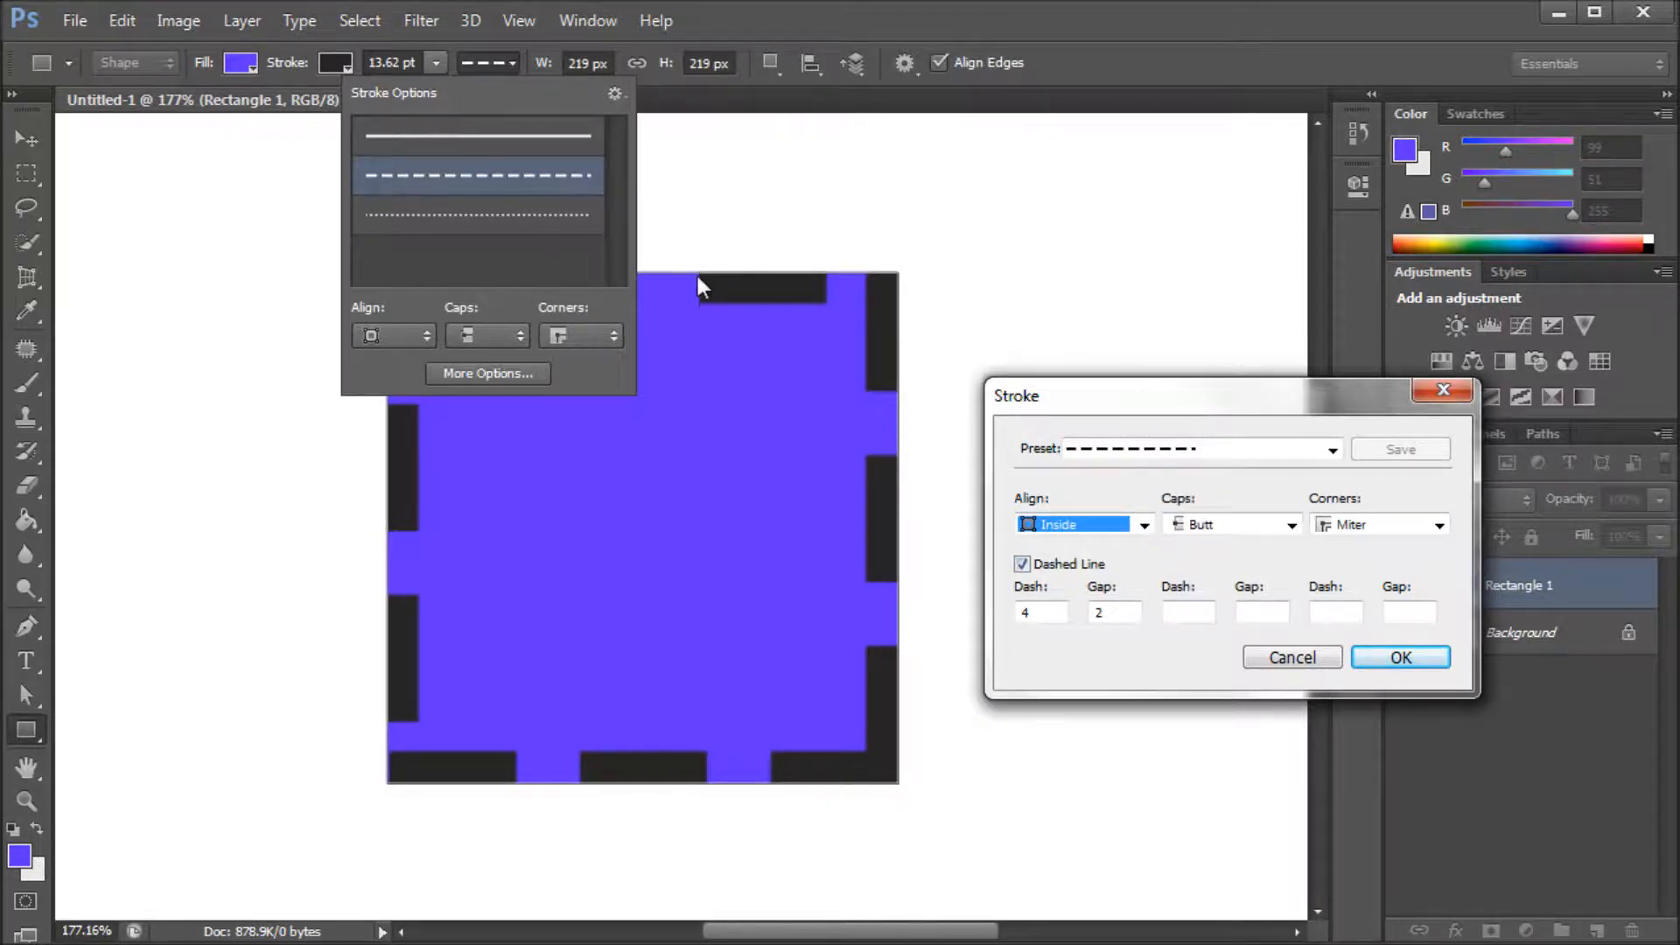
{"action": "mouse_move", "coordinate": [691, 289]}
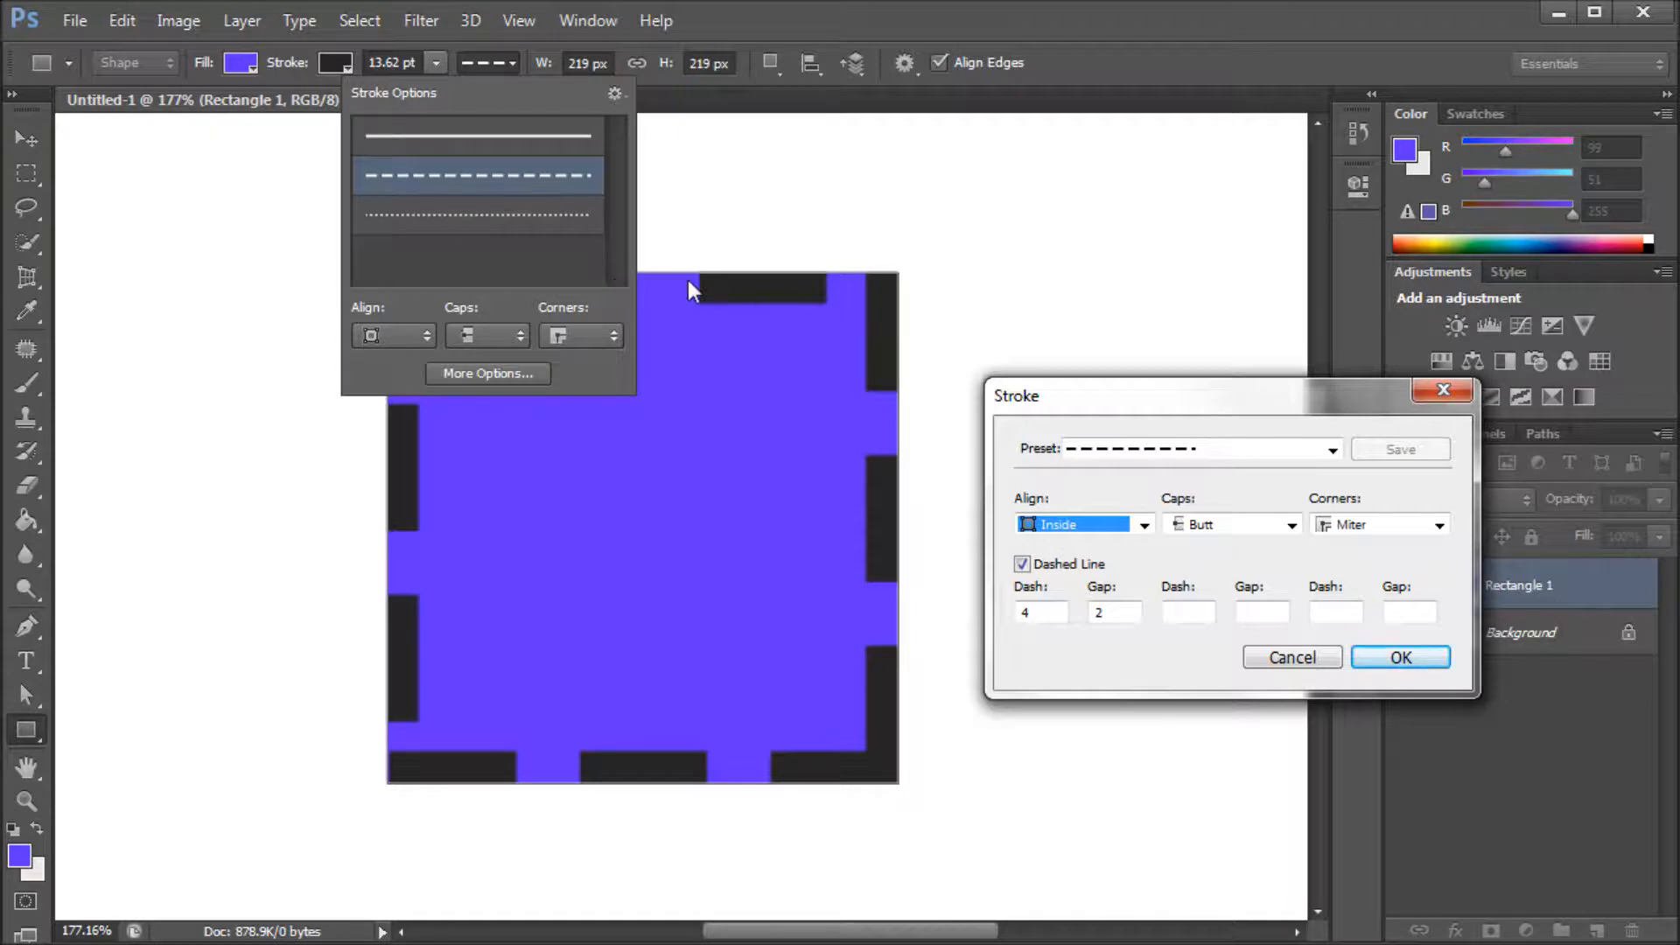
{"action": "mouse_move", "coordinate": [1185, 509]}
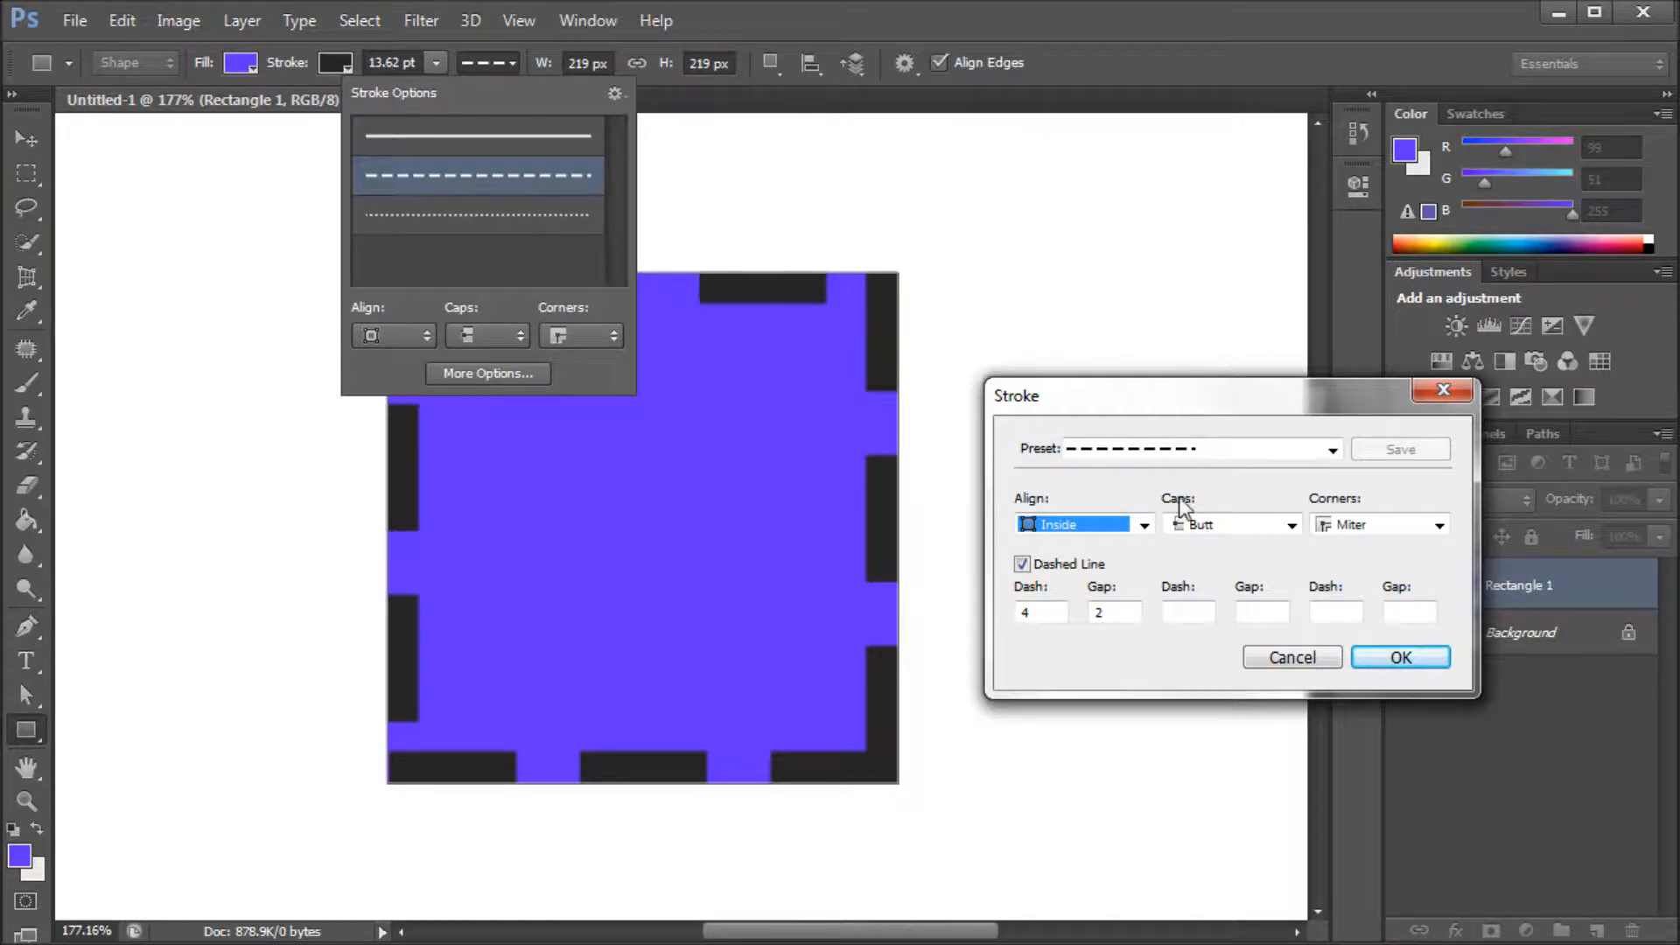
{"action": "mouse_move", "coordinate": [1209, 539]}
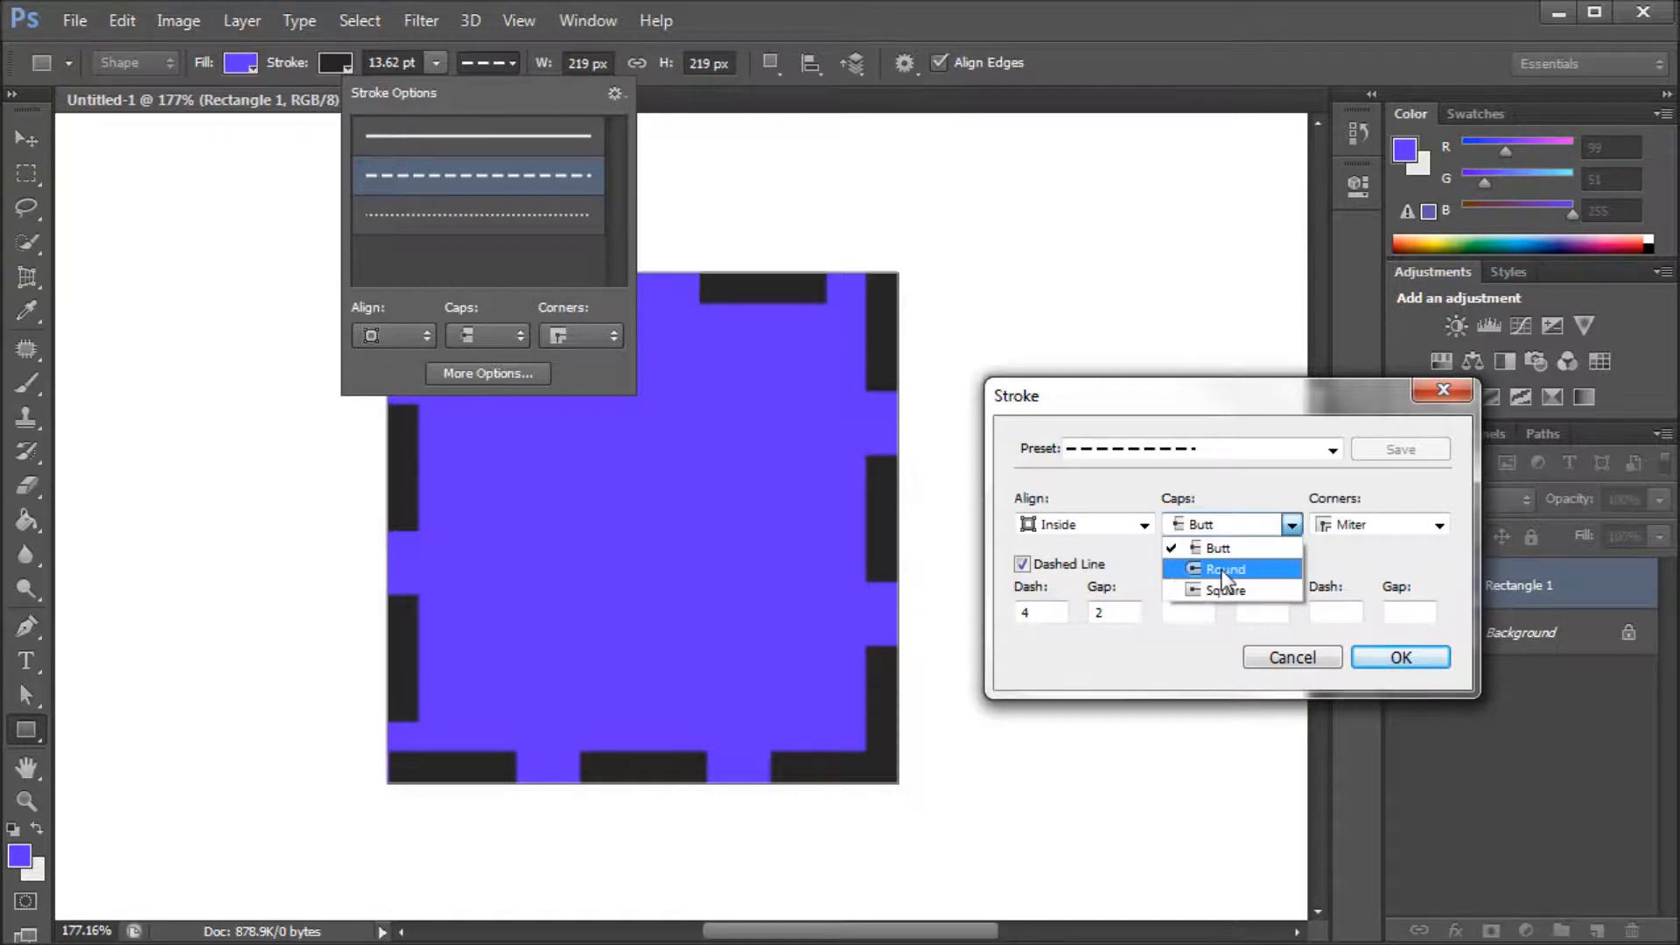
{"action": "left_click", "coordinate": [1225, 569]}
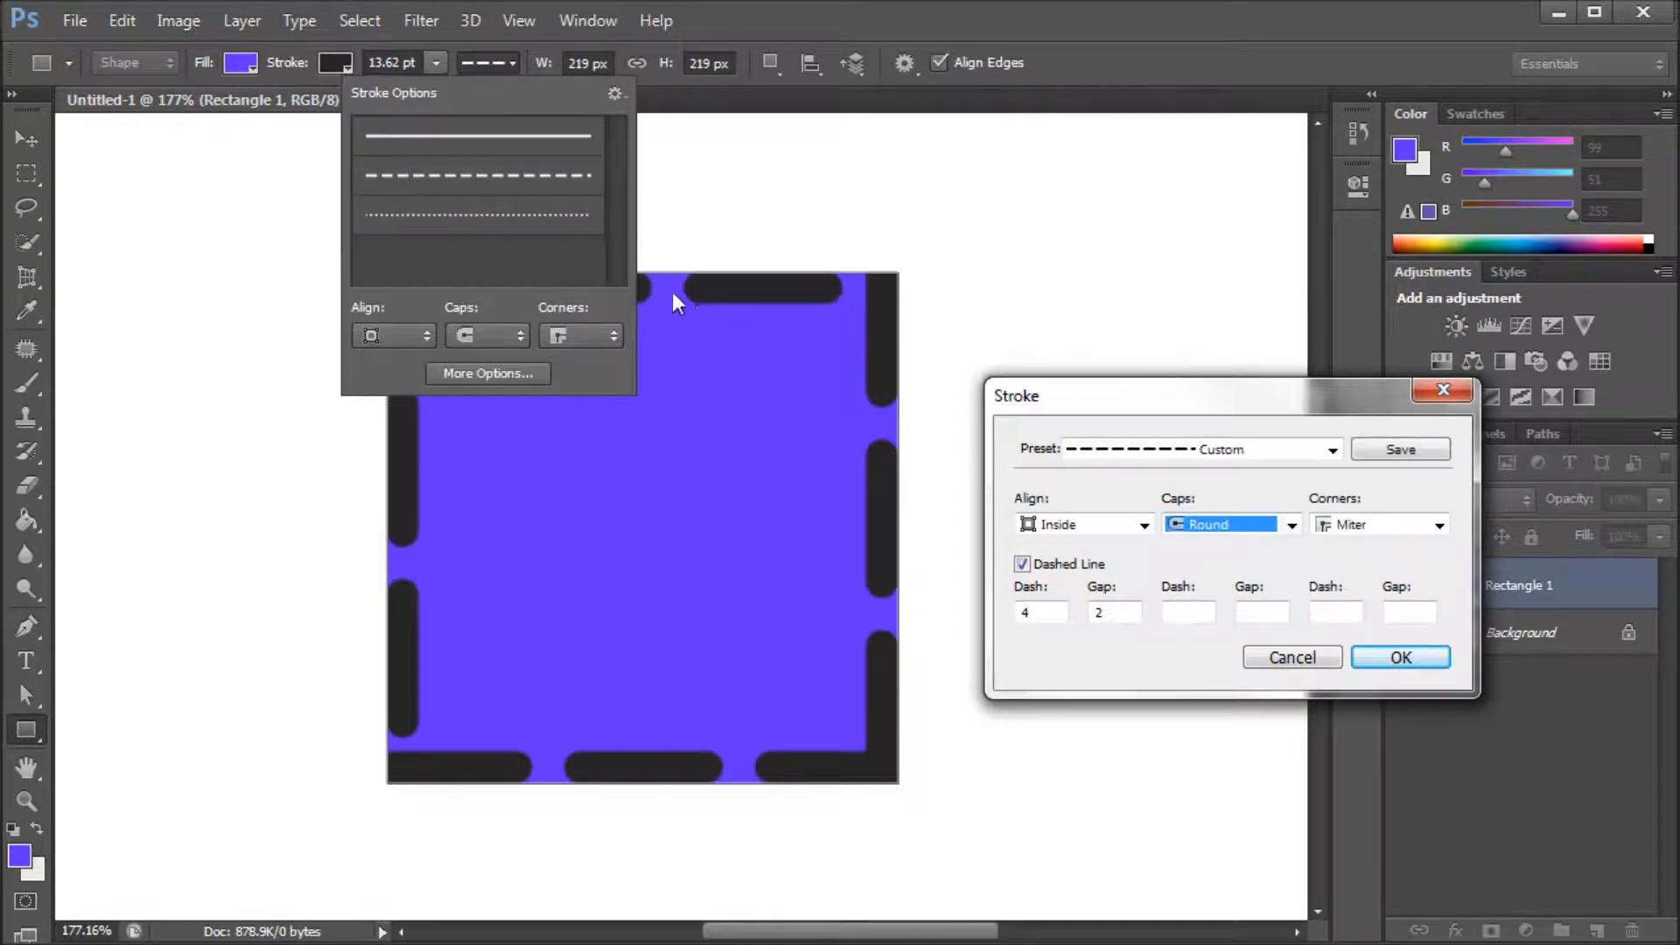
{"action": "left_click", "coordinate": [1290, 523]}
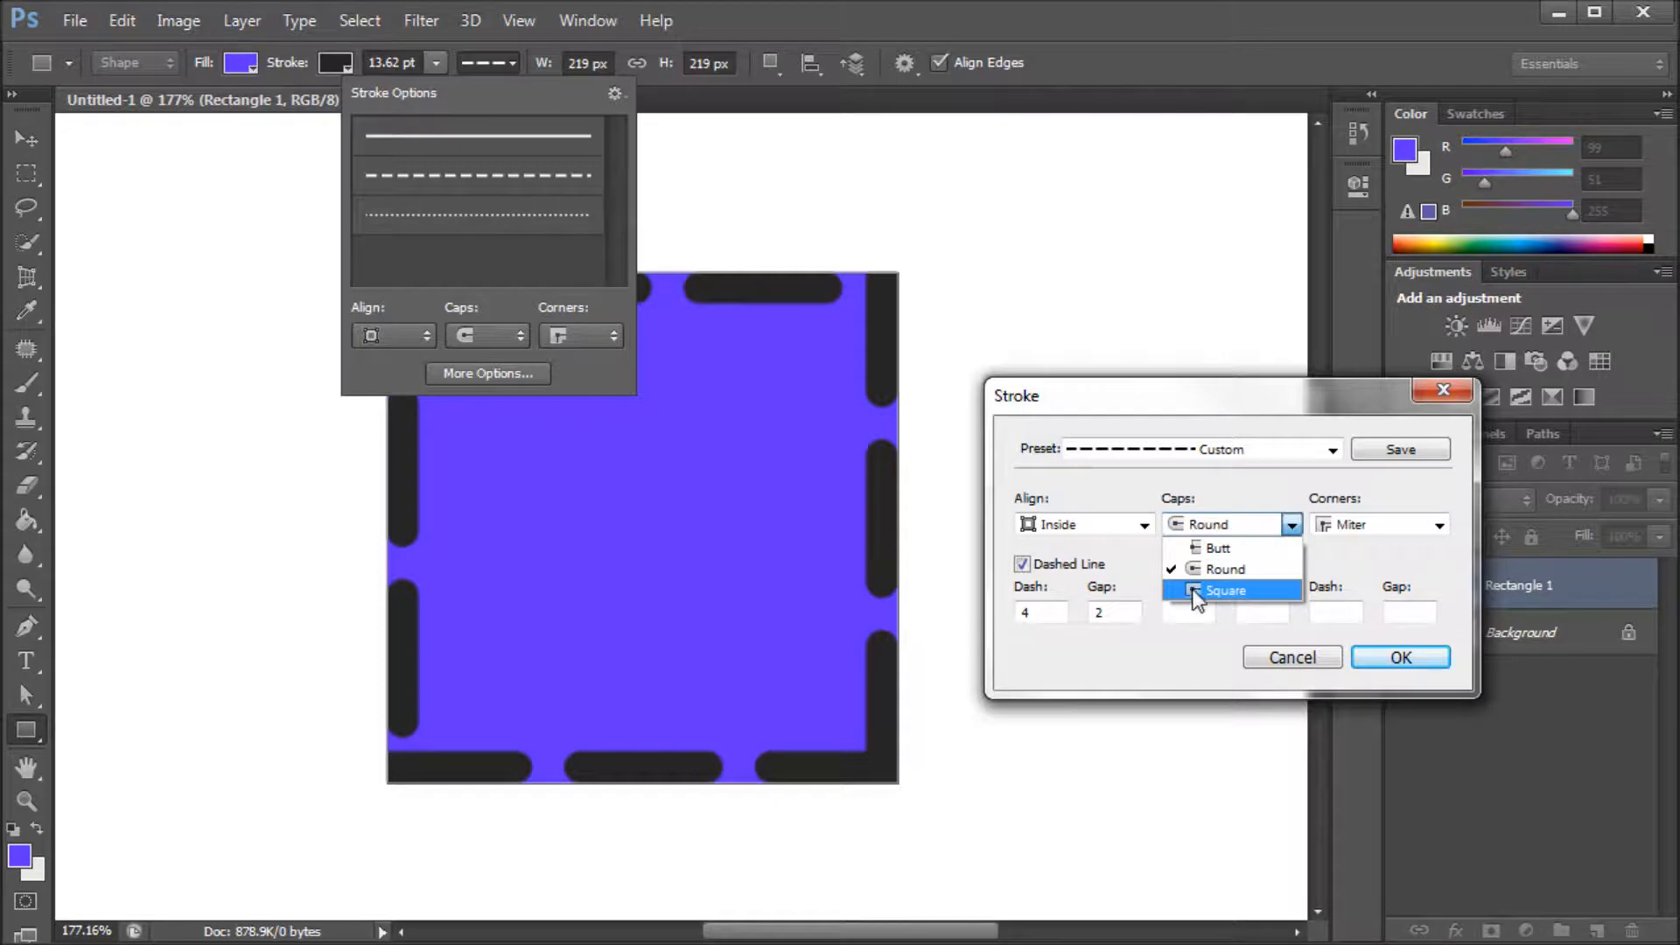
{"action": "mouse_move", "coordinate": [1211, 569]}
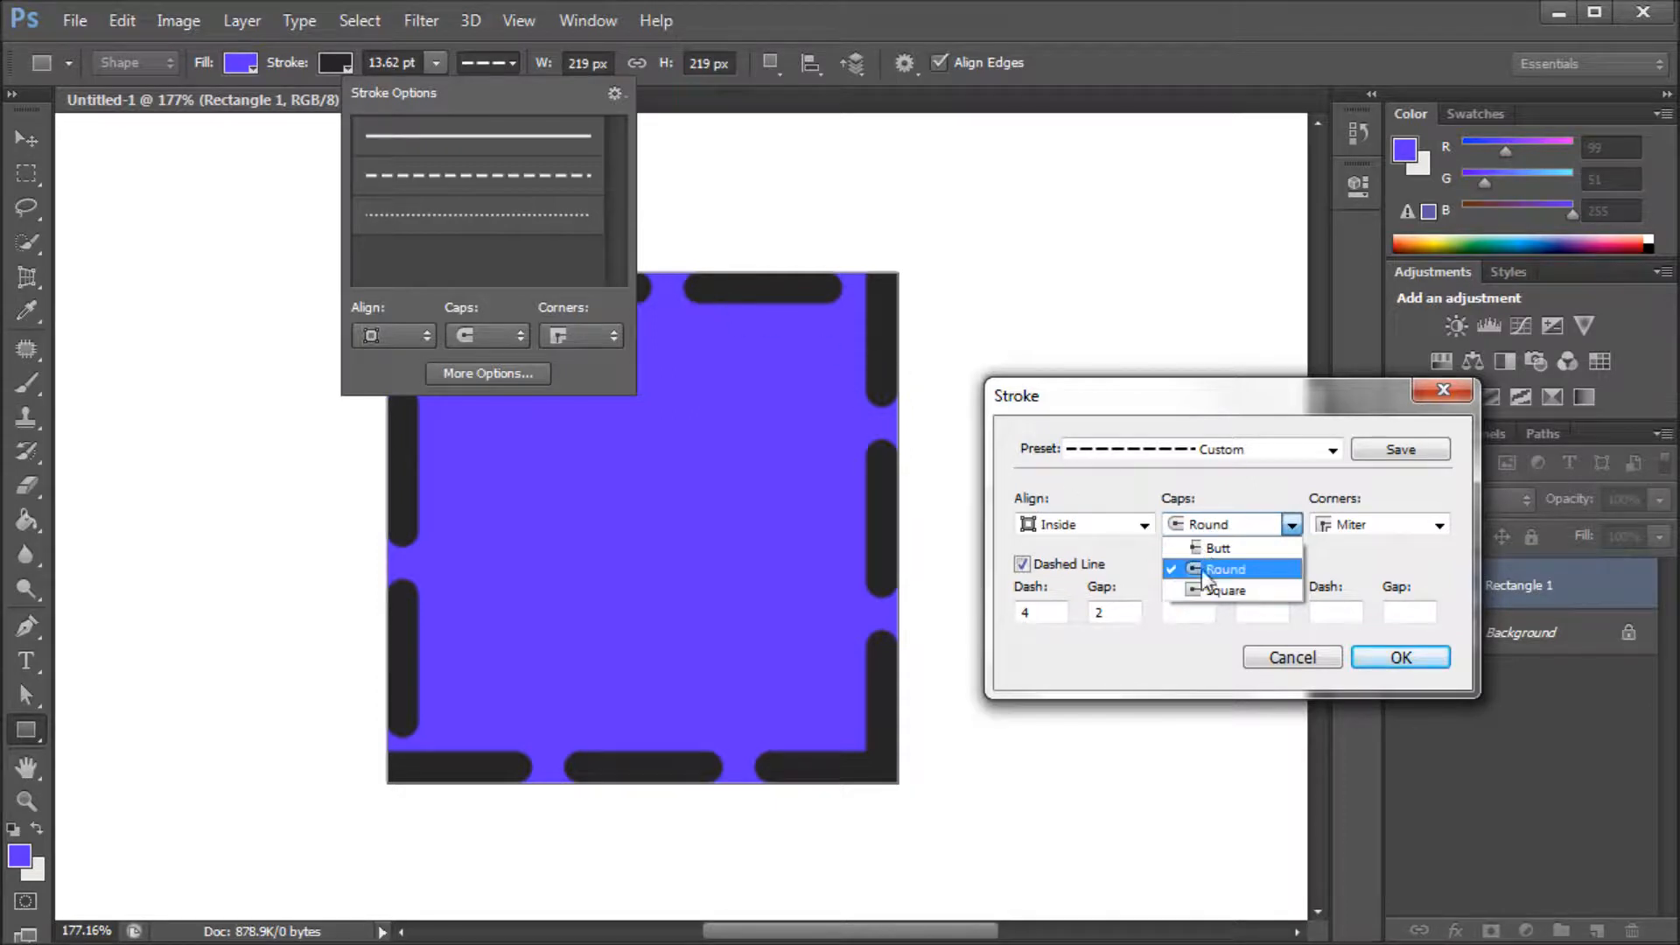
{"action": "left_click", "coordinate": [1225, 590]}
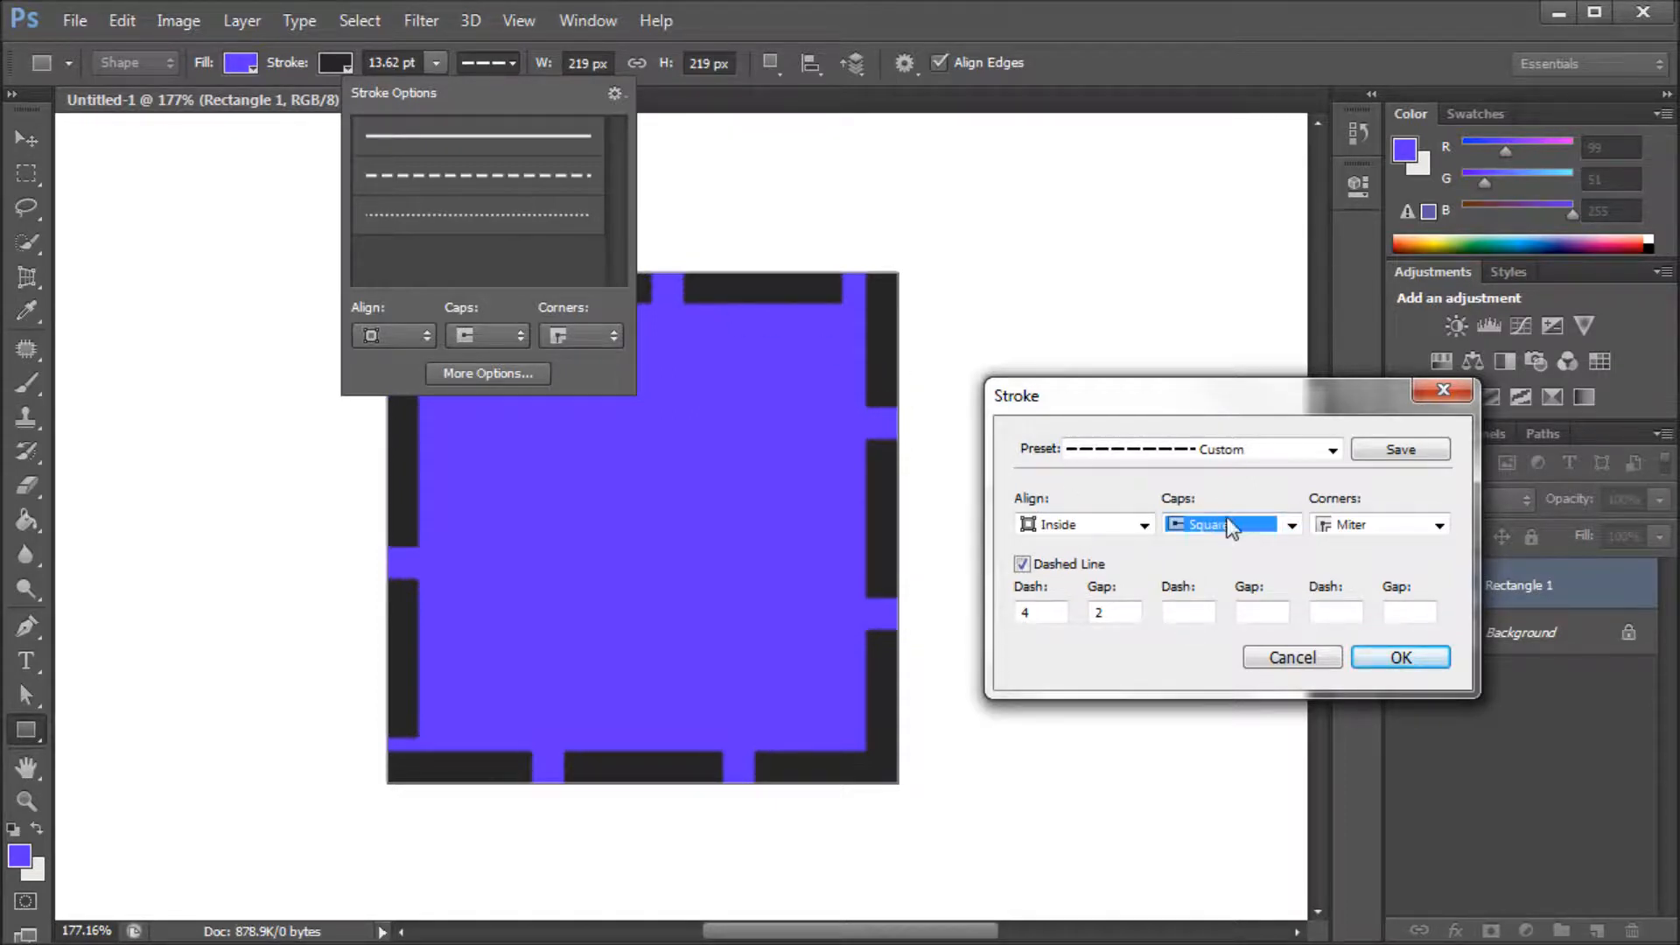
{"action": "left_click", "coordinate": [1229, 523]}
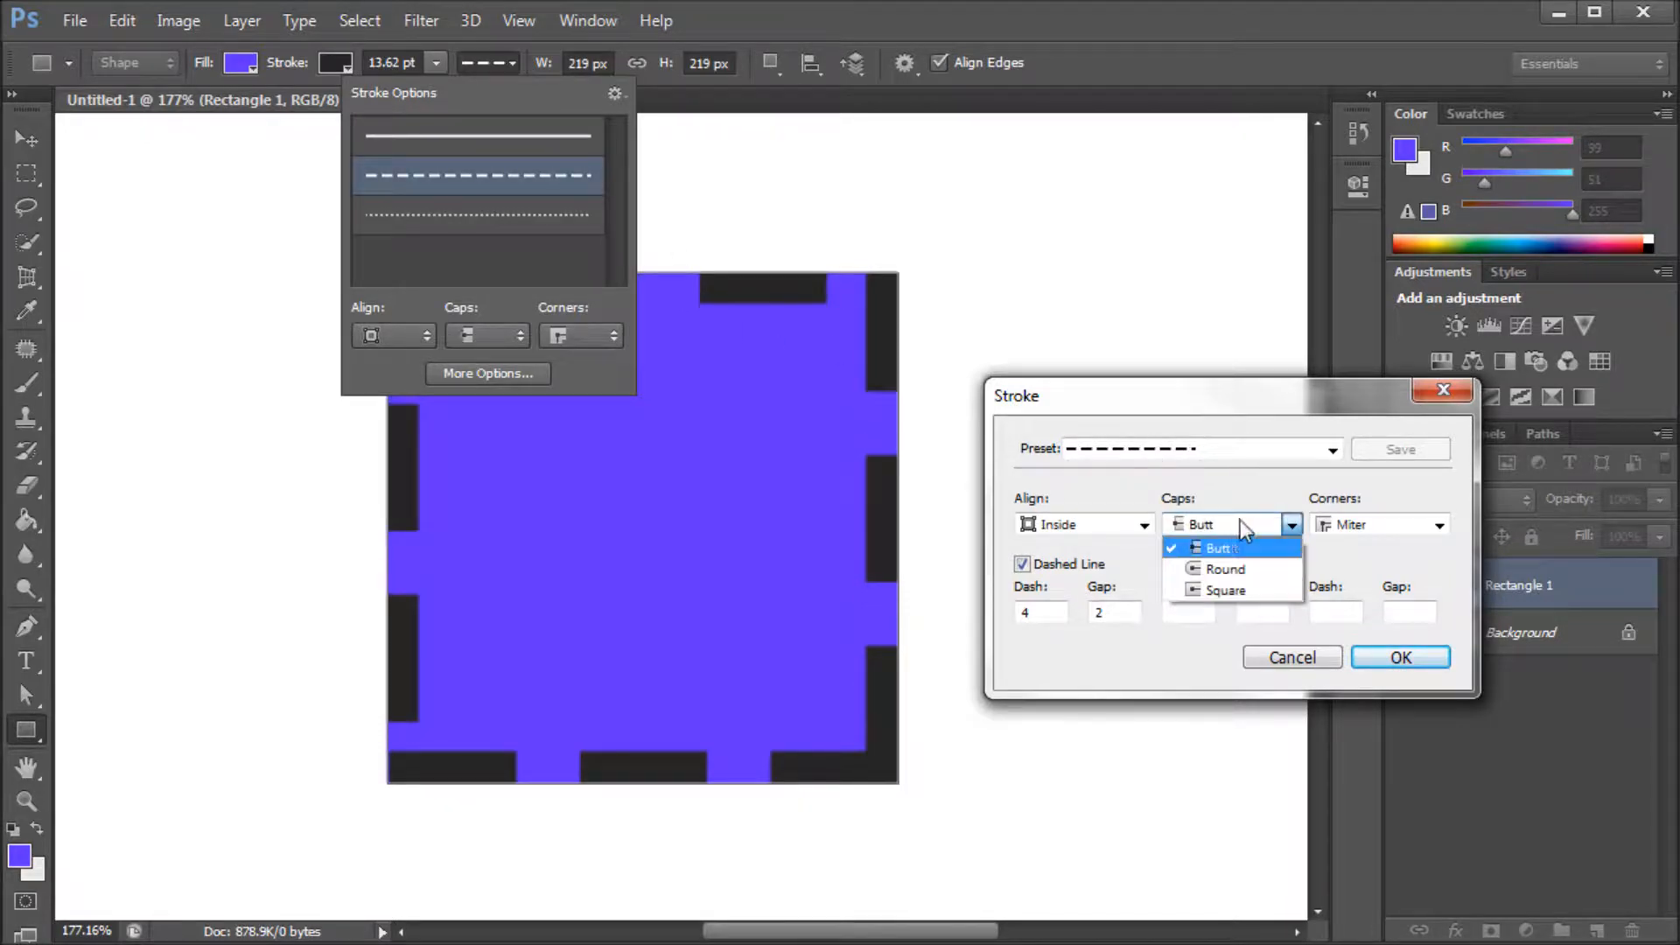
{"action": "left_click", "coordinate": [1219, 547]}
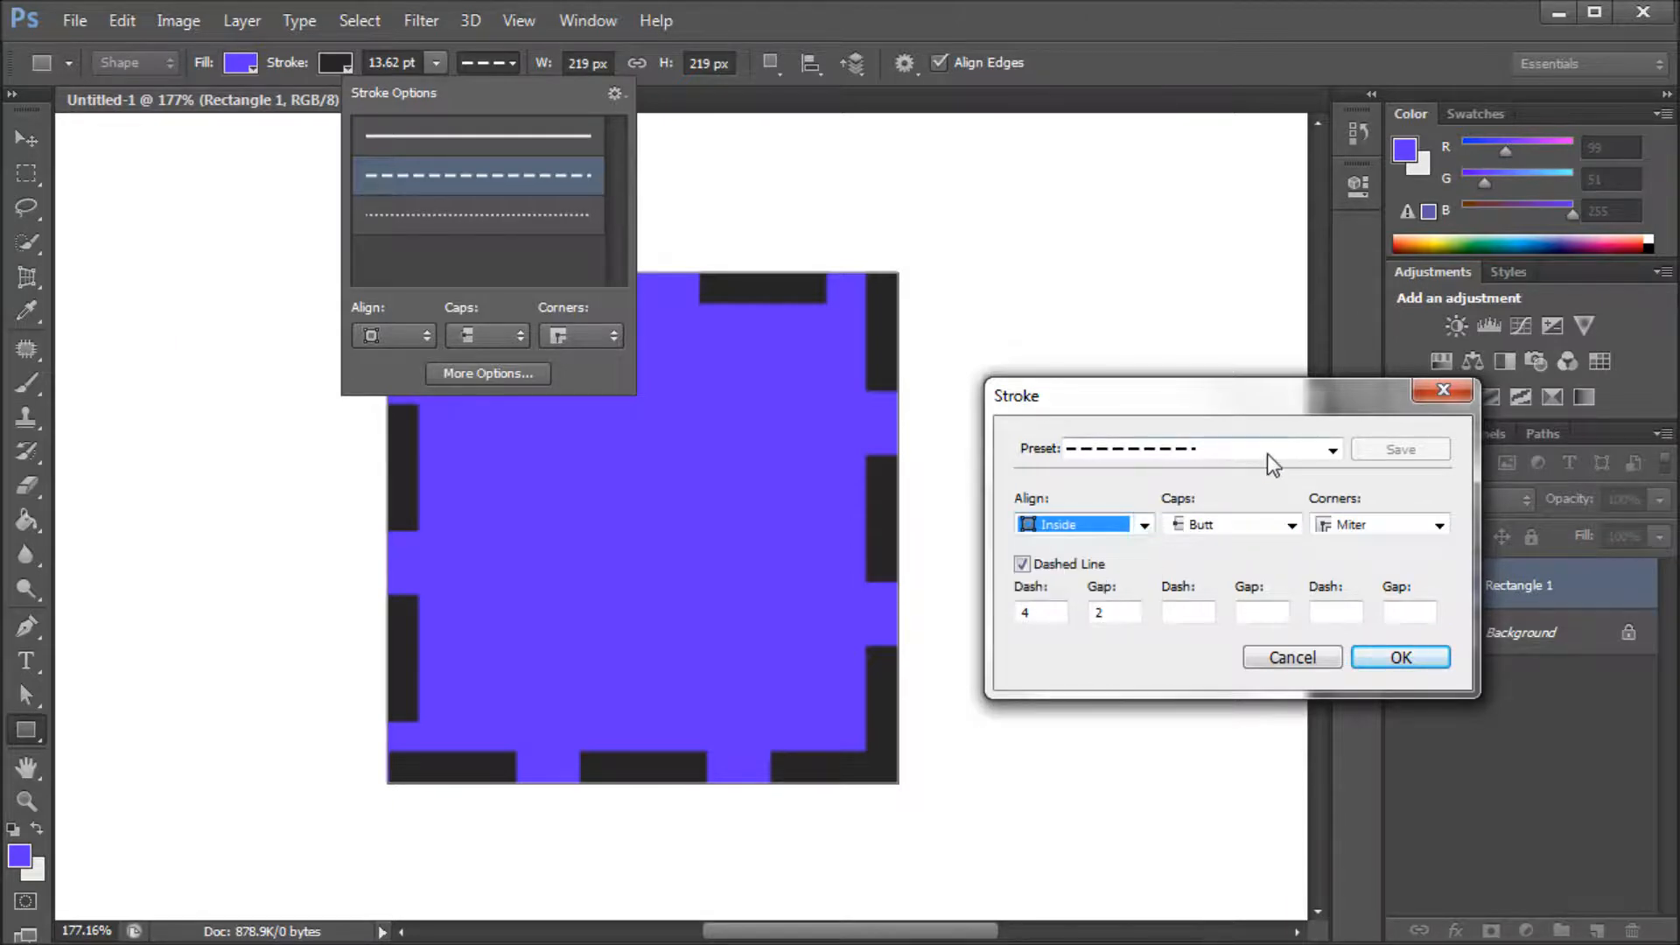
{"action": "left_click", "coordinate": [1022, 565]}
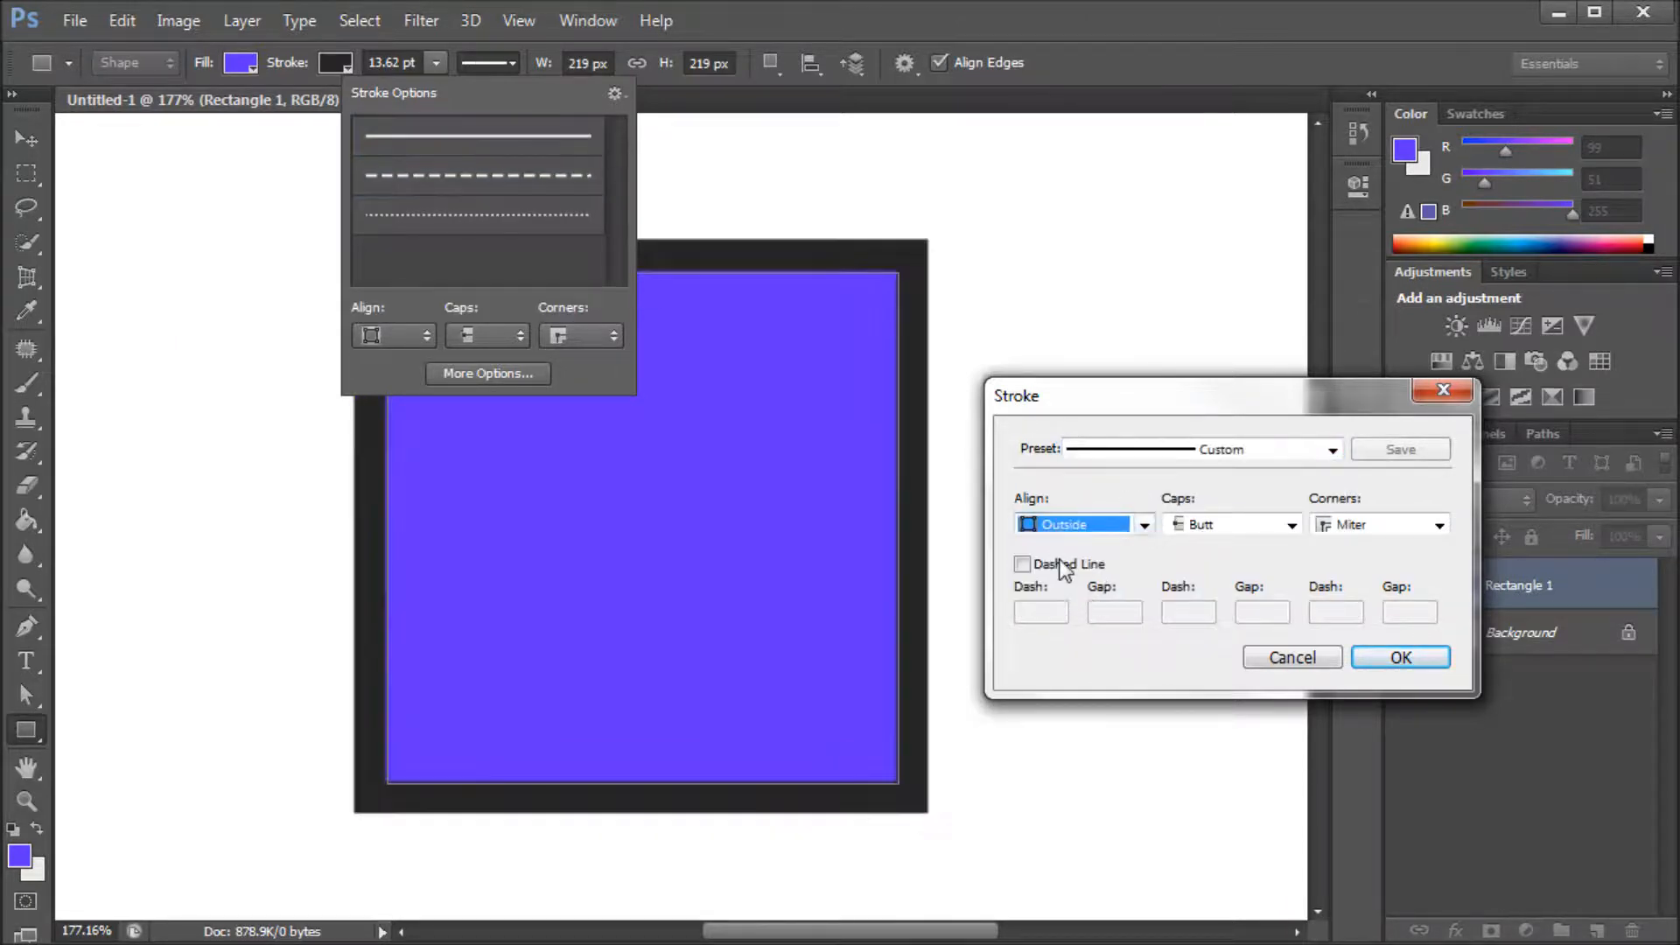
{"action": "mouse_move", "coordinate": [969, 485]}
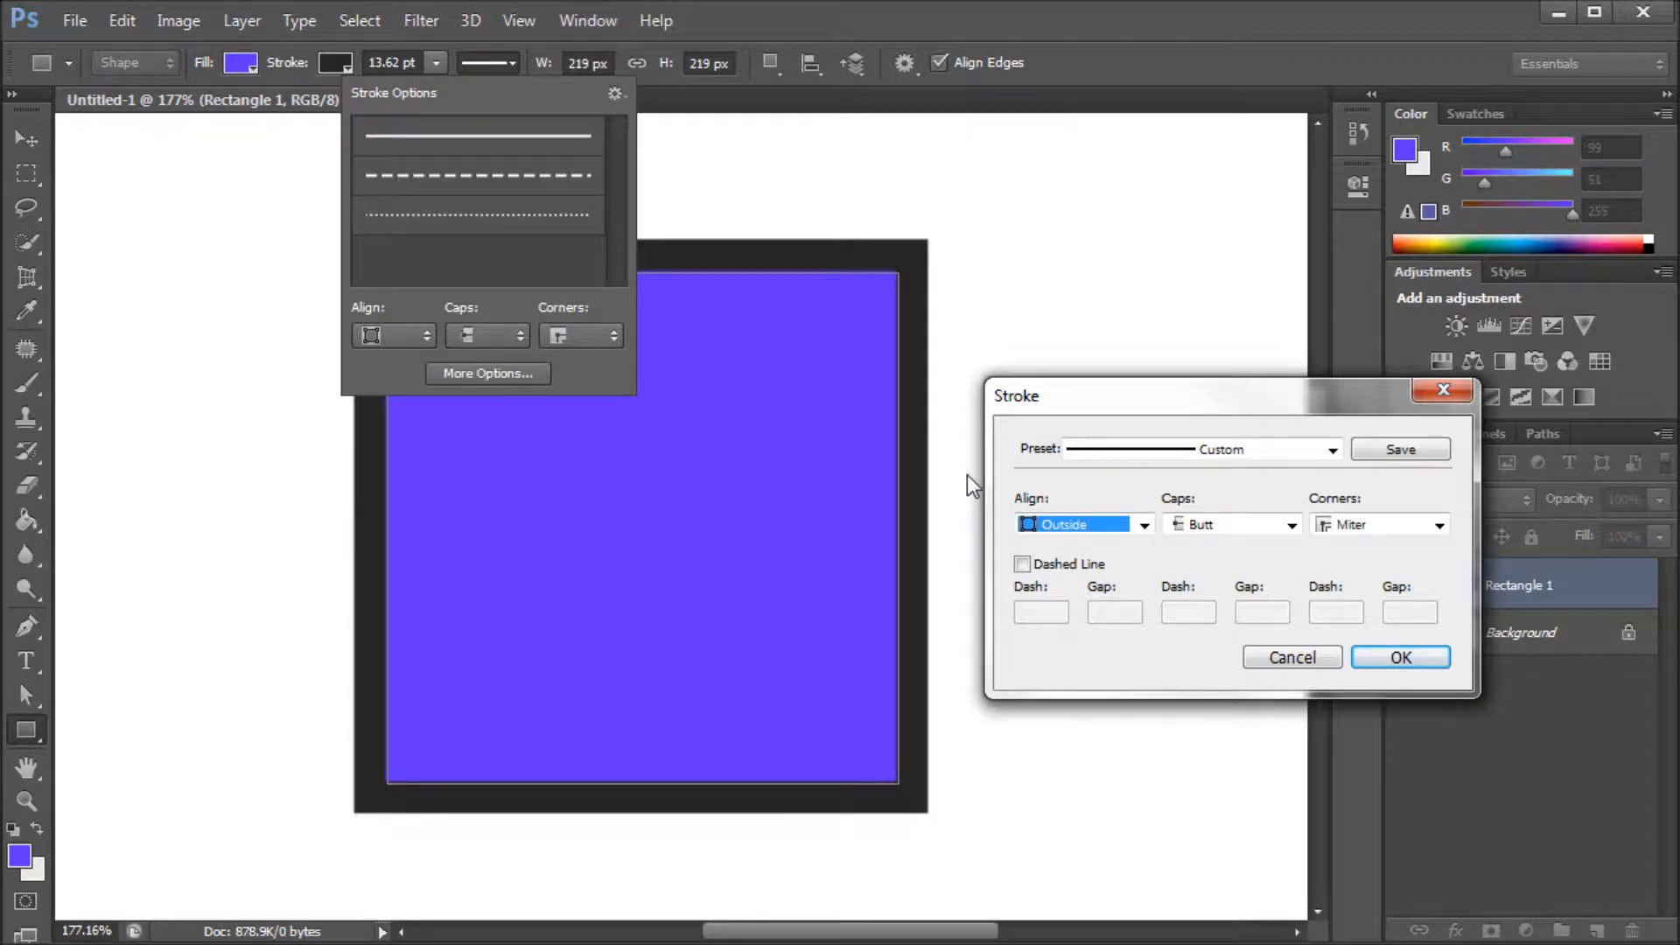
{"action": "mouse_move", "coordinate": [1320, 538]}
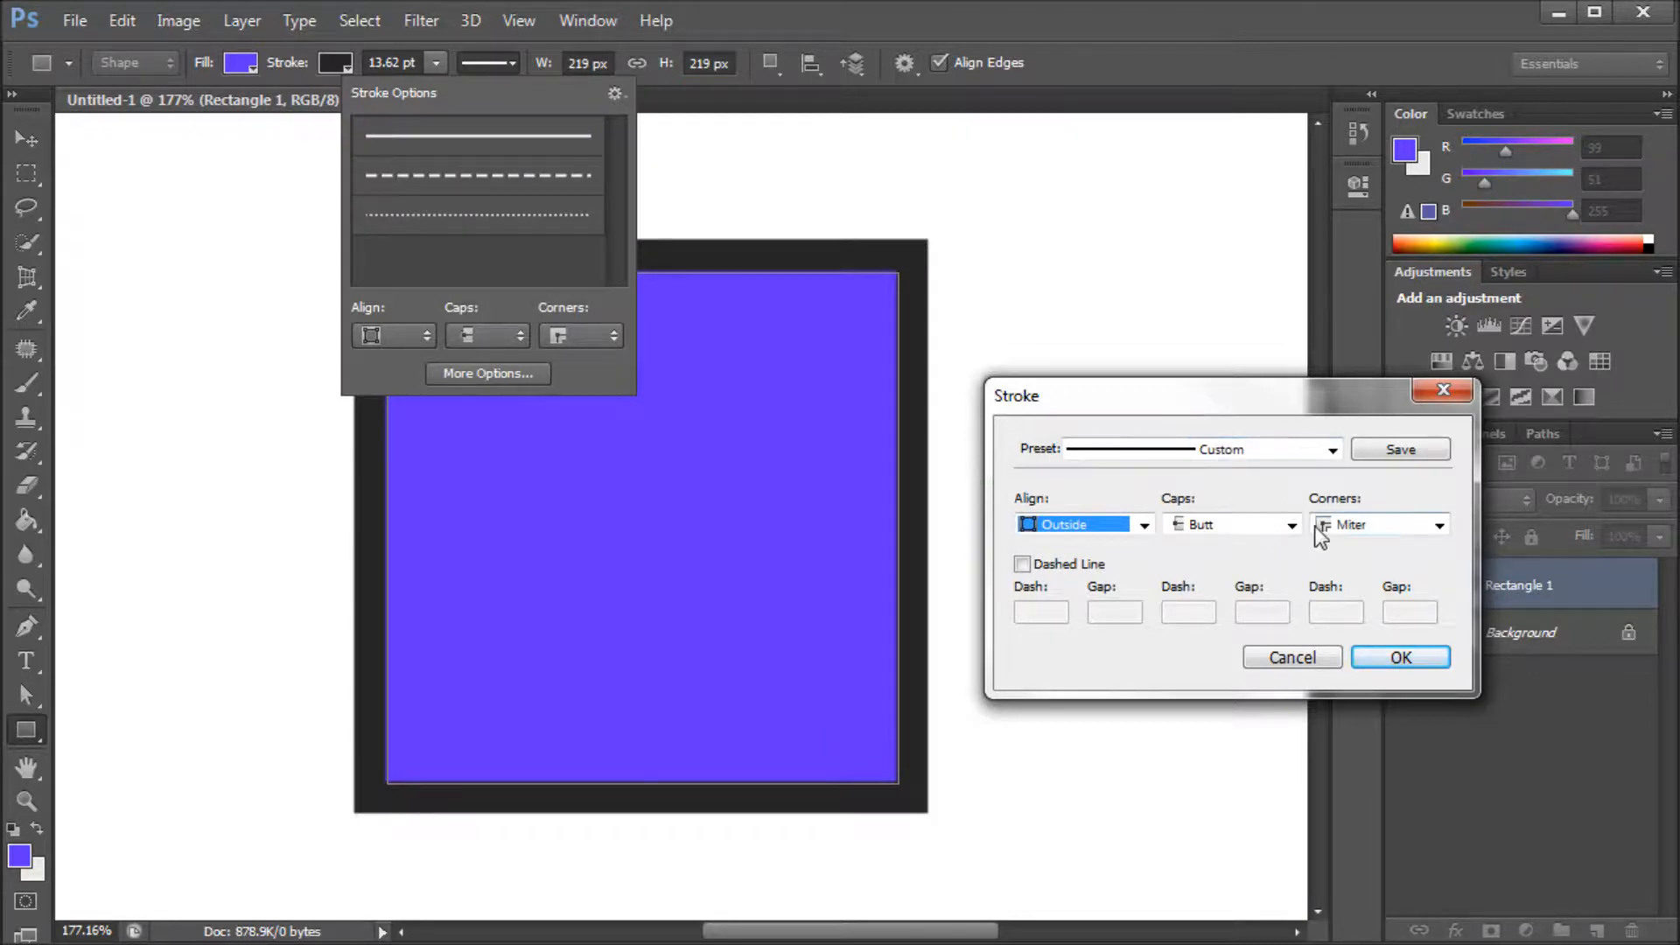
{"action": "mouse_move", "coordinate": [918, 301]}
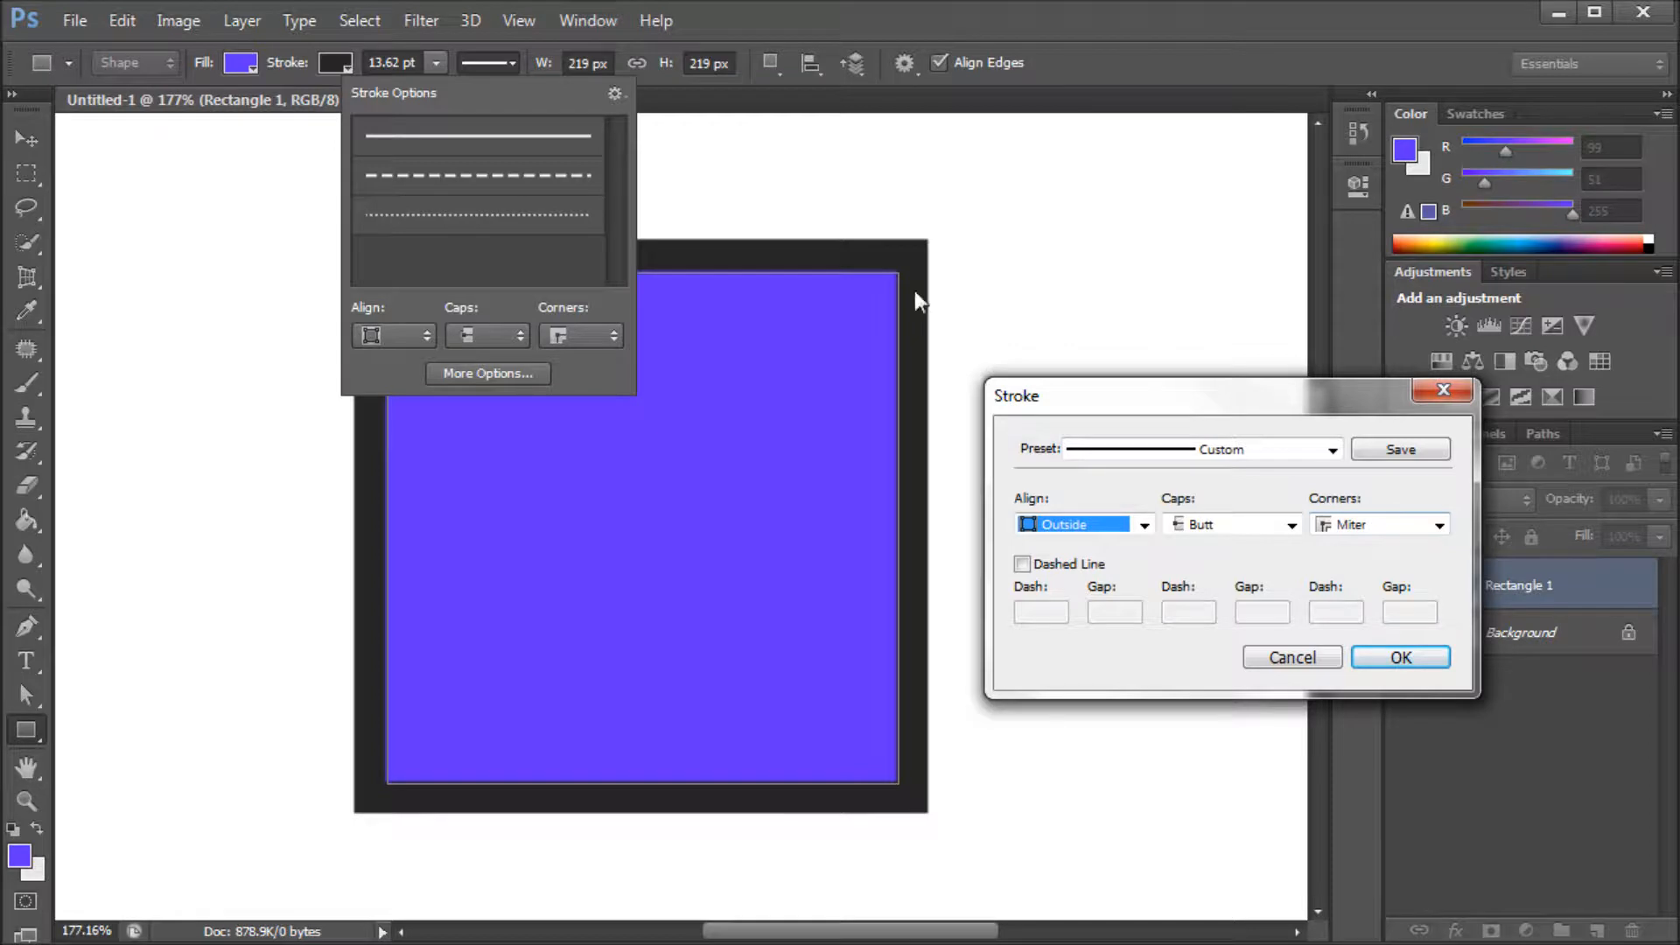
{"action": "mouse_move", "coordinate": [956, 401]}
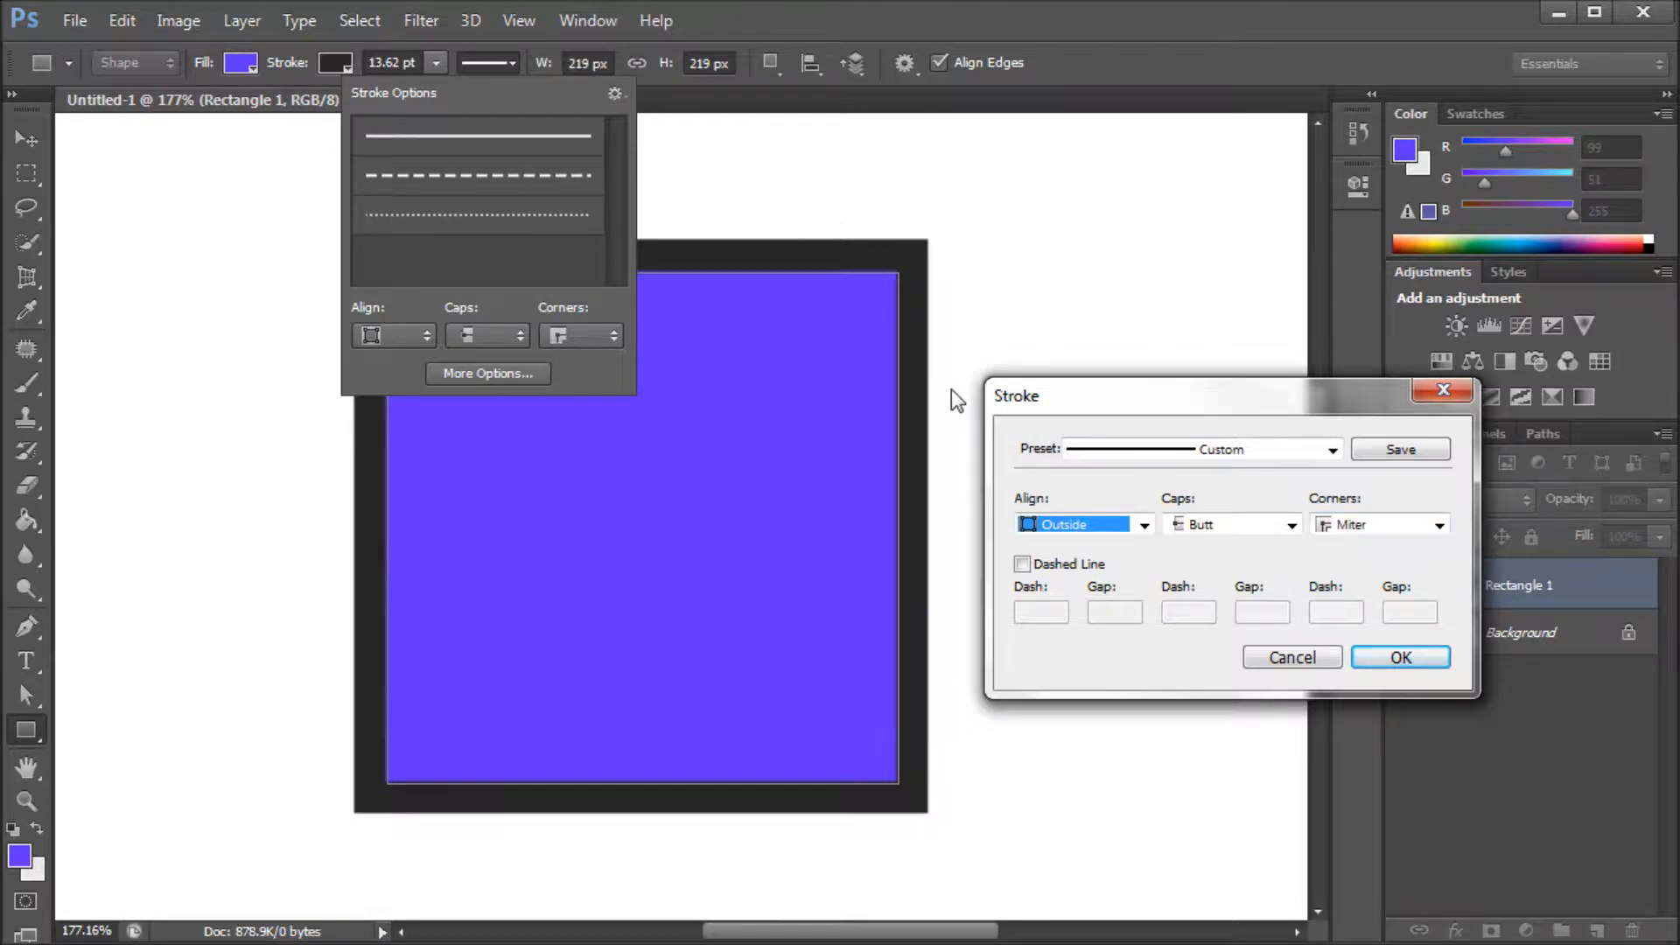
Step: Give the square's stroke beveled corners and bring up the preset list
{"action": "left_click", "coordinate": [1439, 523]}
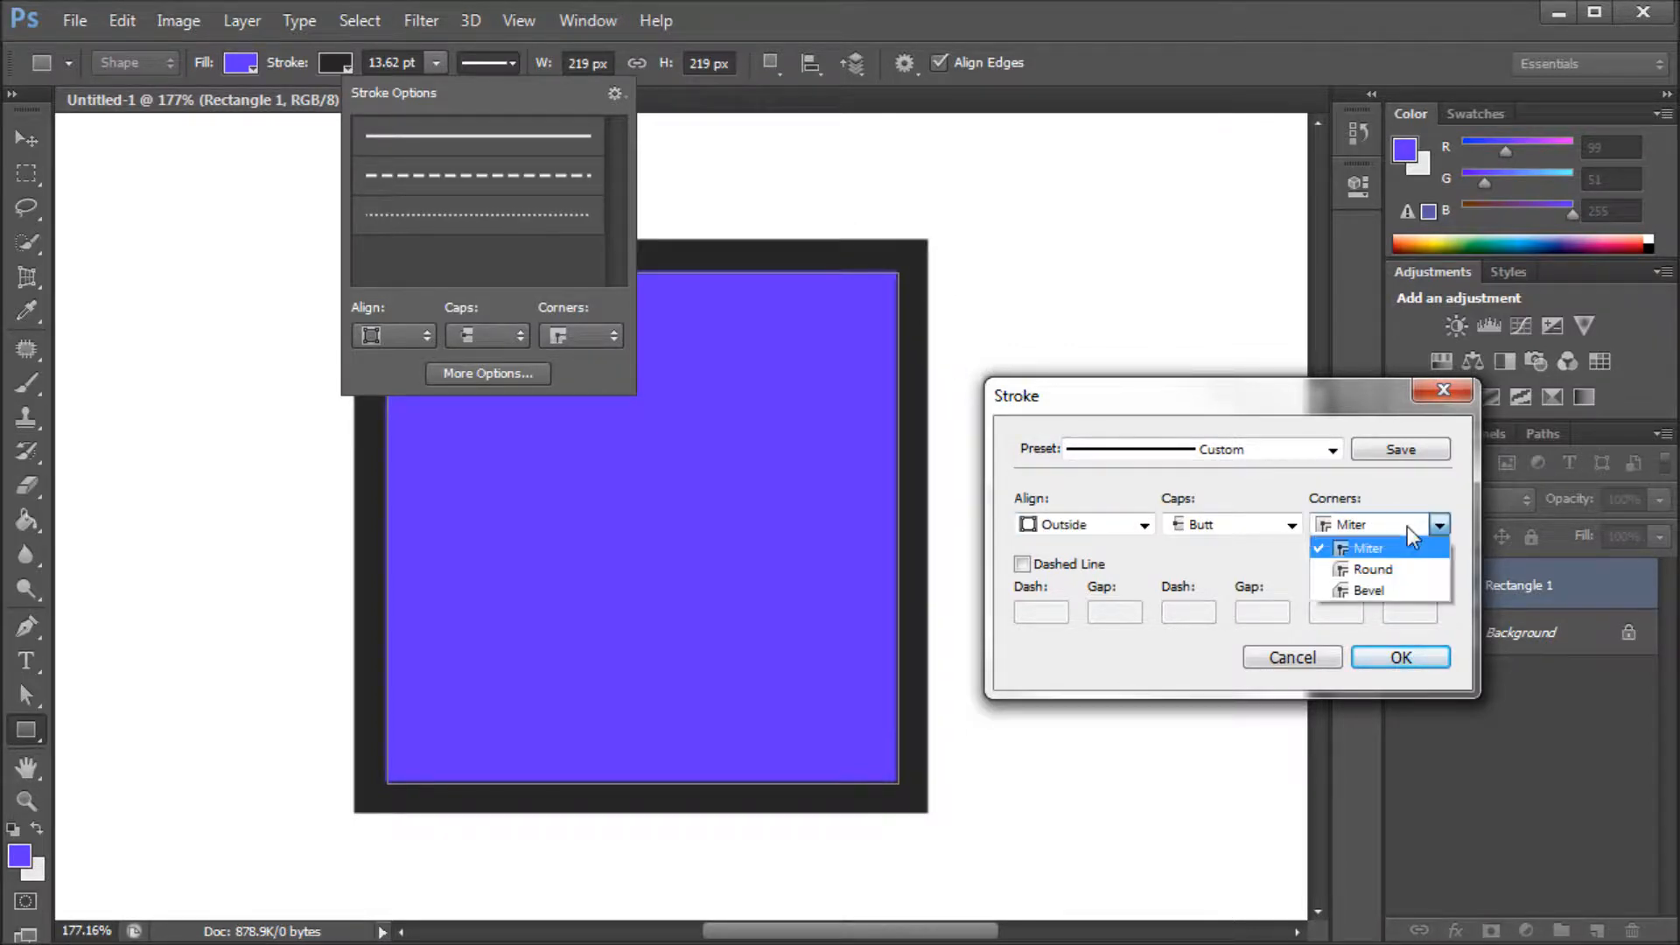
{"action": "left_click", "coordinate": [1369, 569]}
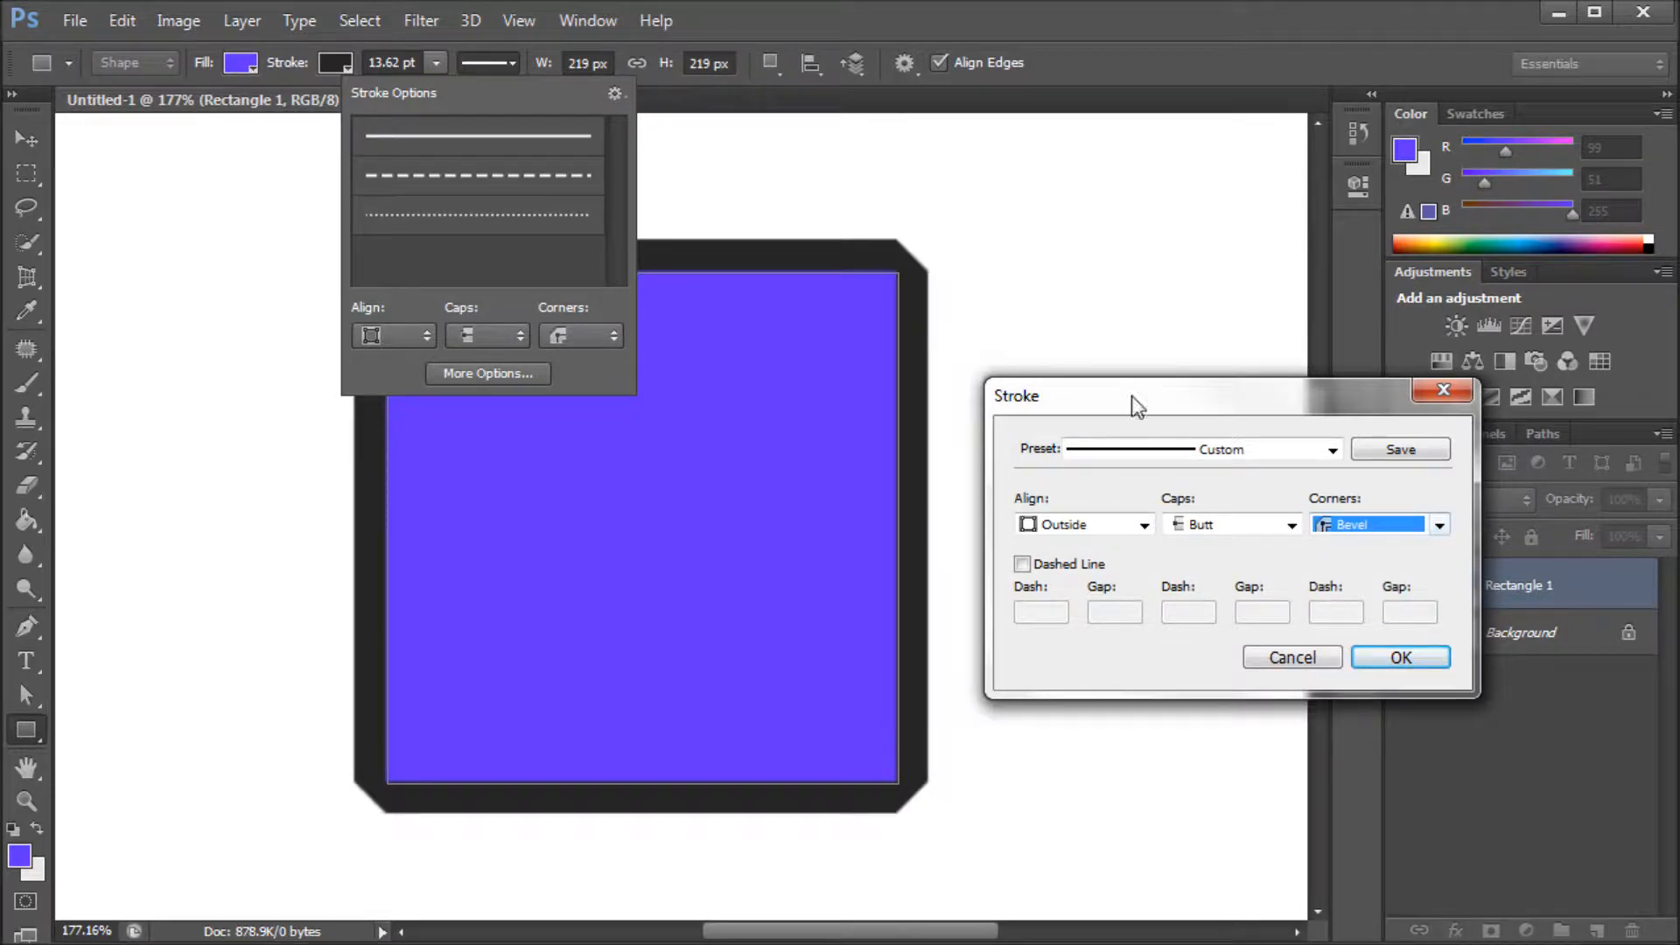
{"action": "mouse_move", "coordinate": [923, 471]}
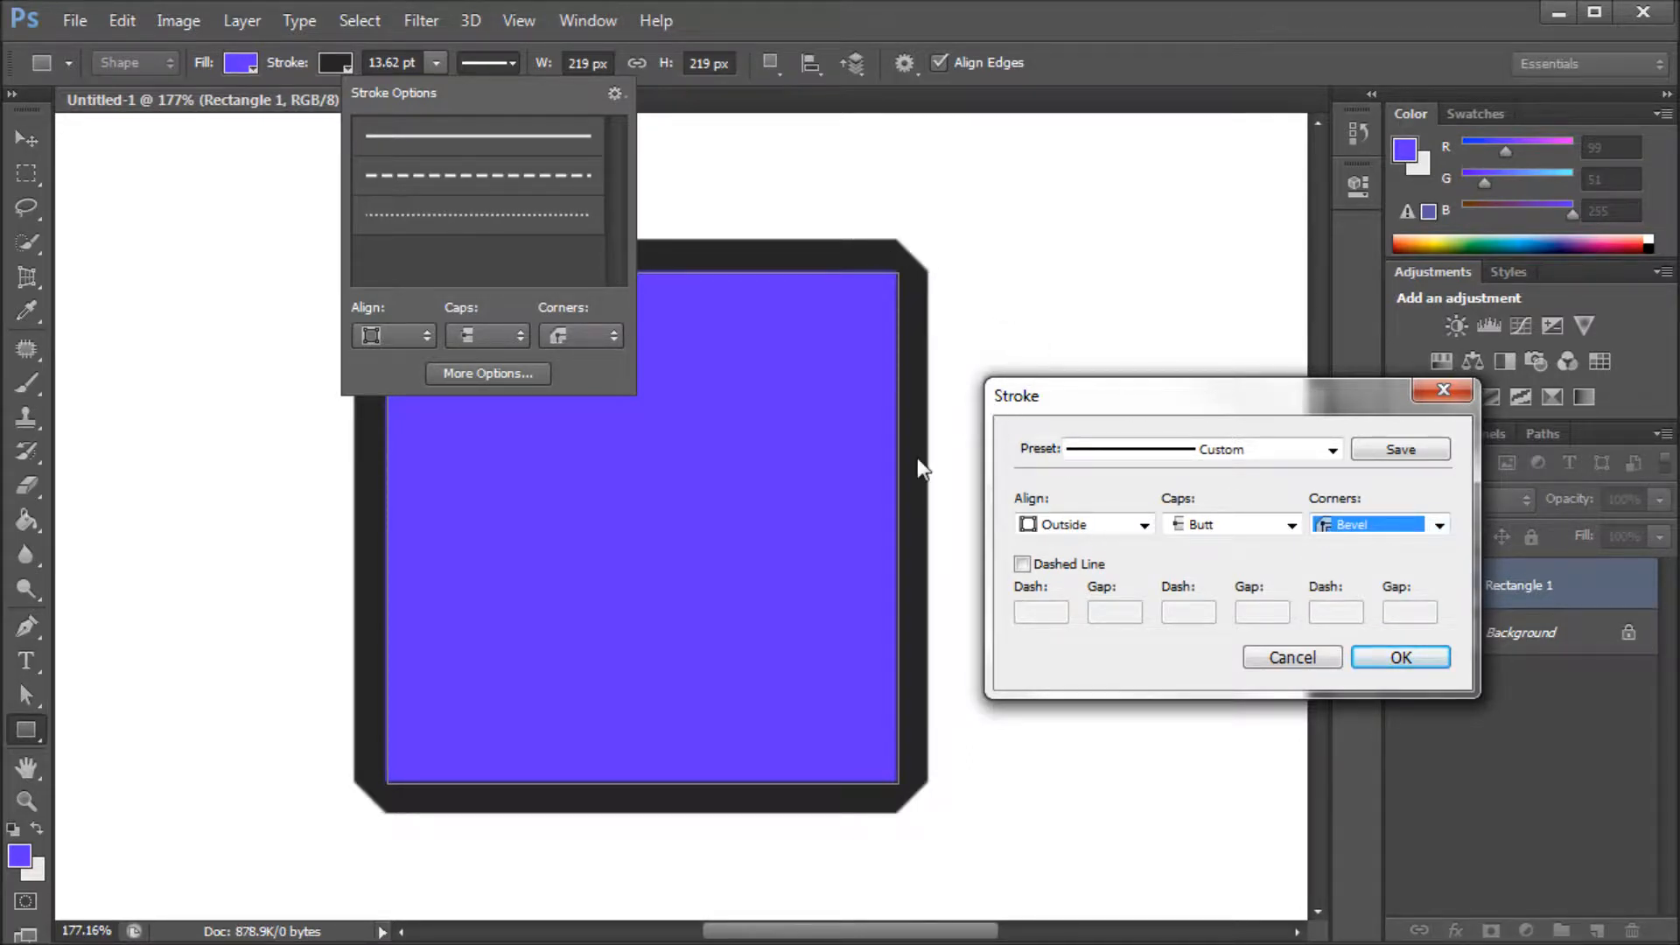
{"action": "left_click", "coordinate": [1330, 450]}
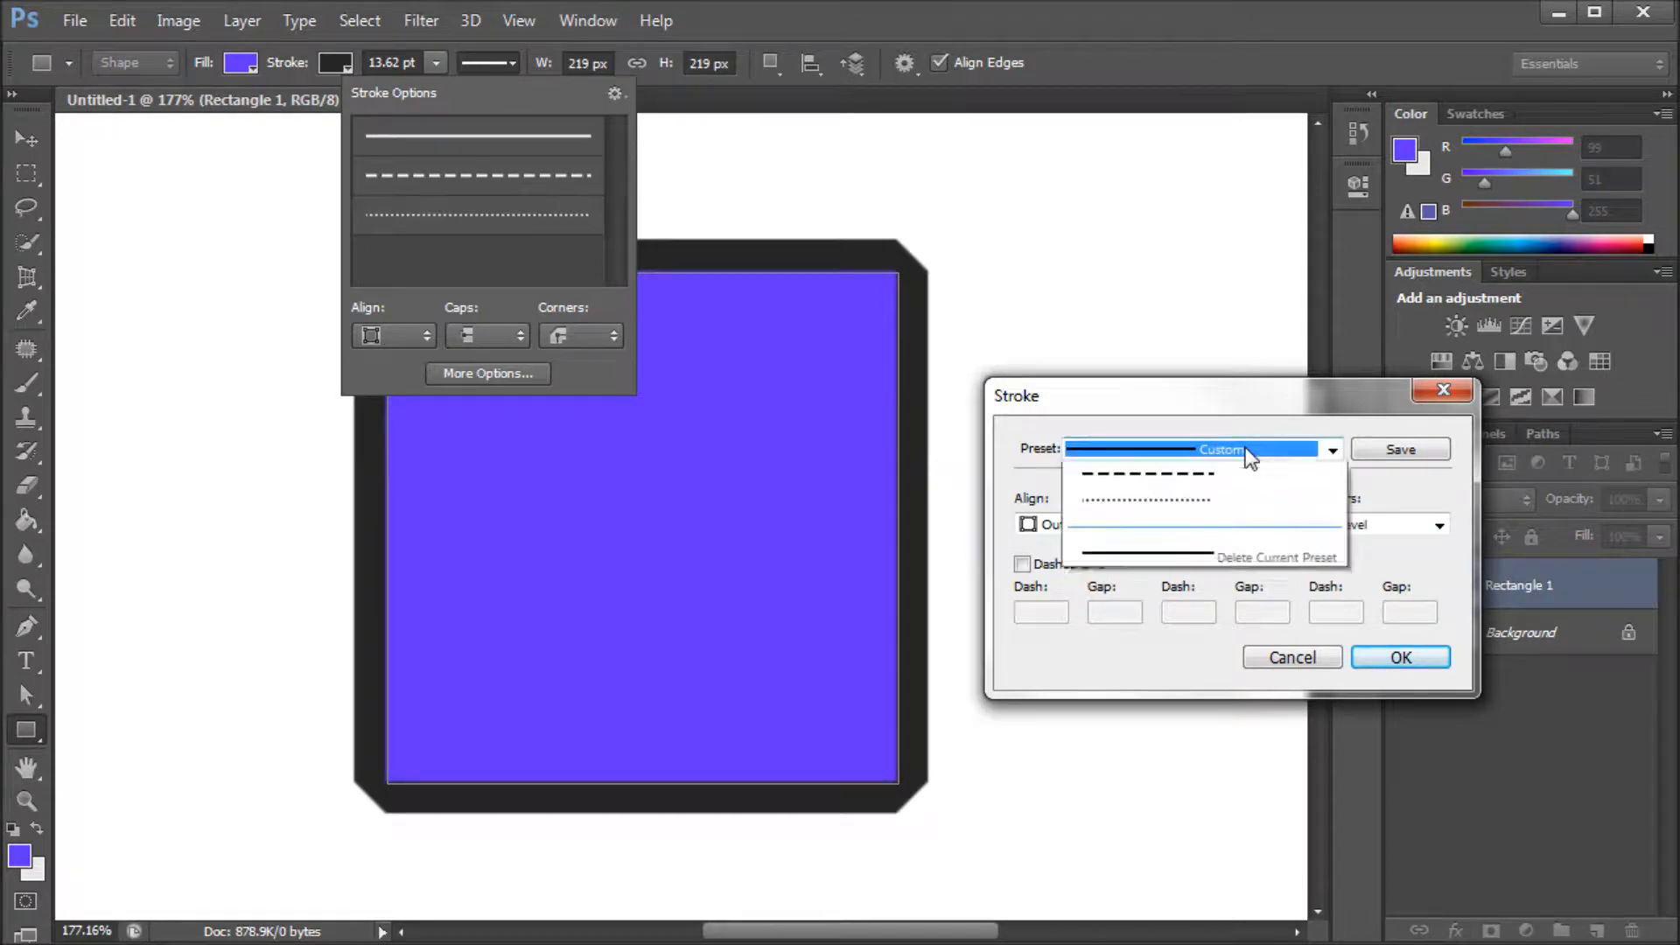
Step: Choose the dashed preset and set the custom gap value to 4
{"action": "left_click", "coordinate": [1143, 474]}
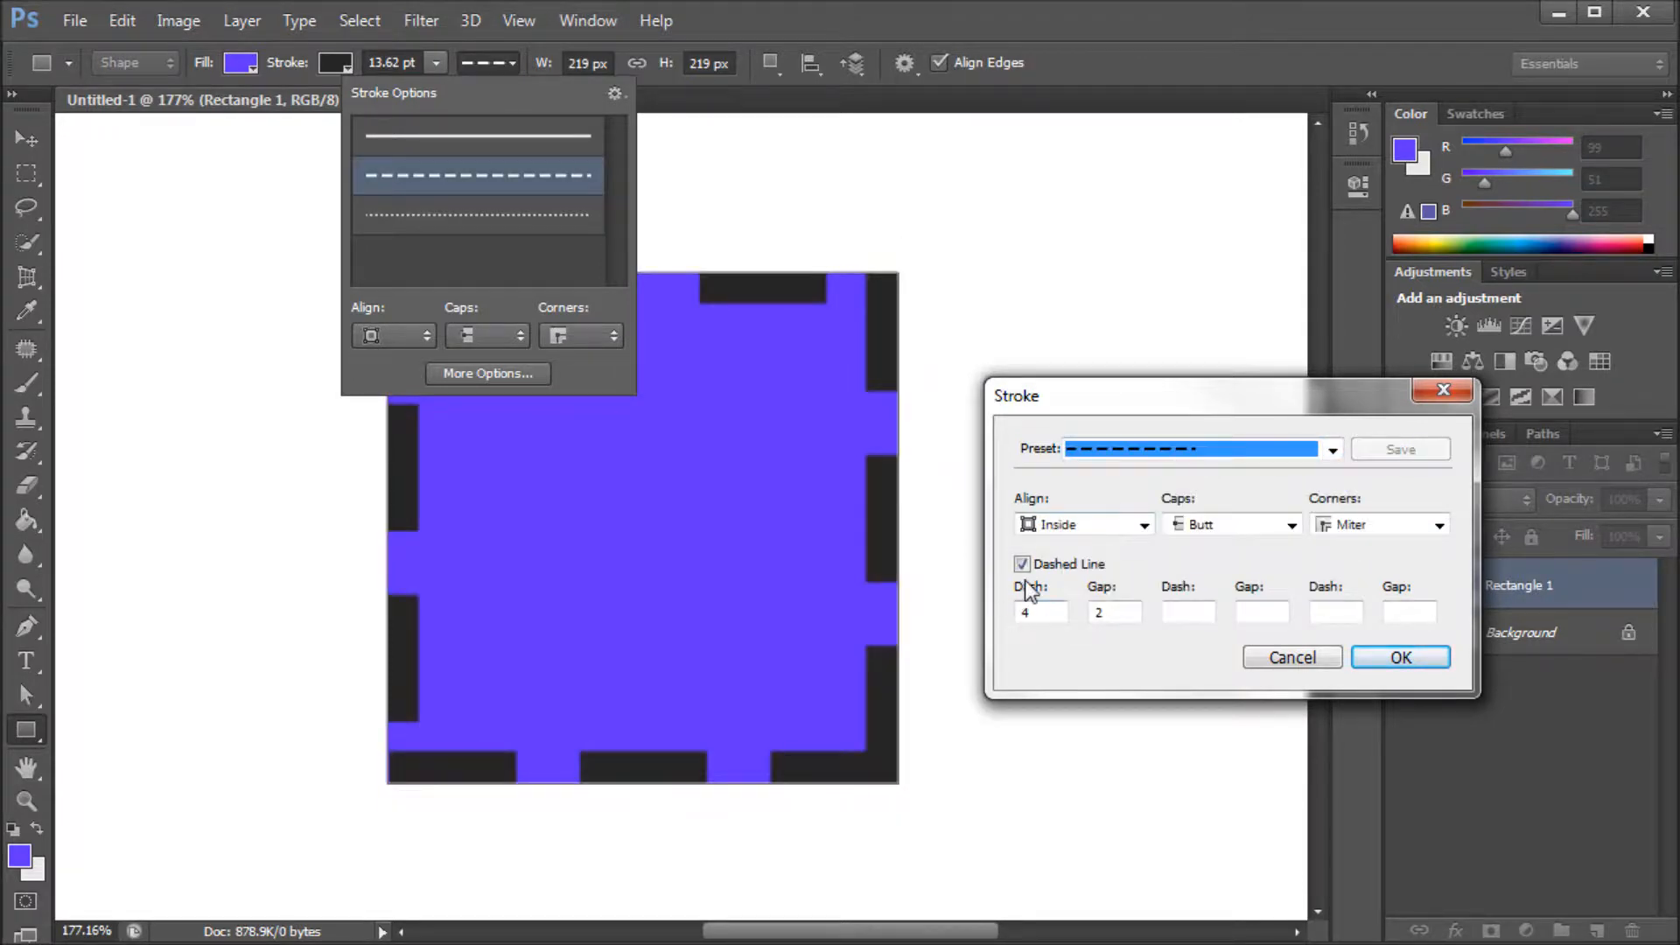
{"action": "mouse_move", "coordinate": [1008, 601]}
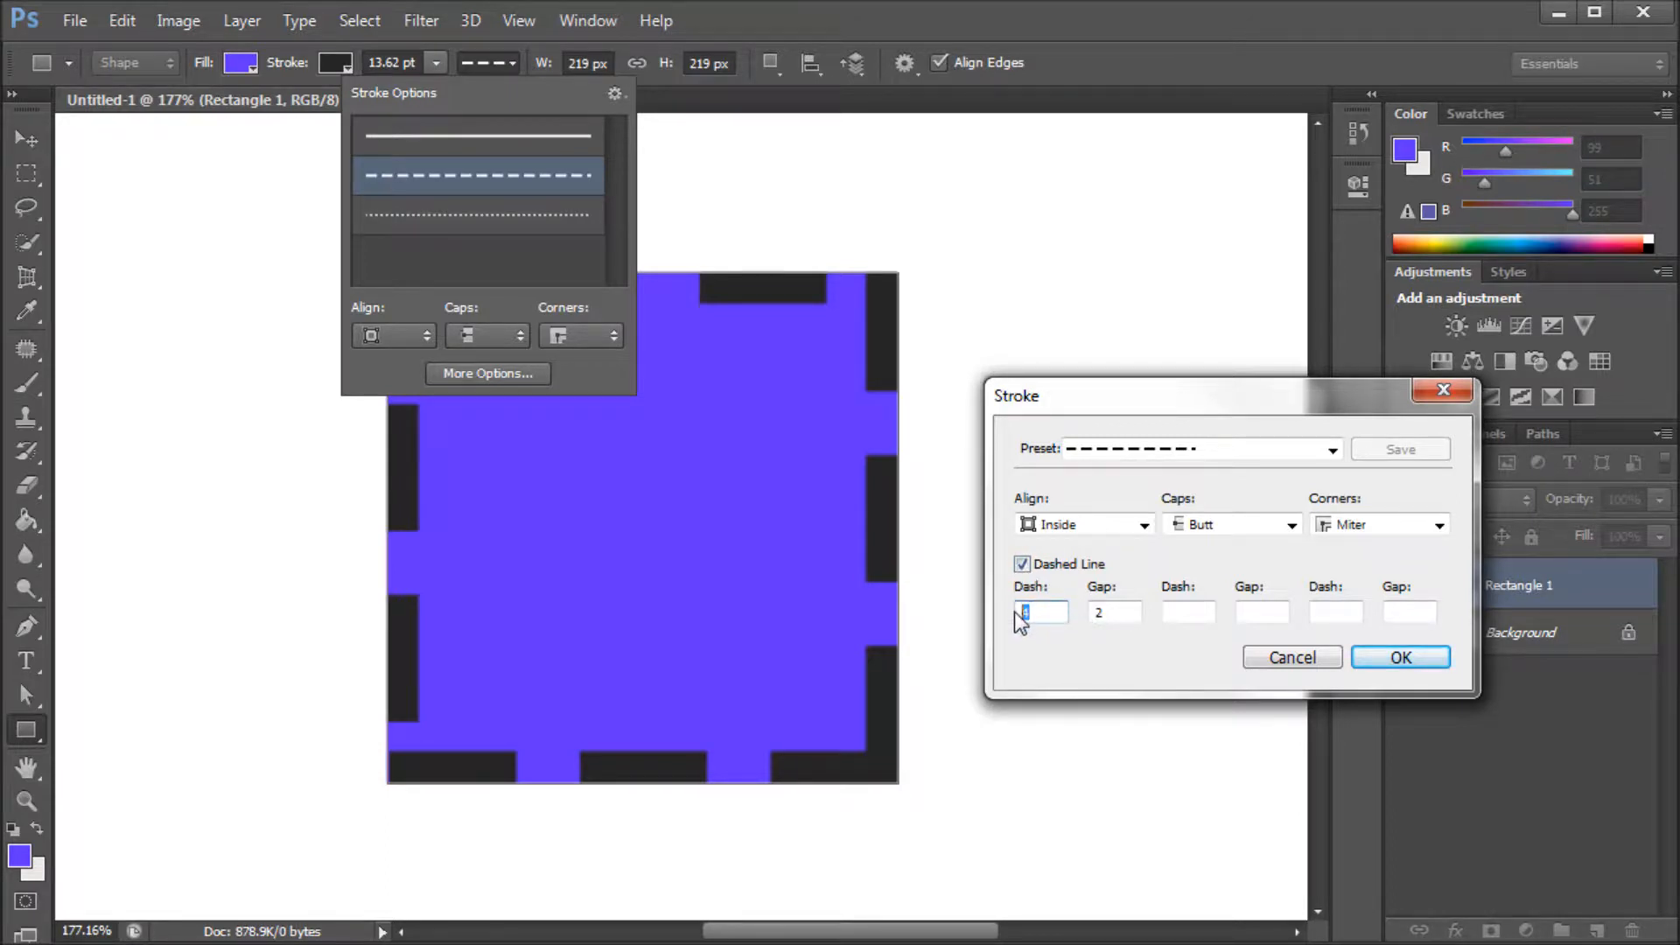
{"action": "mouse_move", "coordinate": [1034, 624]}
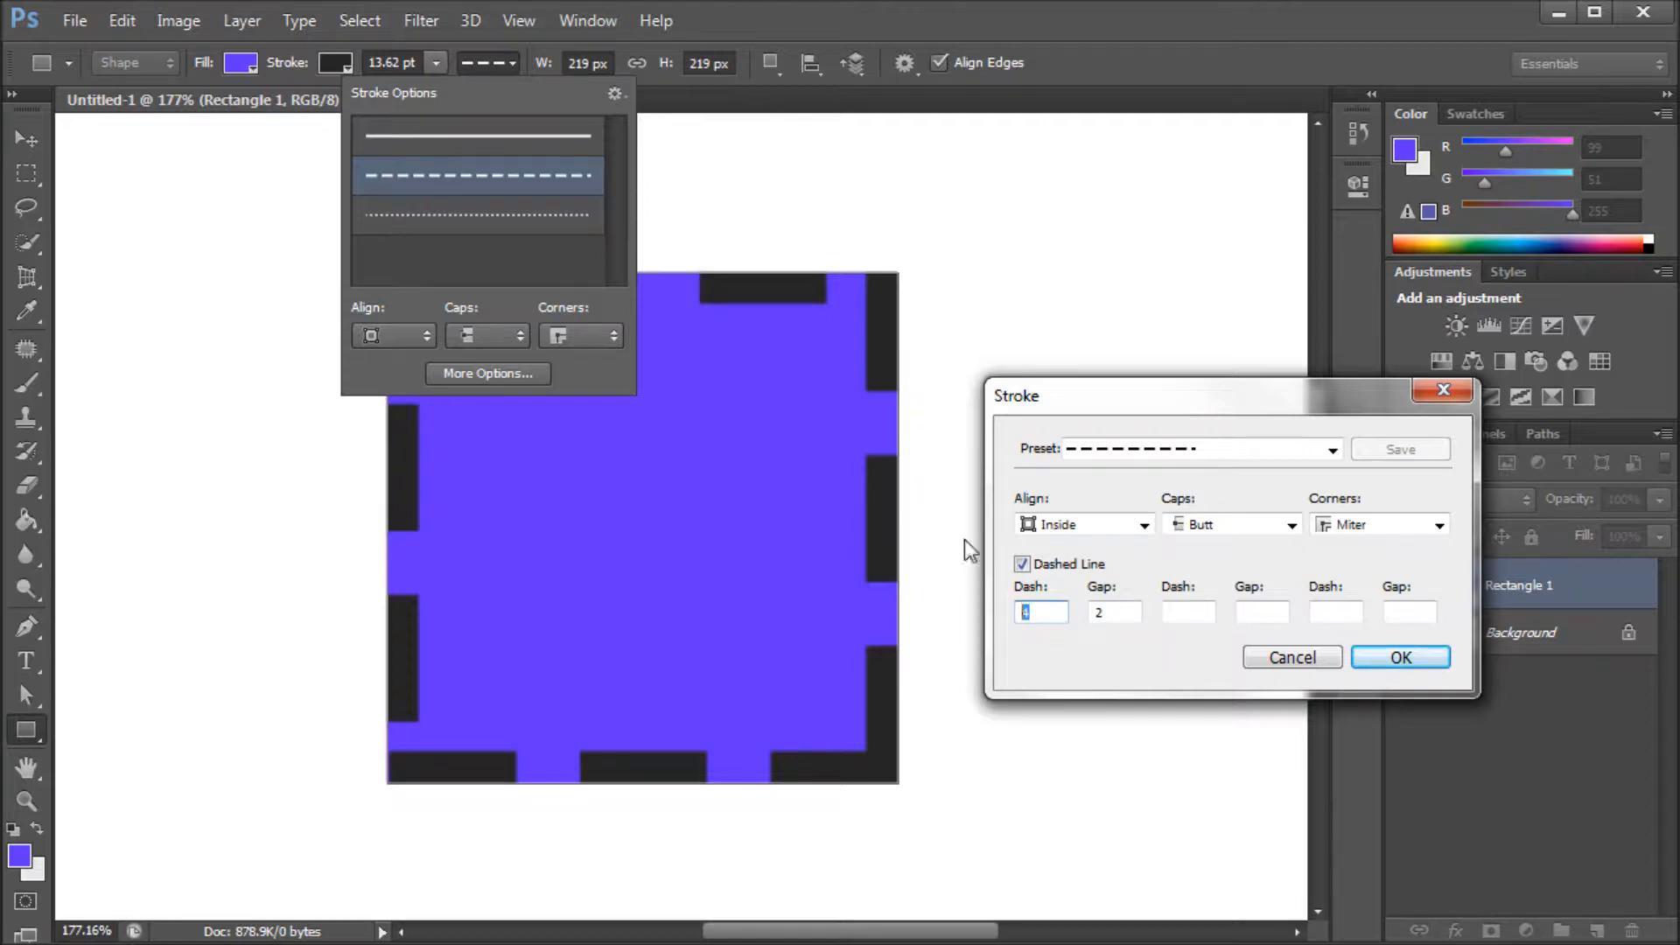
{"action": "mouse_move", "coordinate": [990, 626]}
{"action": "type", "text": "8"}
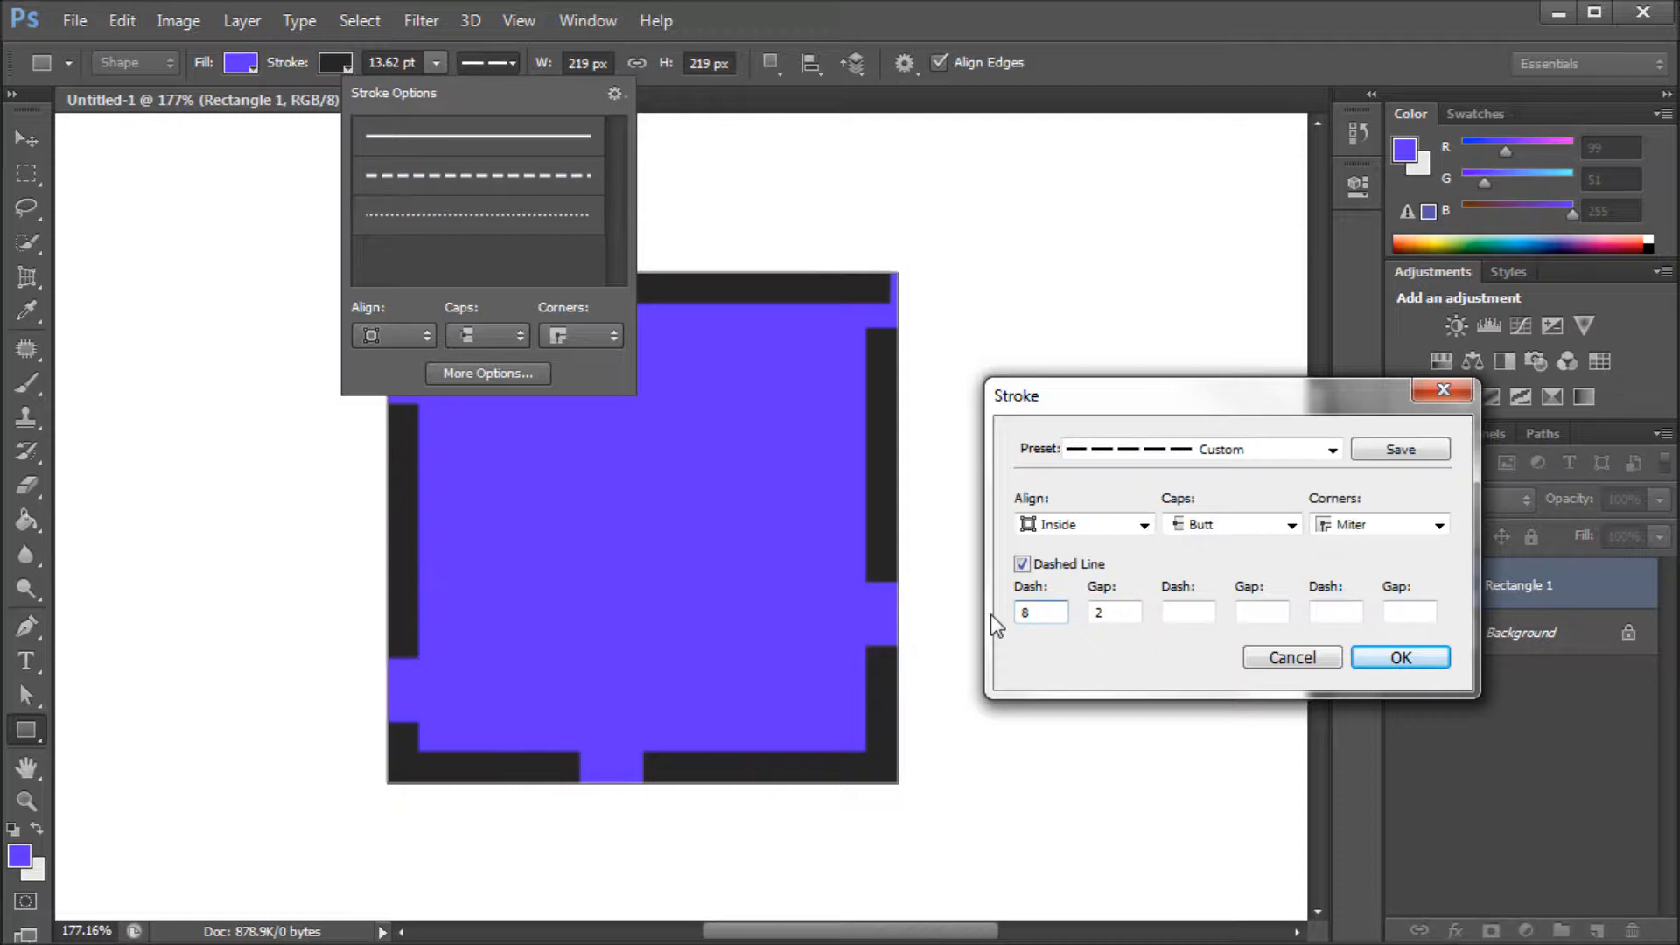
{"action": "mouse_move", "coordinate": [1052, 640]}
{"action": "type", "text": "6"}
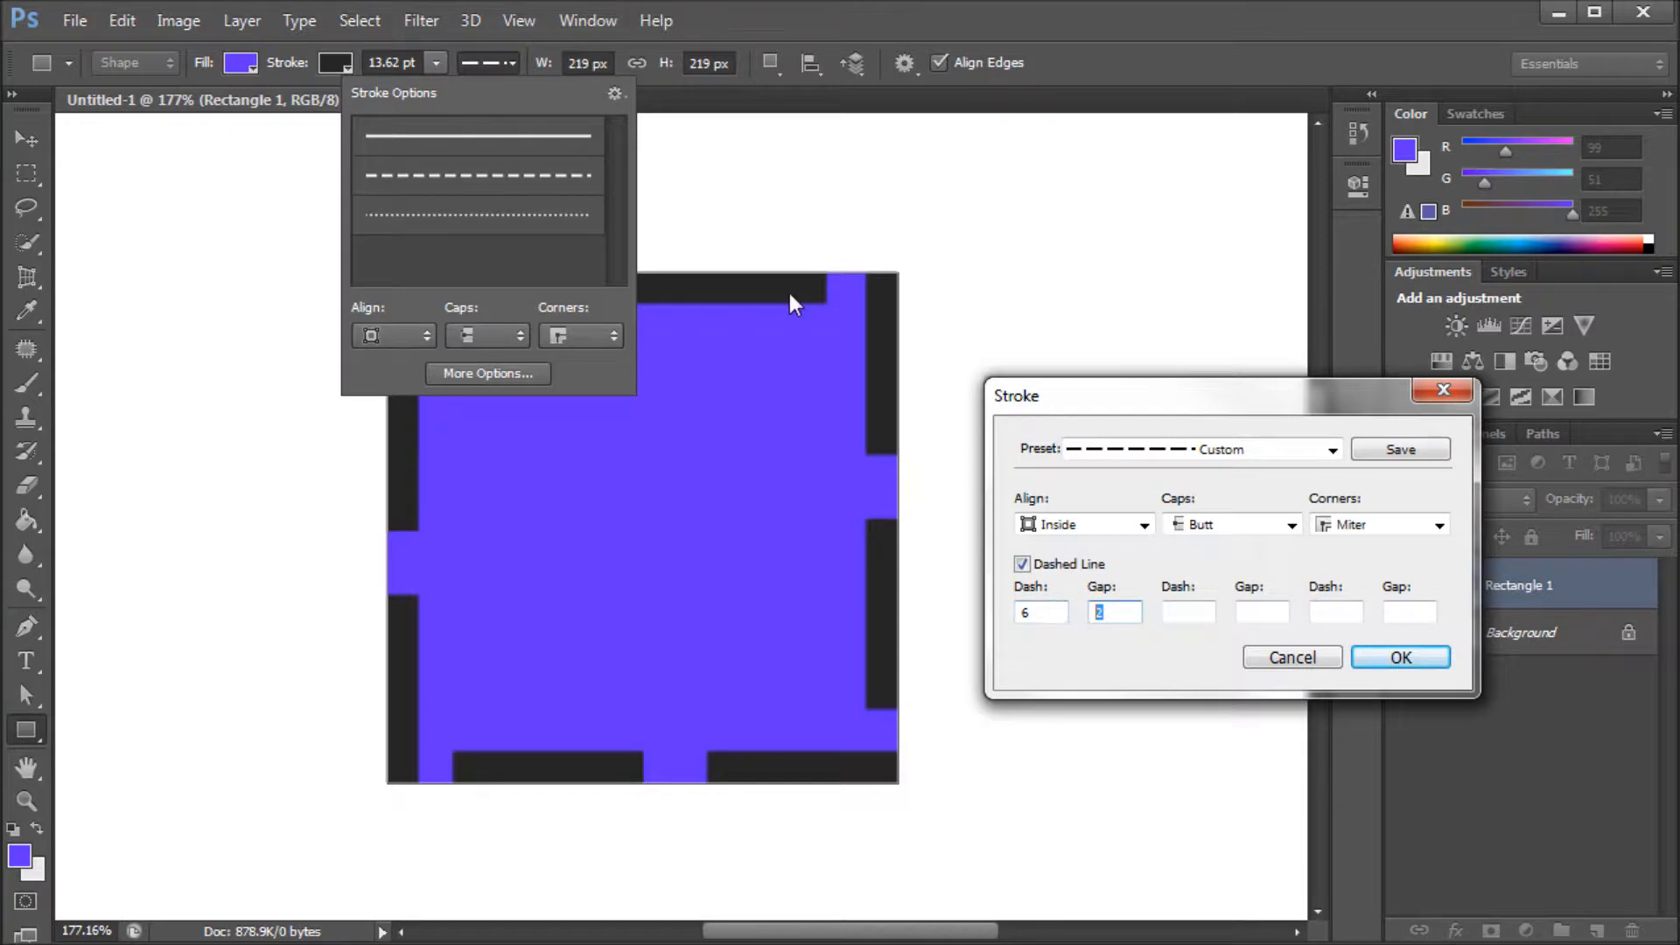
{"action": "mouse_move", "coordinate": [909, 448]}
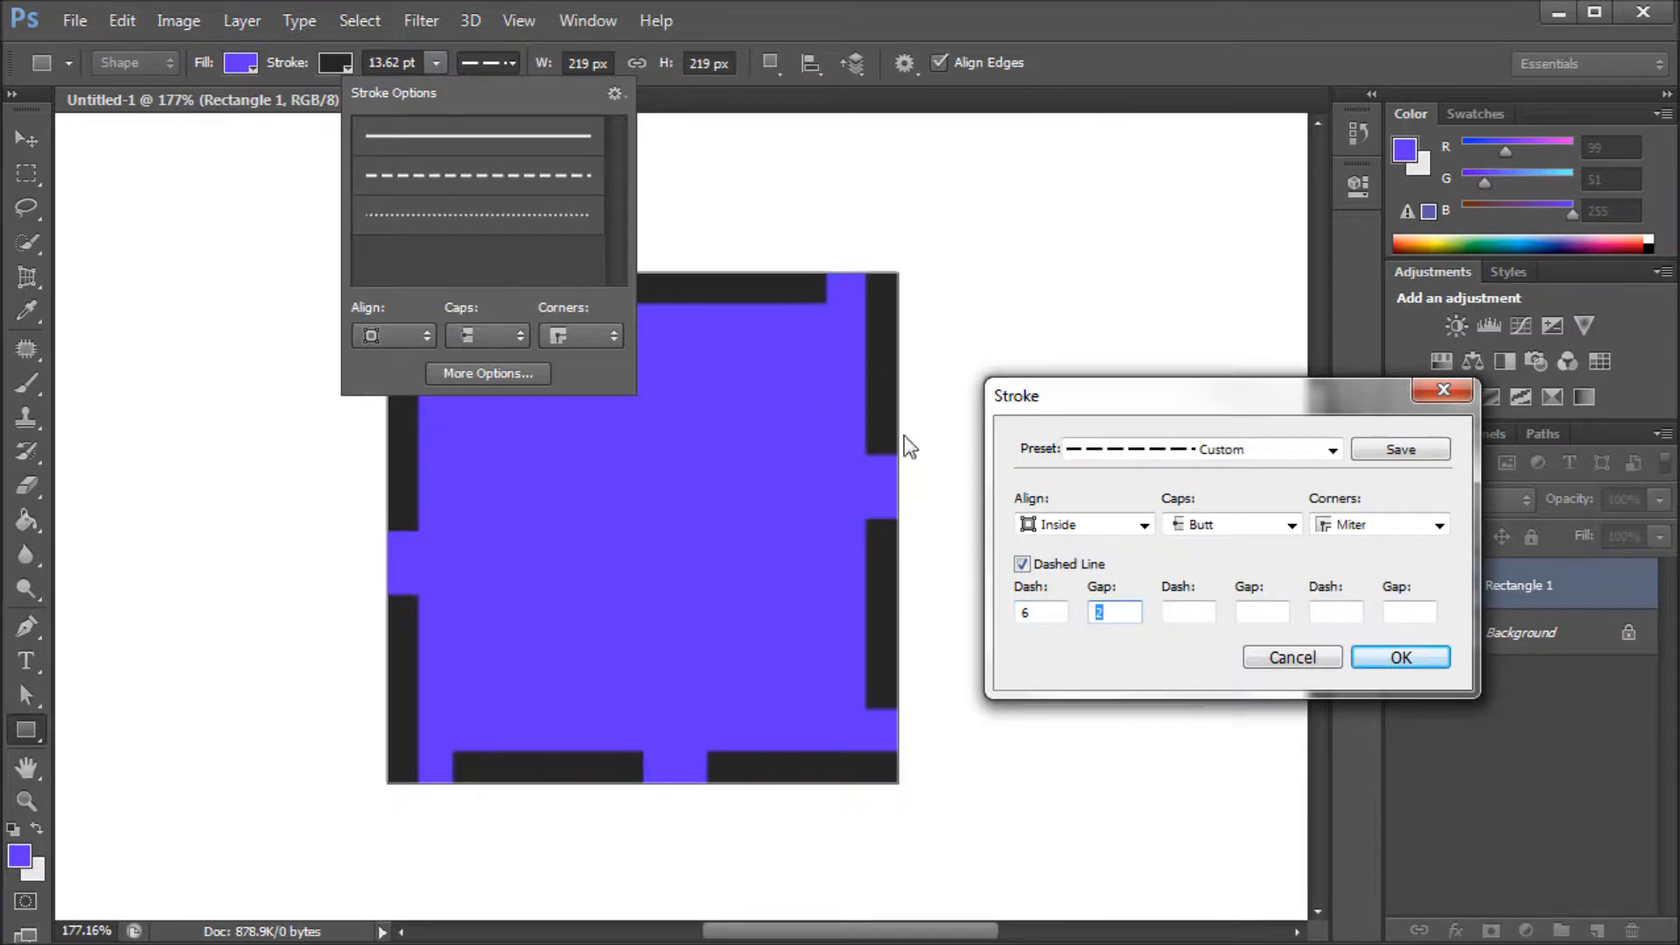
{"action": "type", "text": "4"}
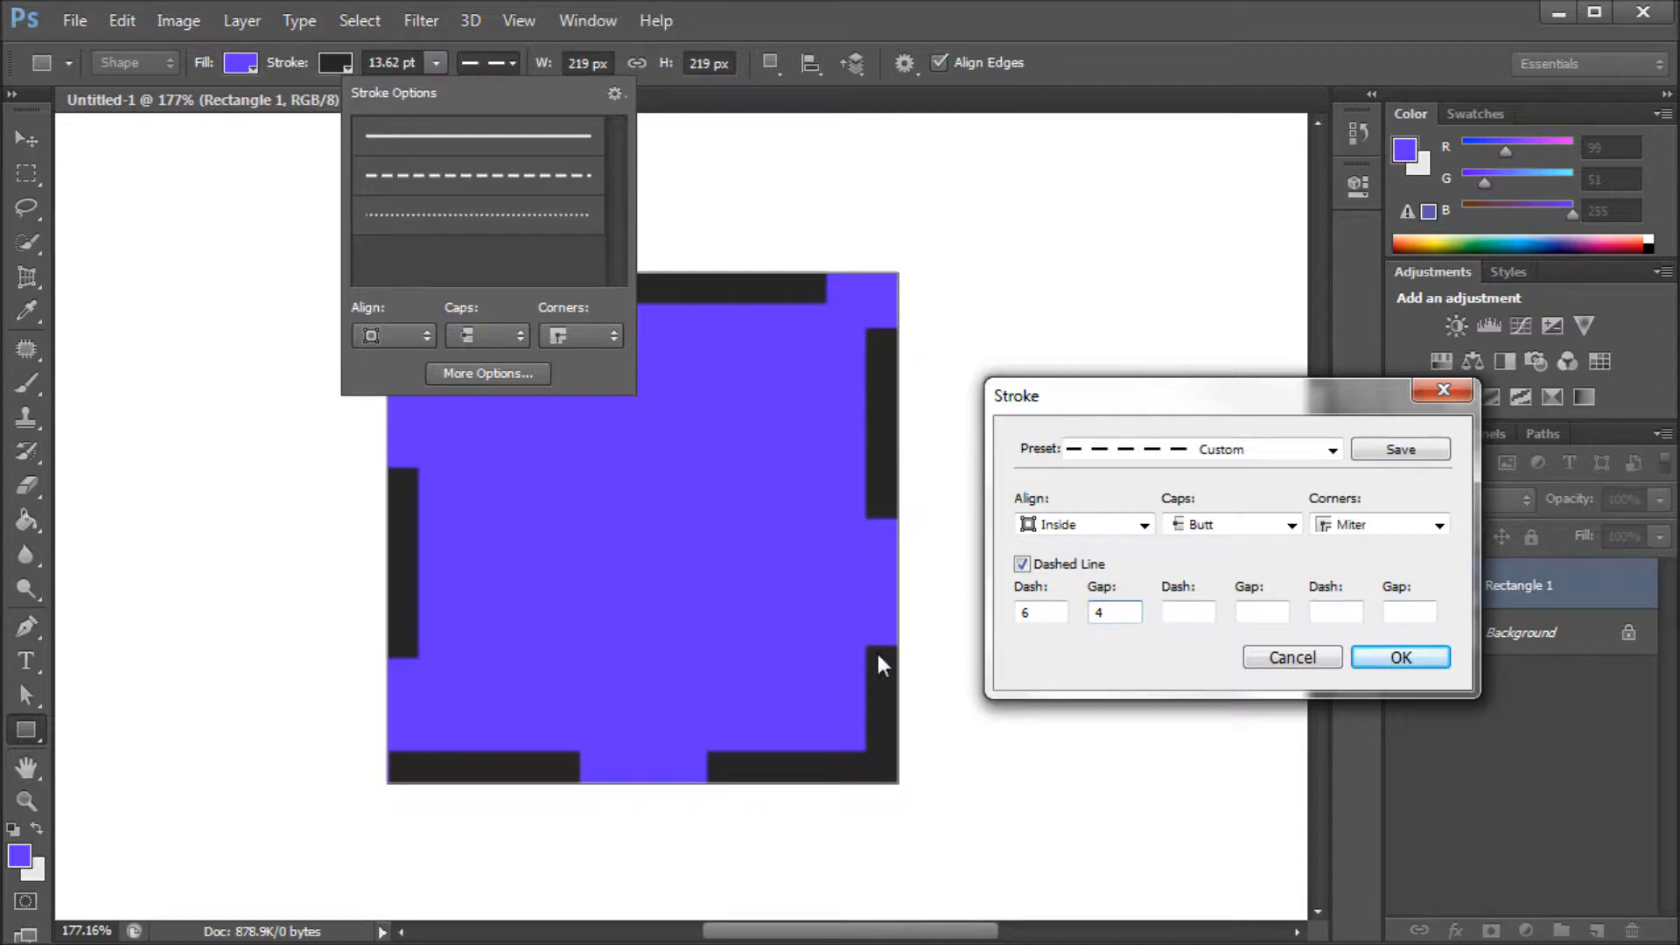
{"action": "mouse_move", "coordinate": [686, 436]}
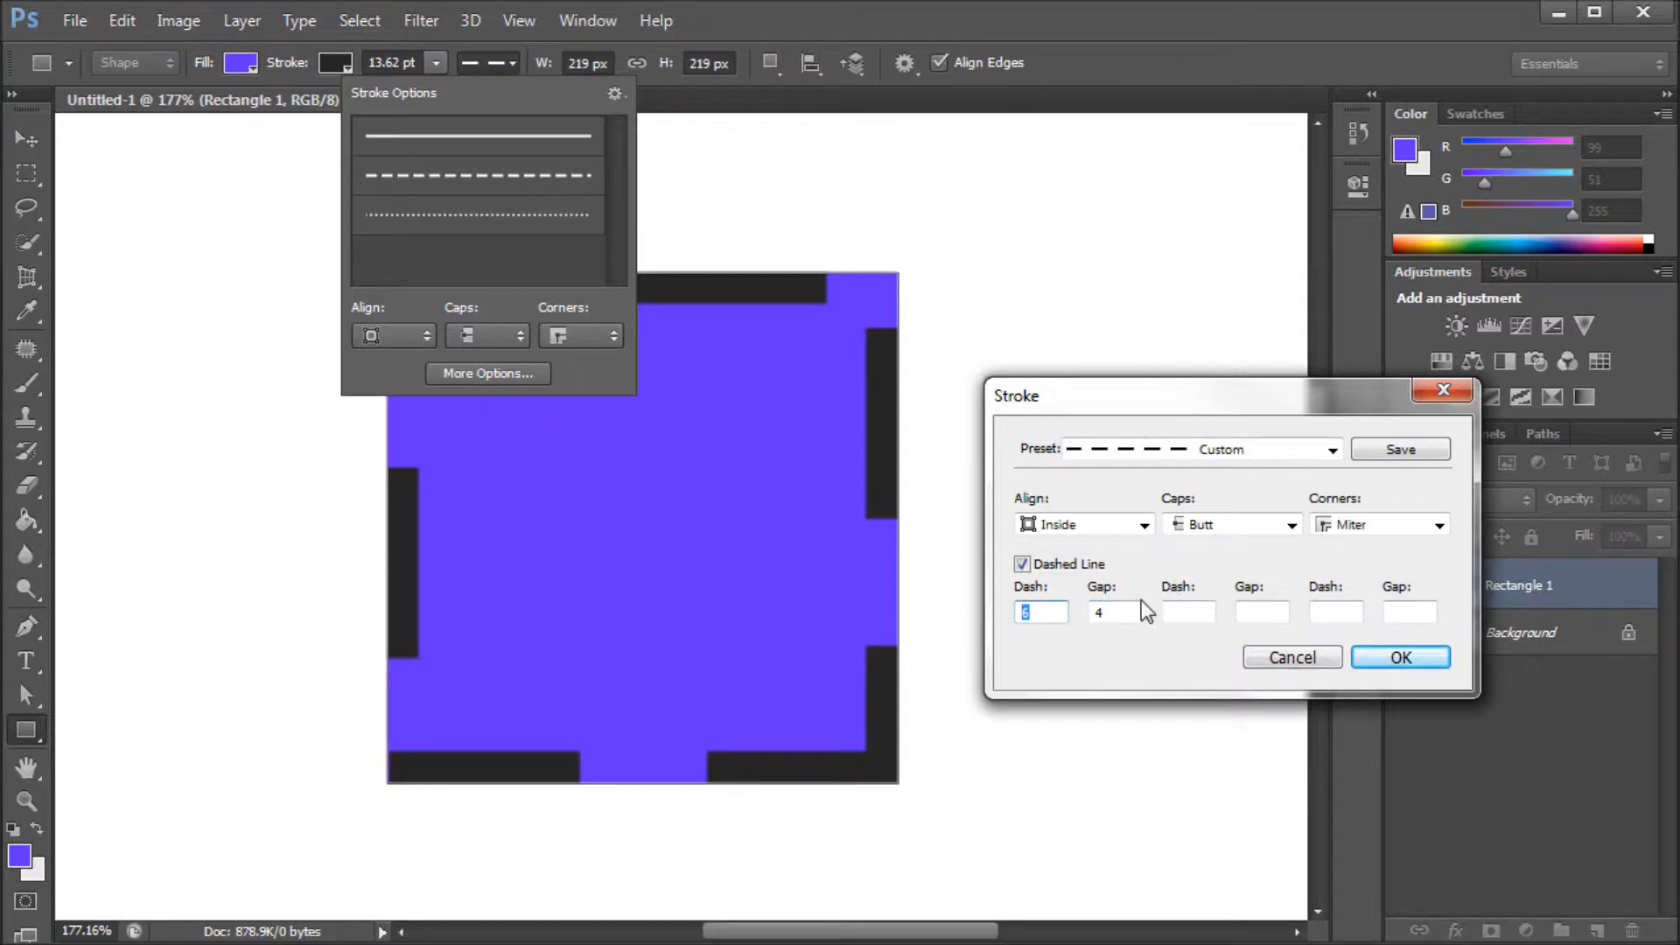
{"action": "mouse_move", "coordinate": [1192, 610]}
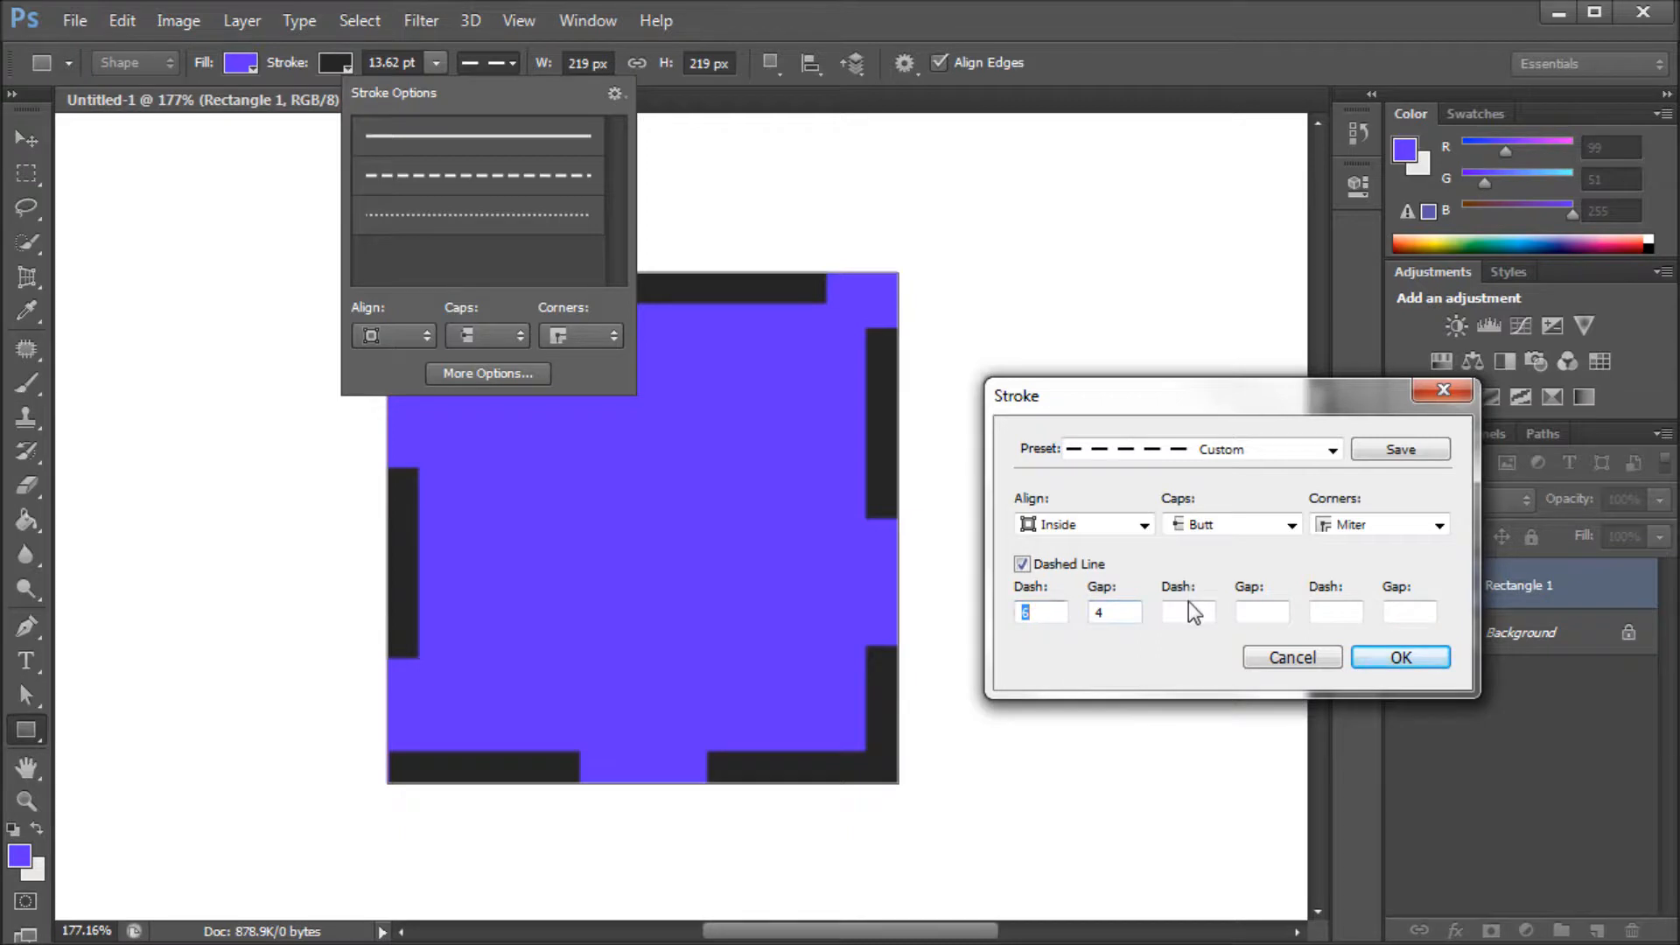
Step: Set the first dash length to 5 and add a second dash length of 3
{"action": "left_click", "coordinate": [1191, 613]}
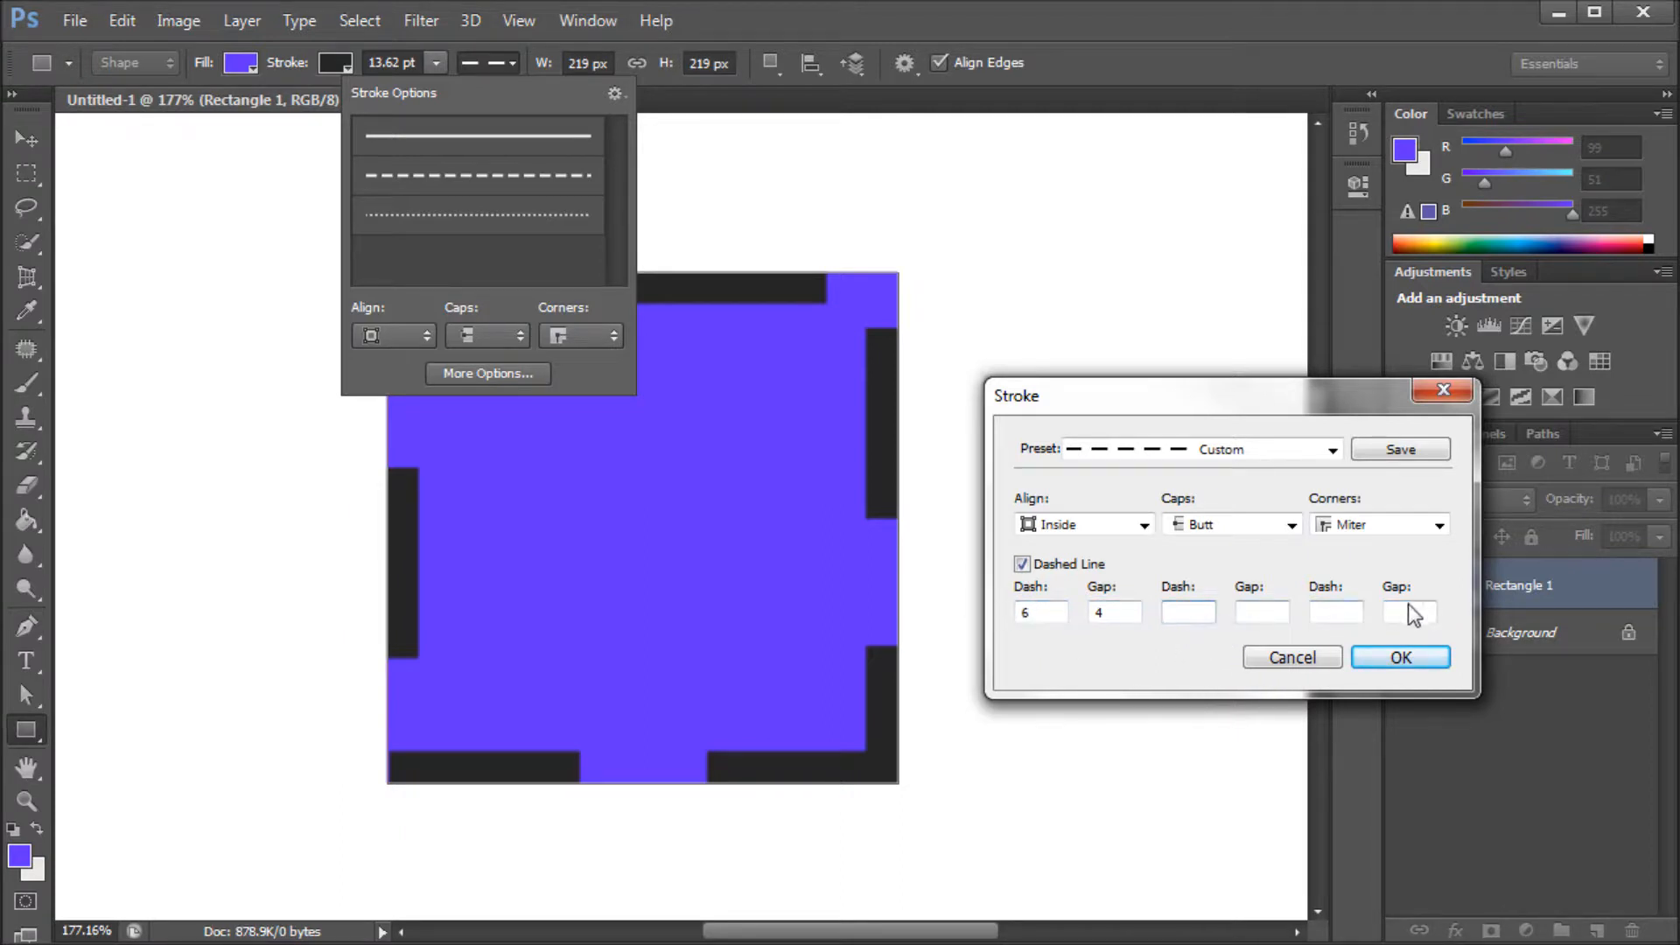
{"action": "left_click", "coordinate": [1187, 612]}
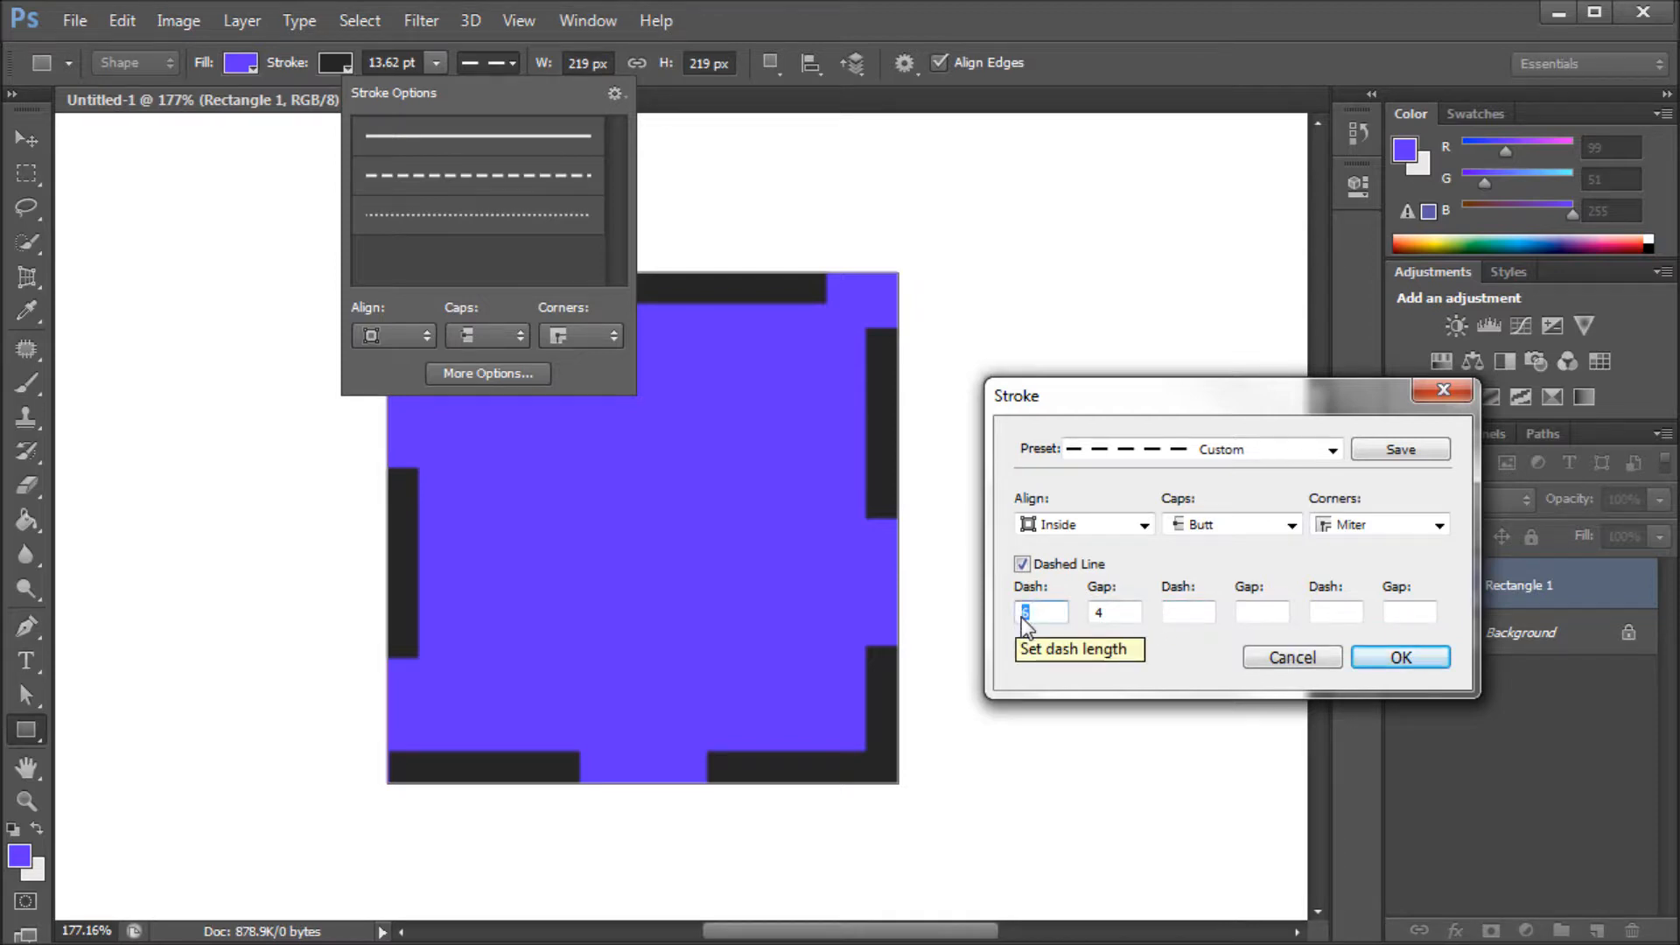
{"action": "type", "text": "5"}
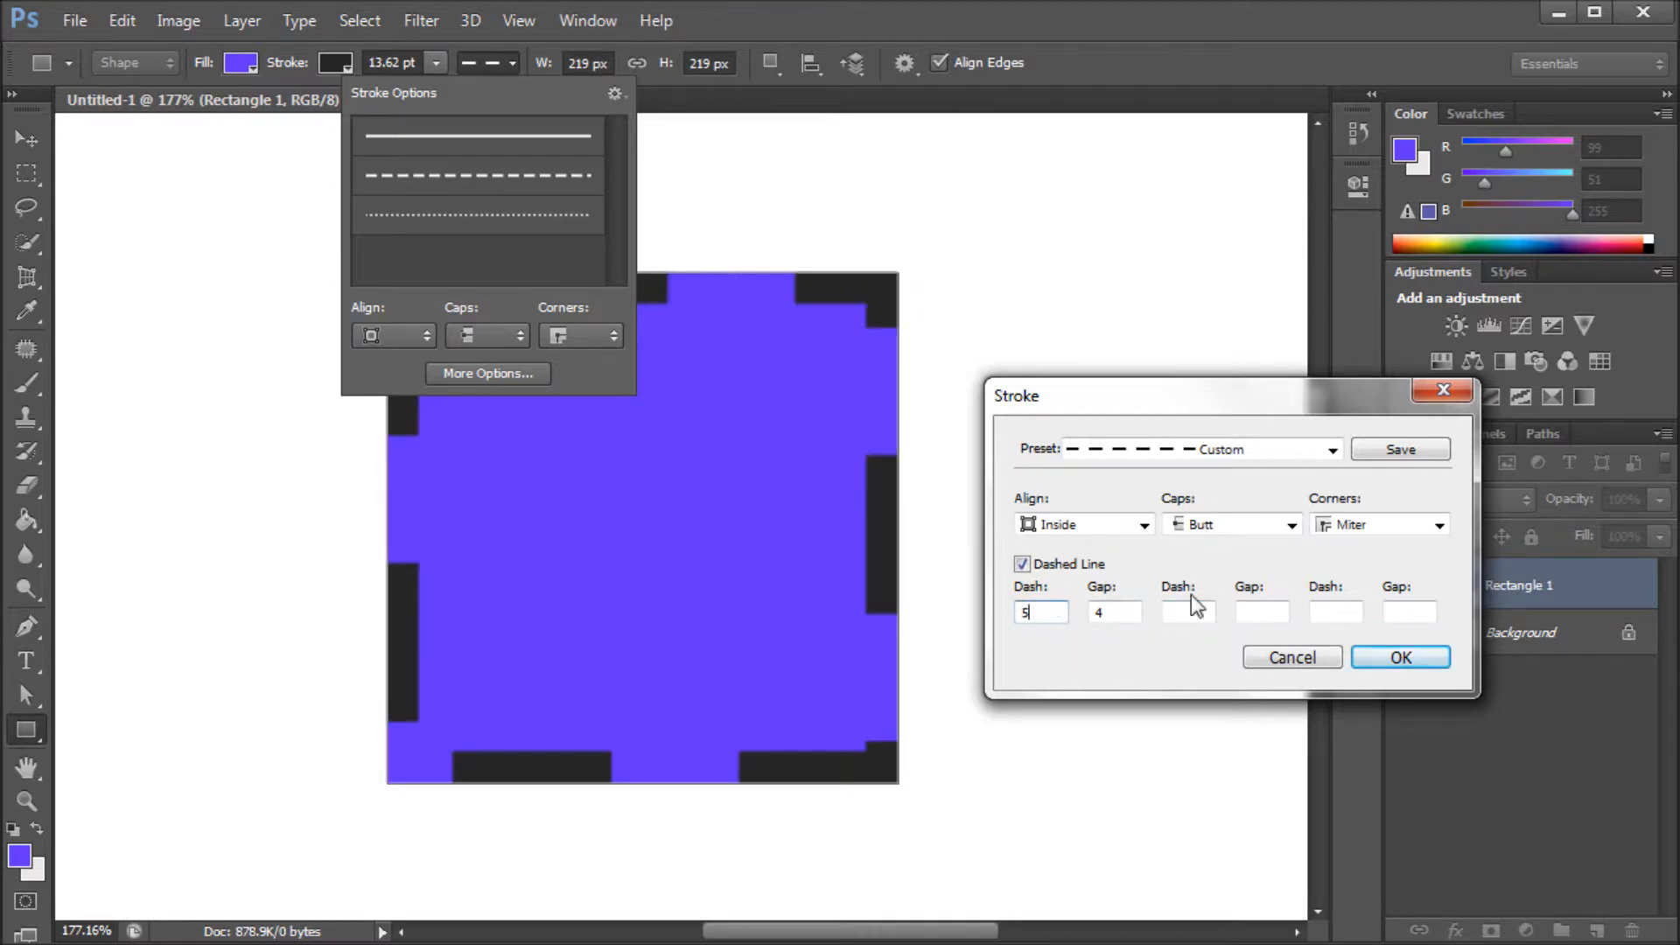
{"action": "left_click", "coordinate": [1189, 613]}
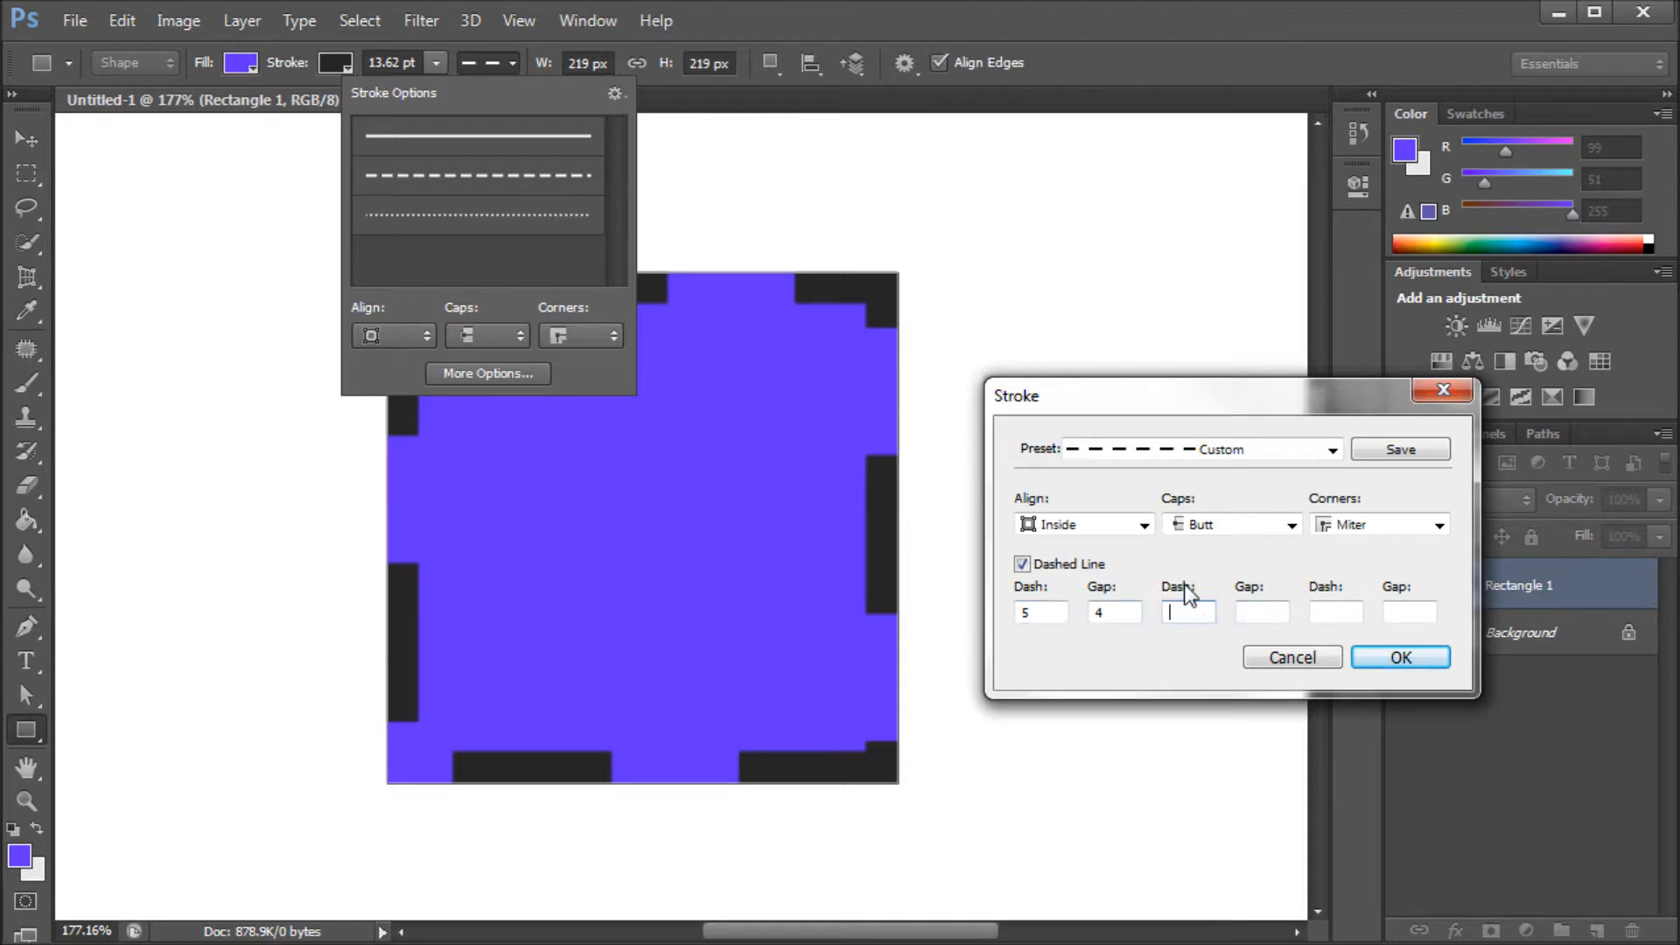
{"action": "type", "text": "3"}
{"action": "left_click", "coordinate": [1262, 613]}
{"action": "type", "text": "1"}
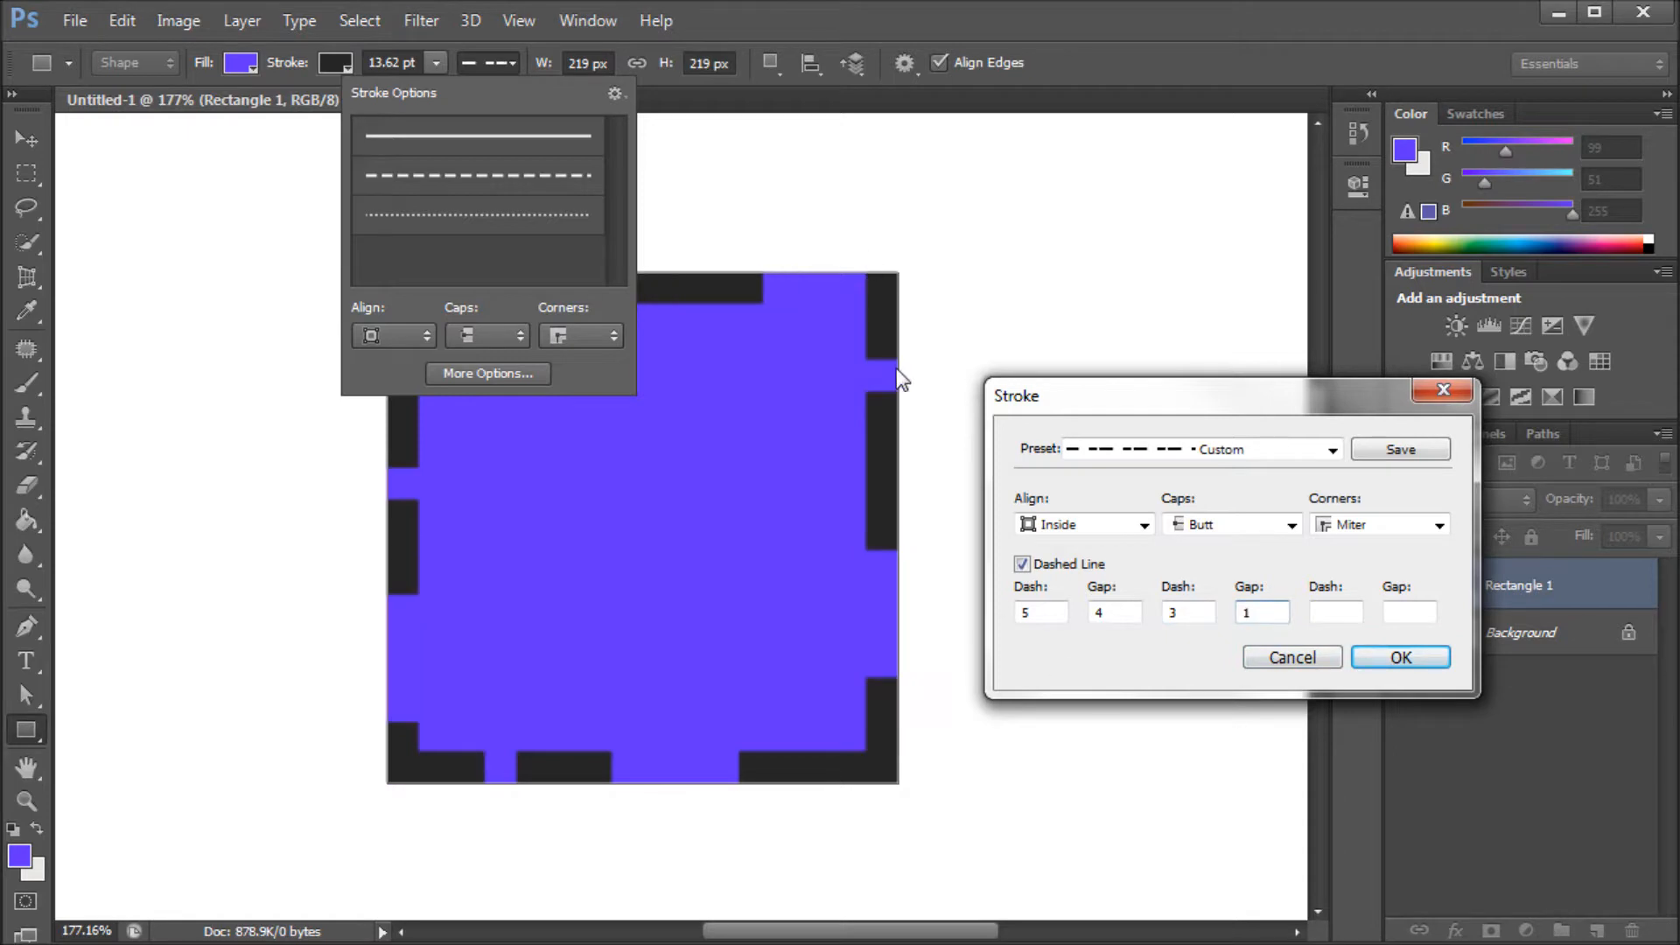
{"action": "mouse_move", "coordinate": [879, 434]}
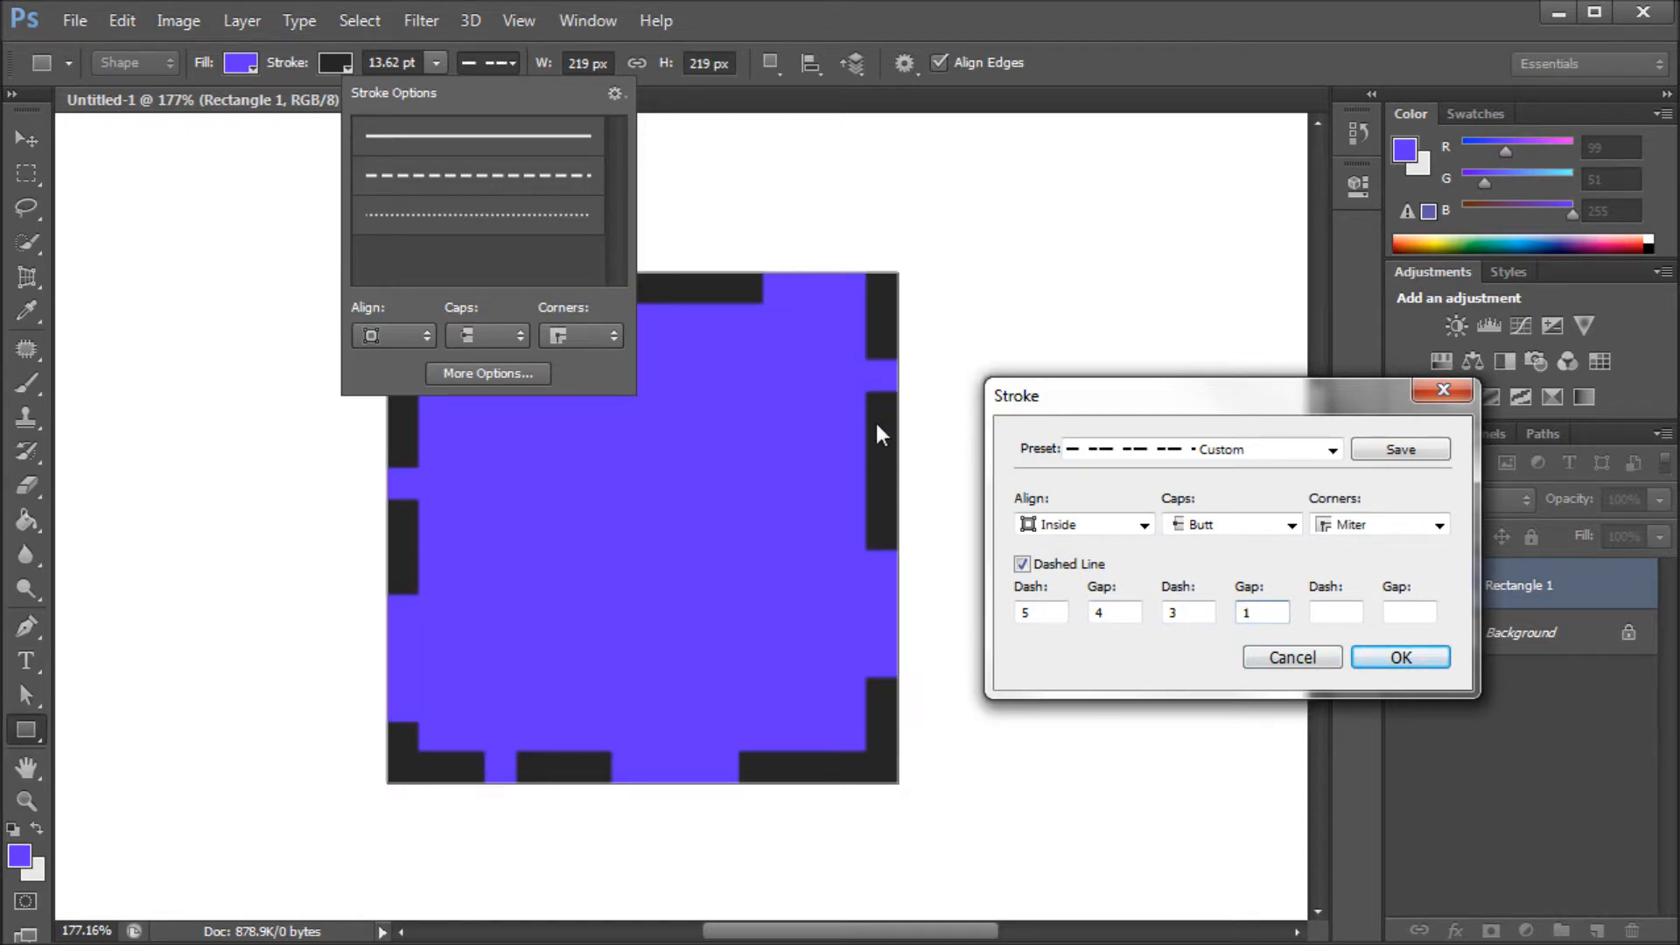
{"action": "mouse_move", "coordinate": [889, 311]}
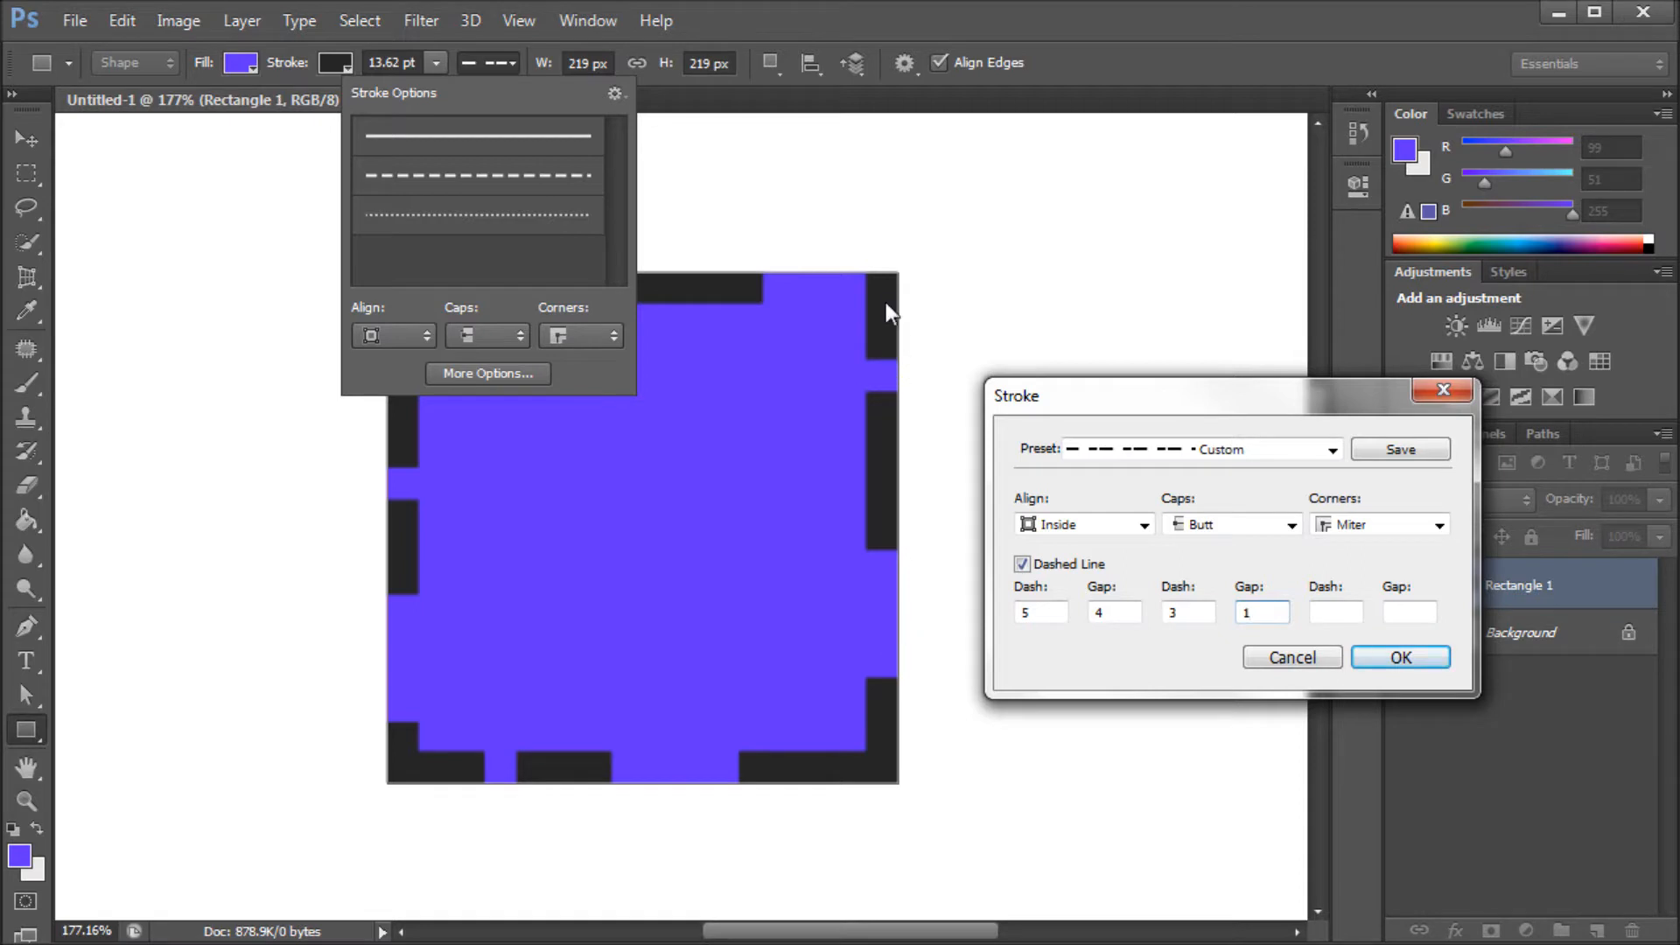
{"action": "mouse_move", "coordinate": [890, 380]}
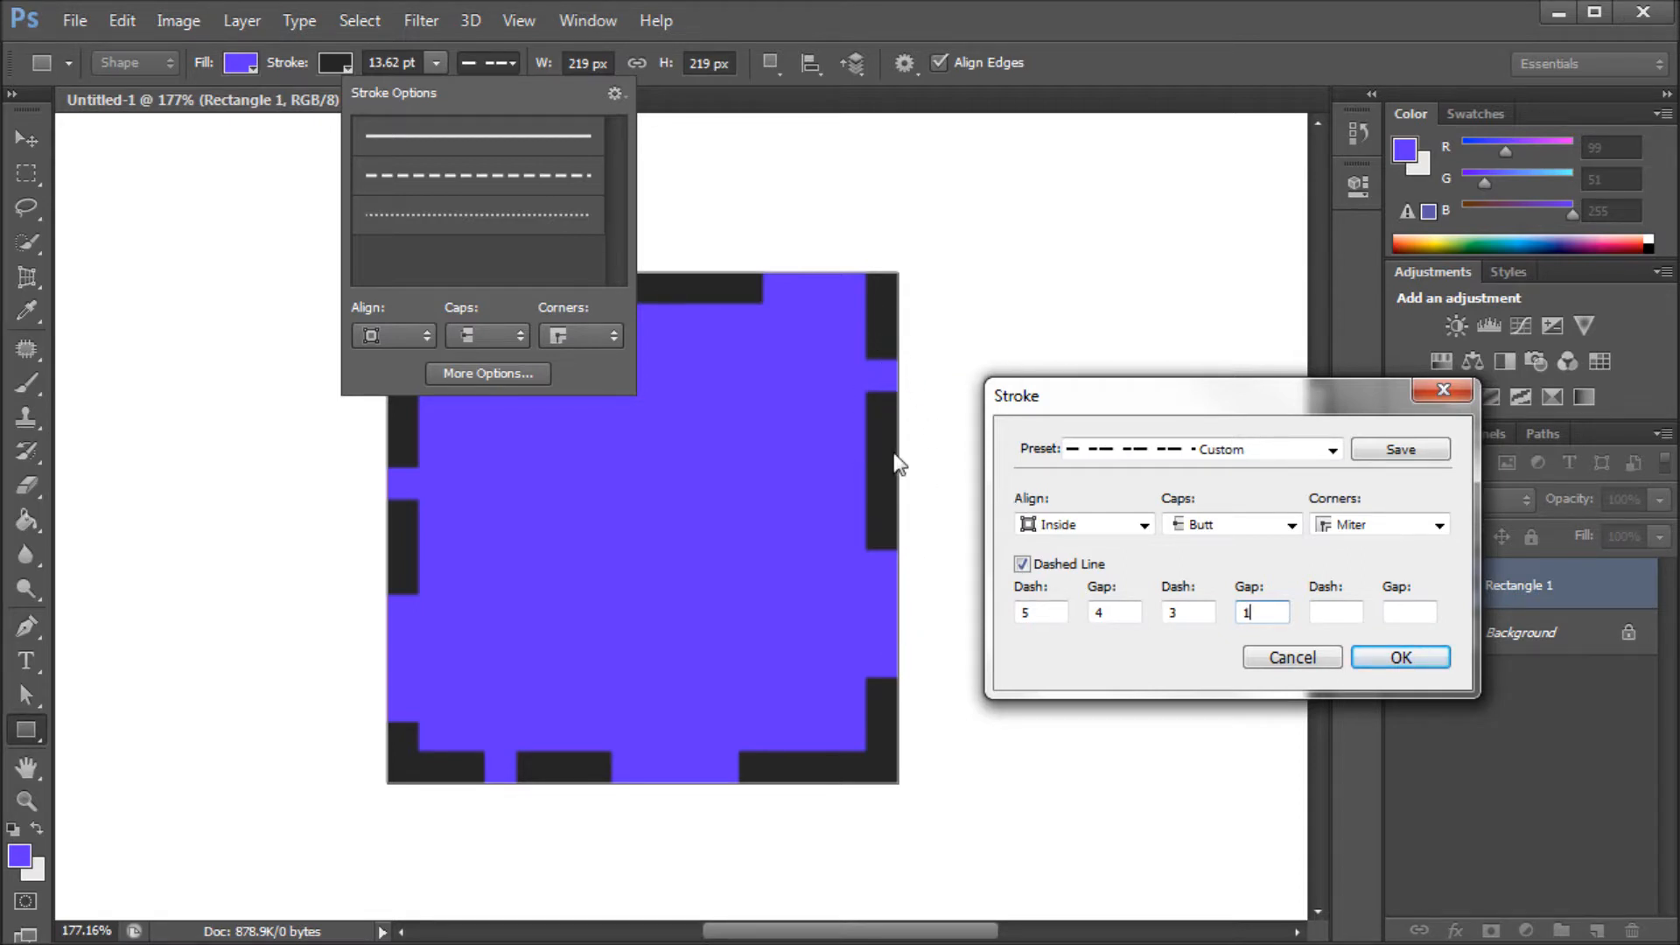
{"action": "mouse_move", "coordinate": [1056, 493]}
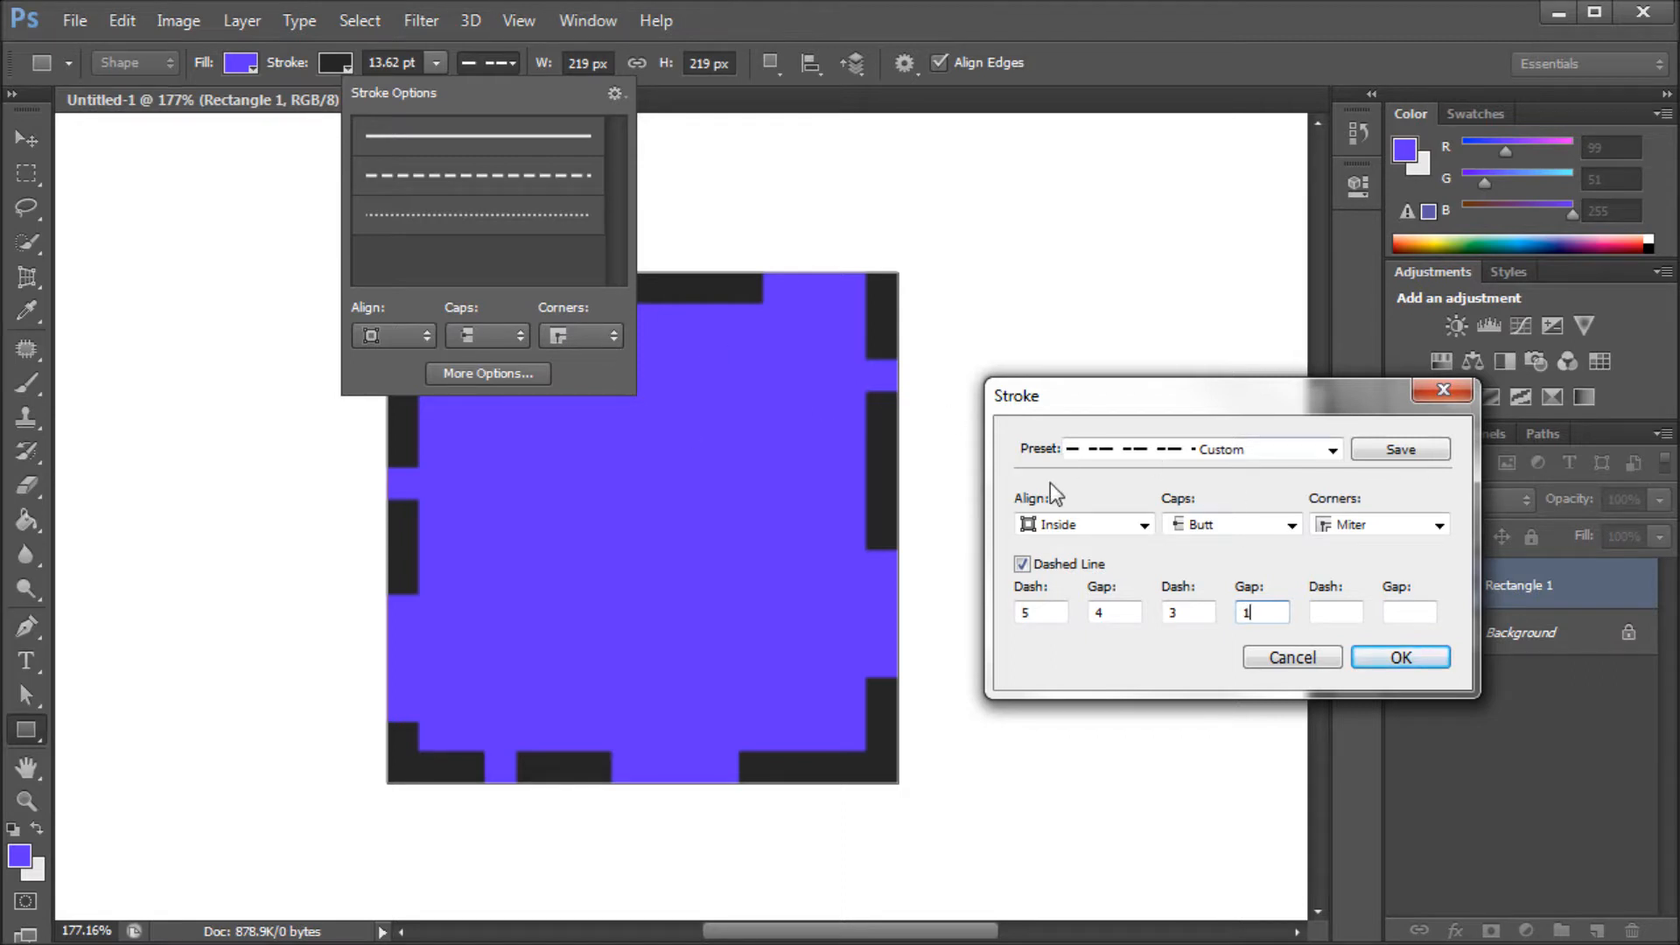
{"action": "mouse_move", "coordinate": [450, 838]}
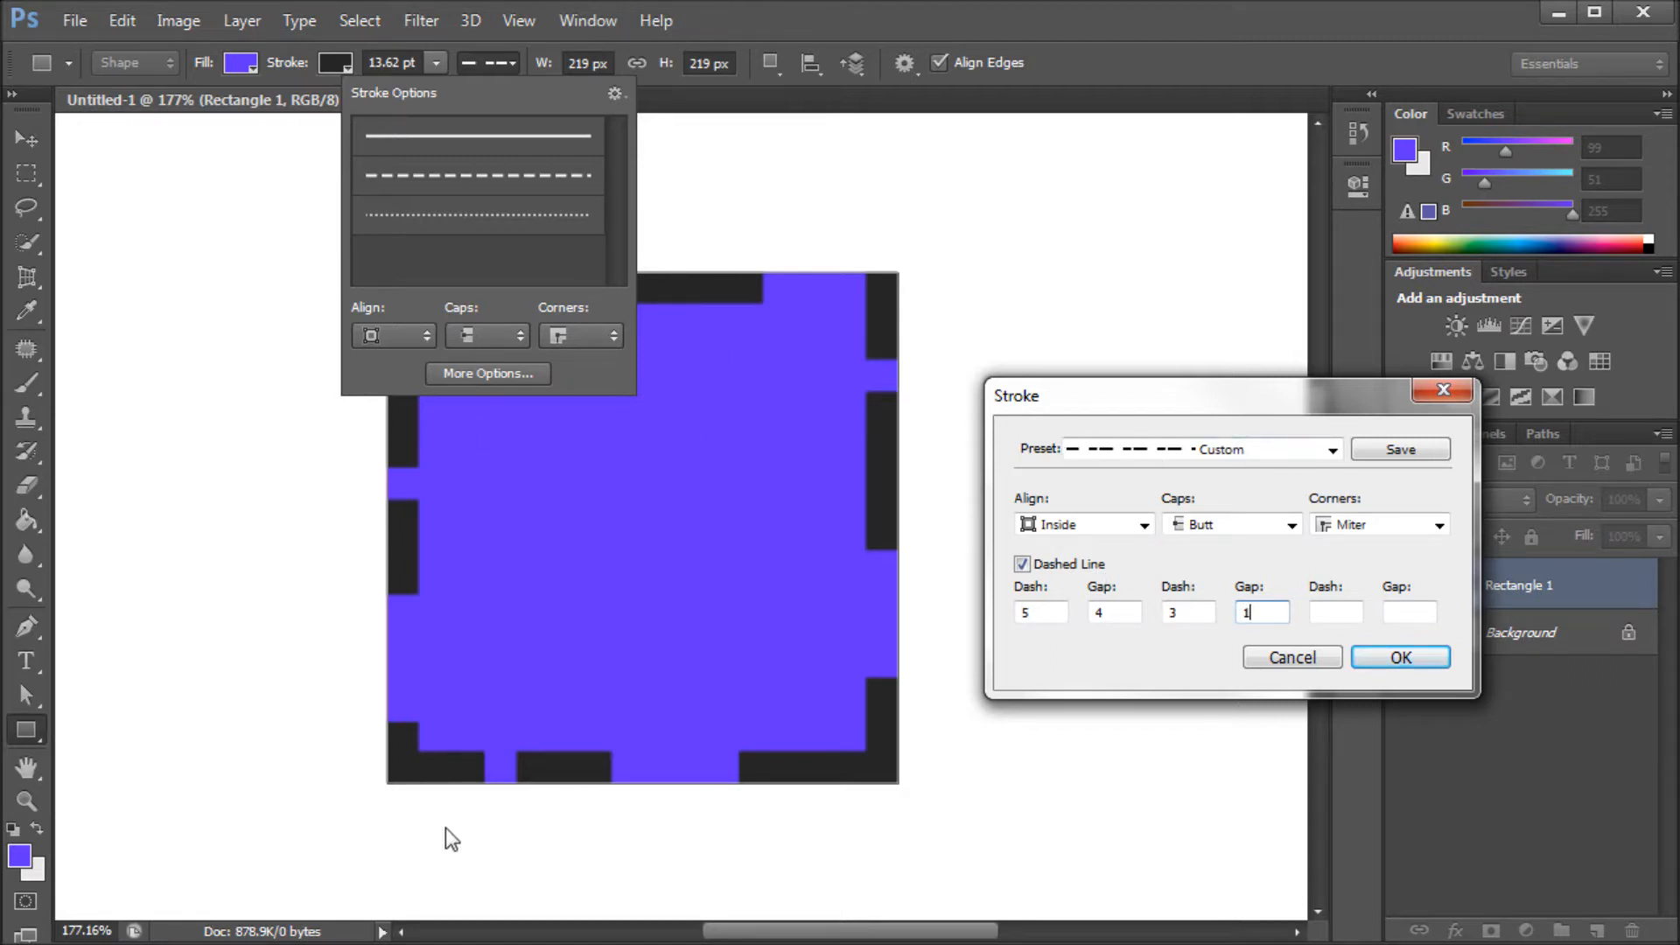
{"action": "mouse_move", "coordinate": [1400, 449]}
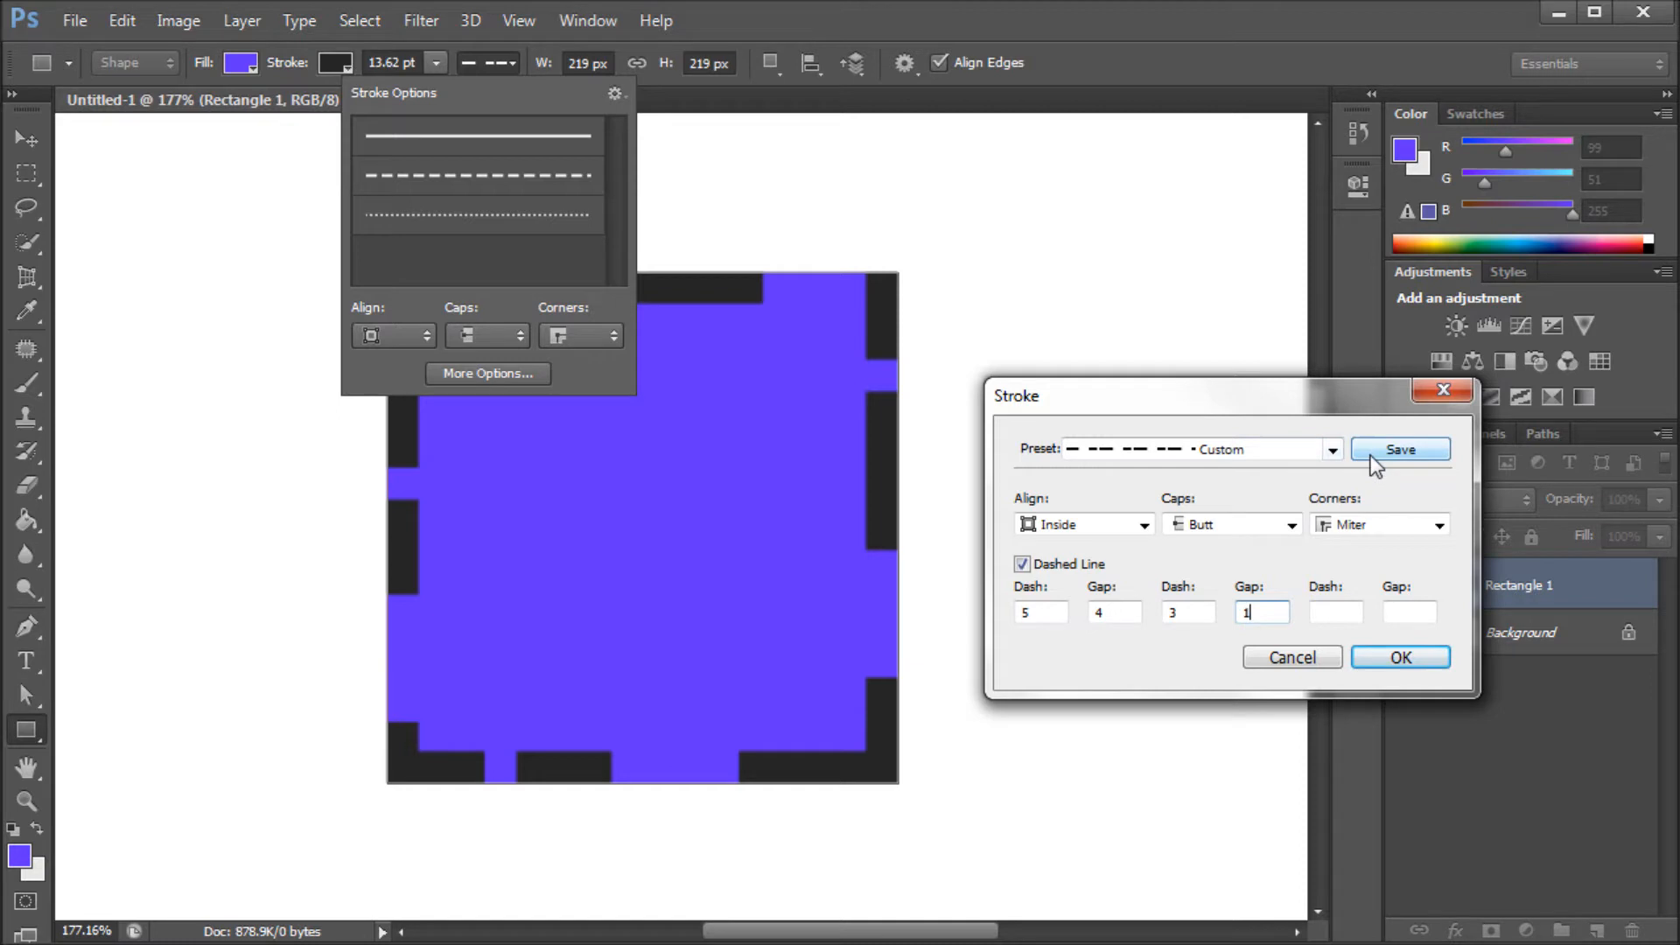
{"action": "mouse_move", "coordinate": [1080, 562]}
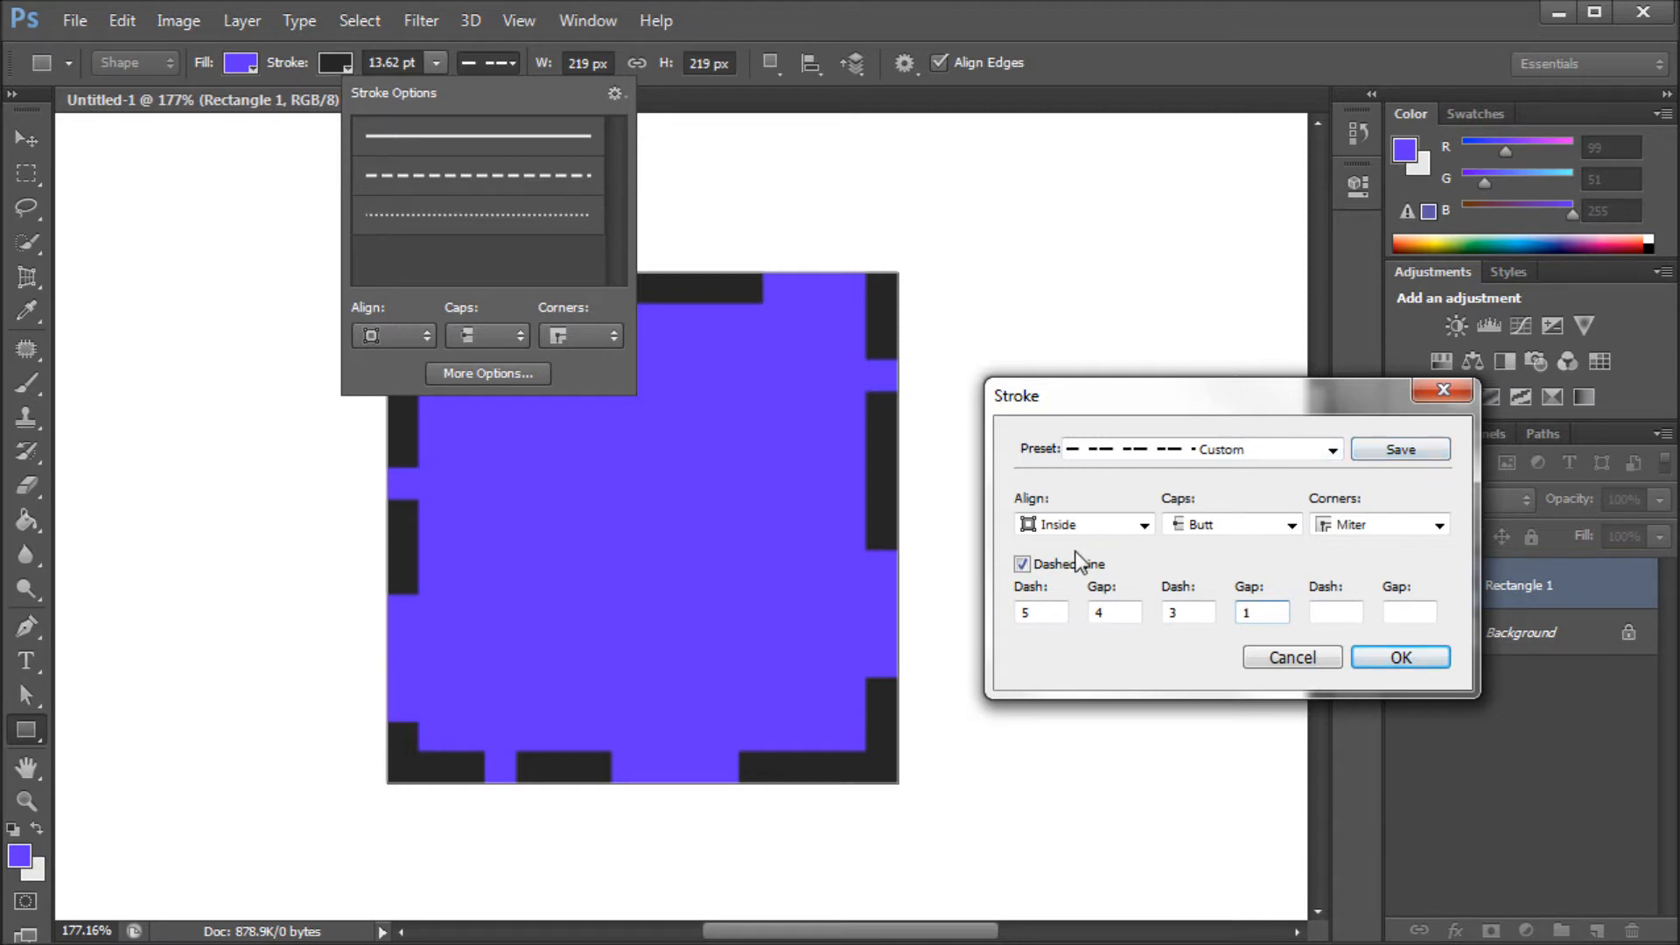
{"action": "mouse_move", "coordinate": [1033, 418]}
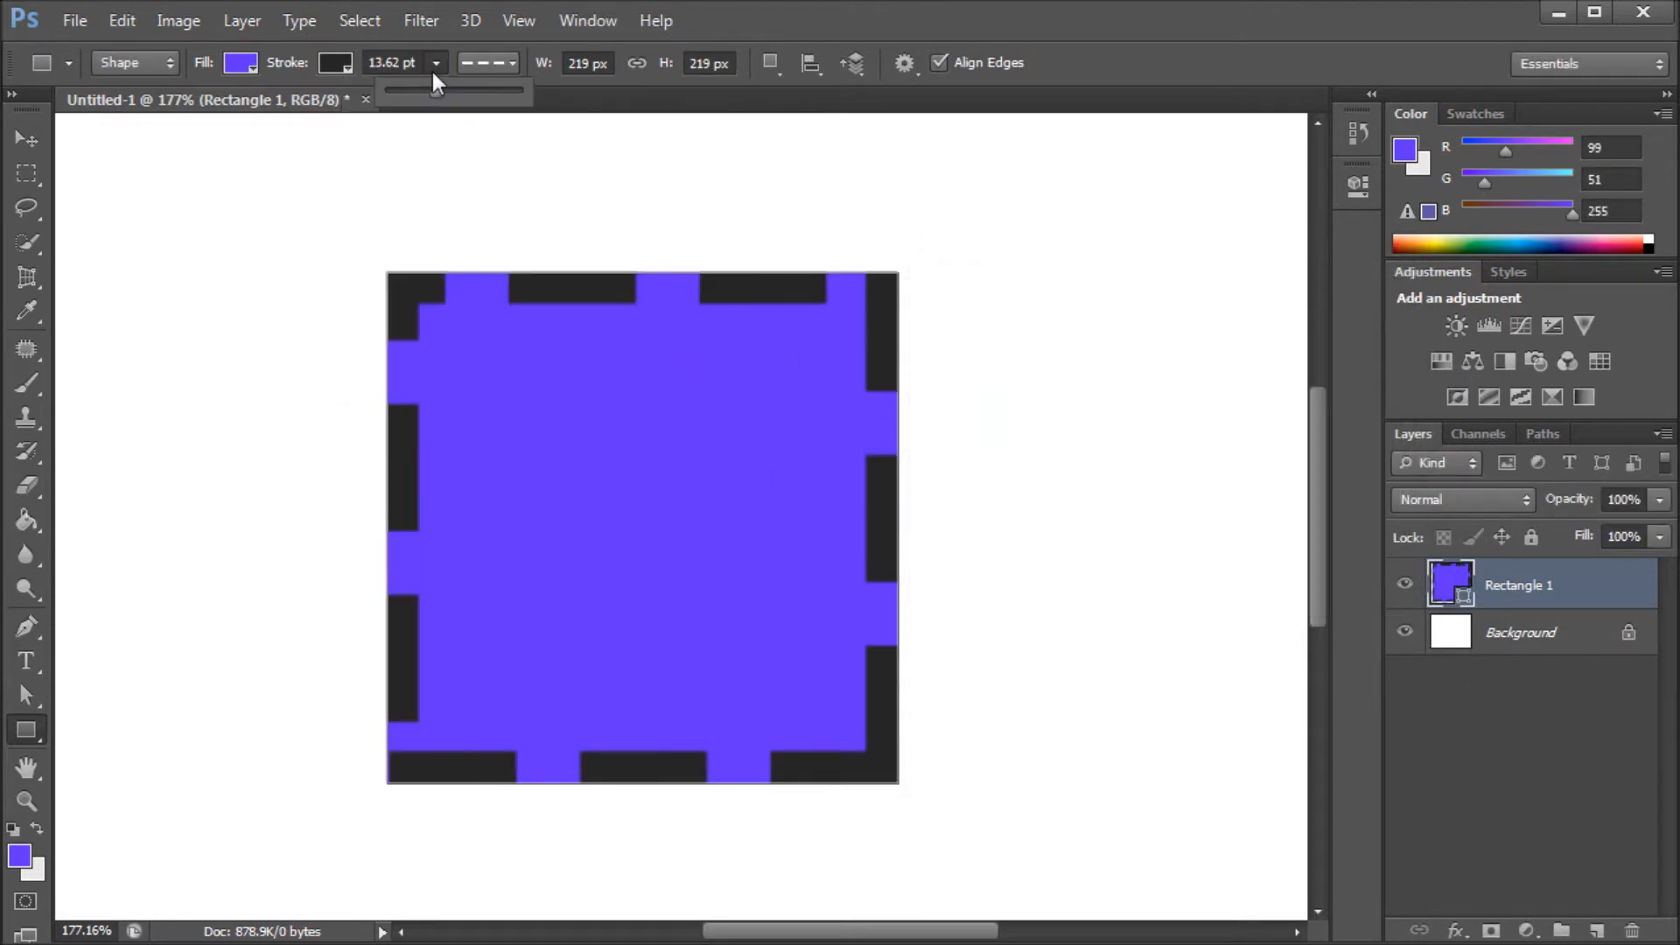
{"action": "mouse_move", "coordinate": [1103, 72]}
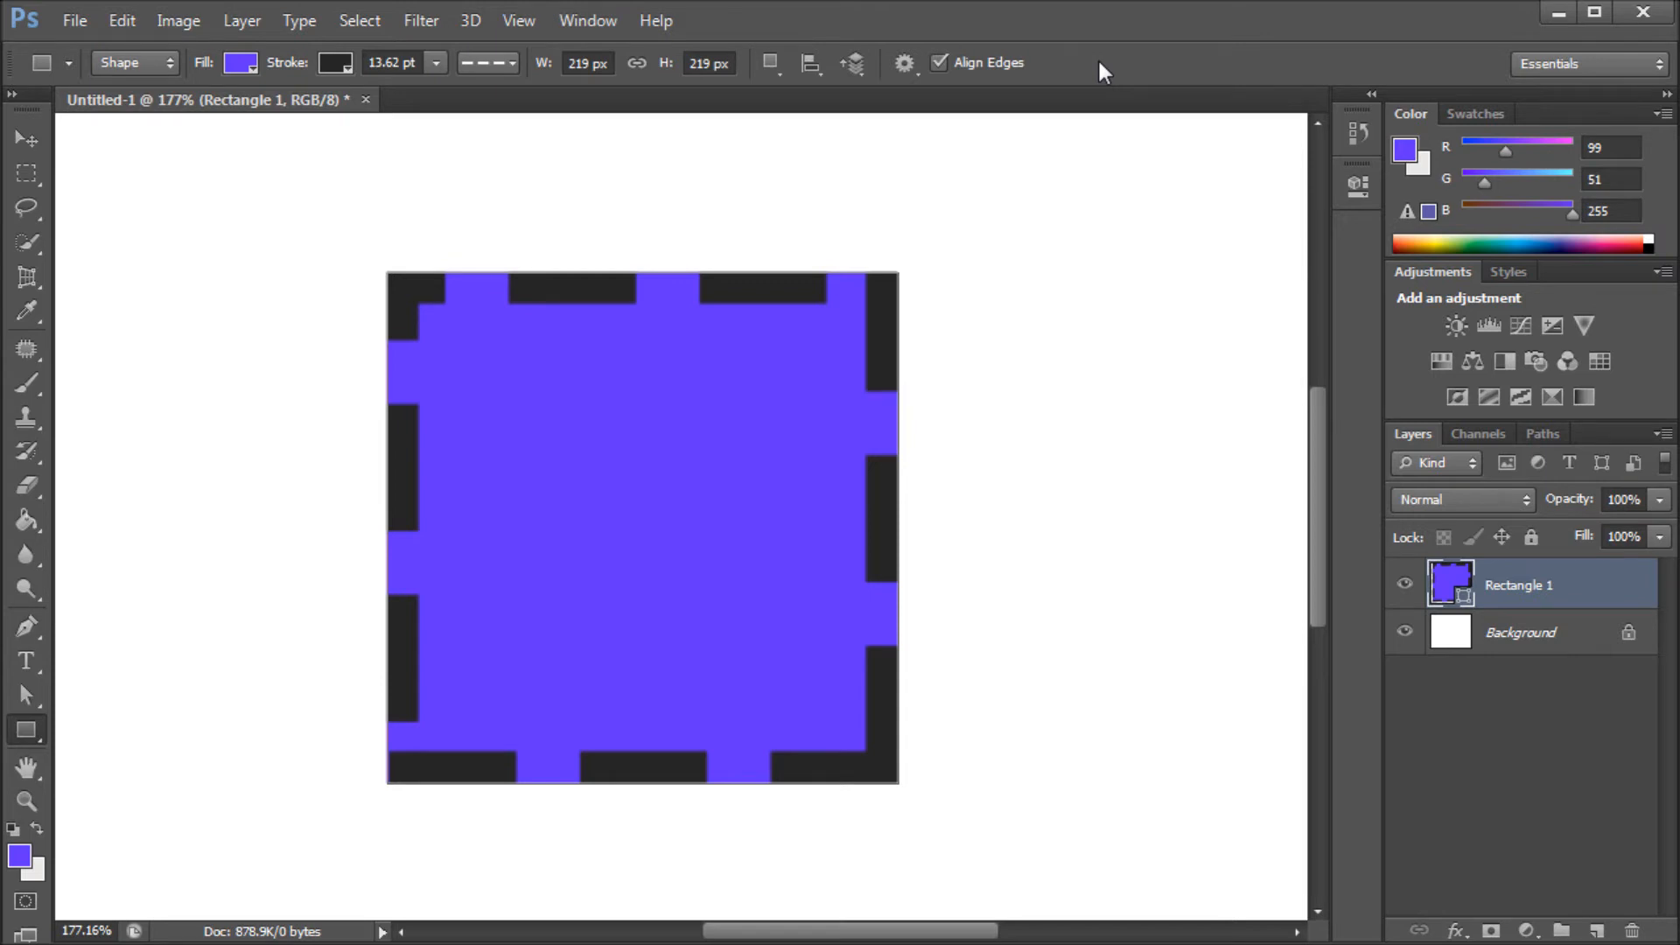
{"action": "mouse_move", "coordinate": [1114, 87]}
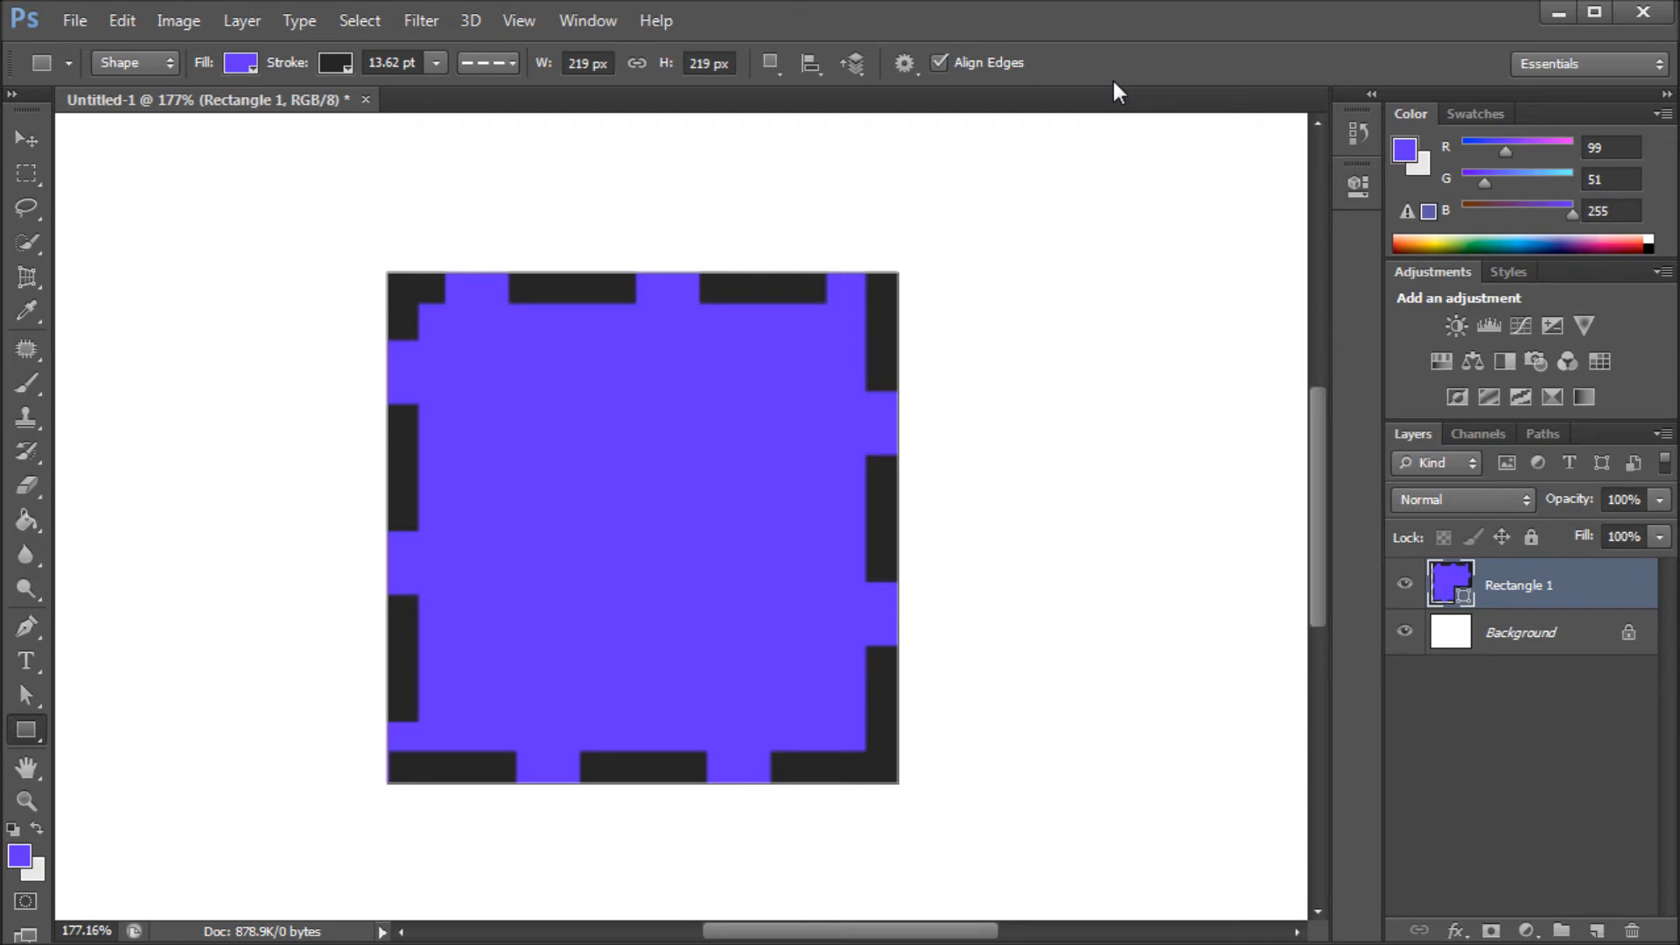
{"action": "mouse_move", "coordinate": [1126, 85]}
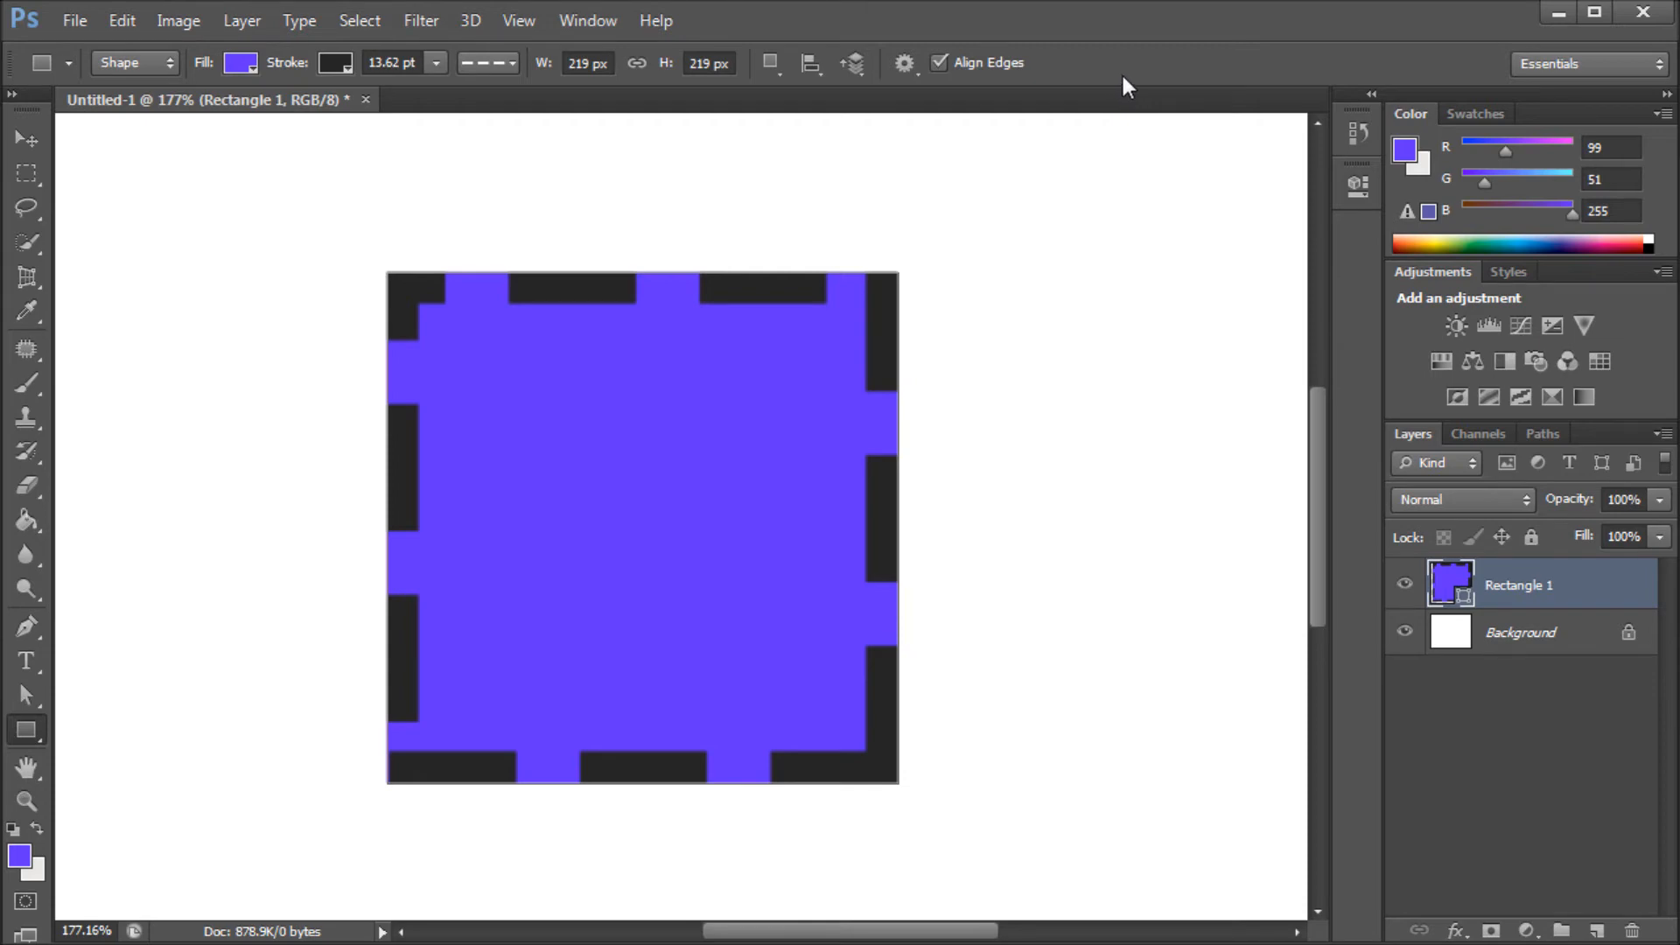